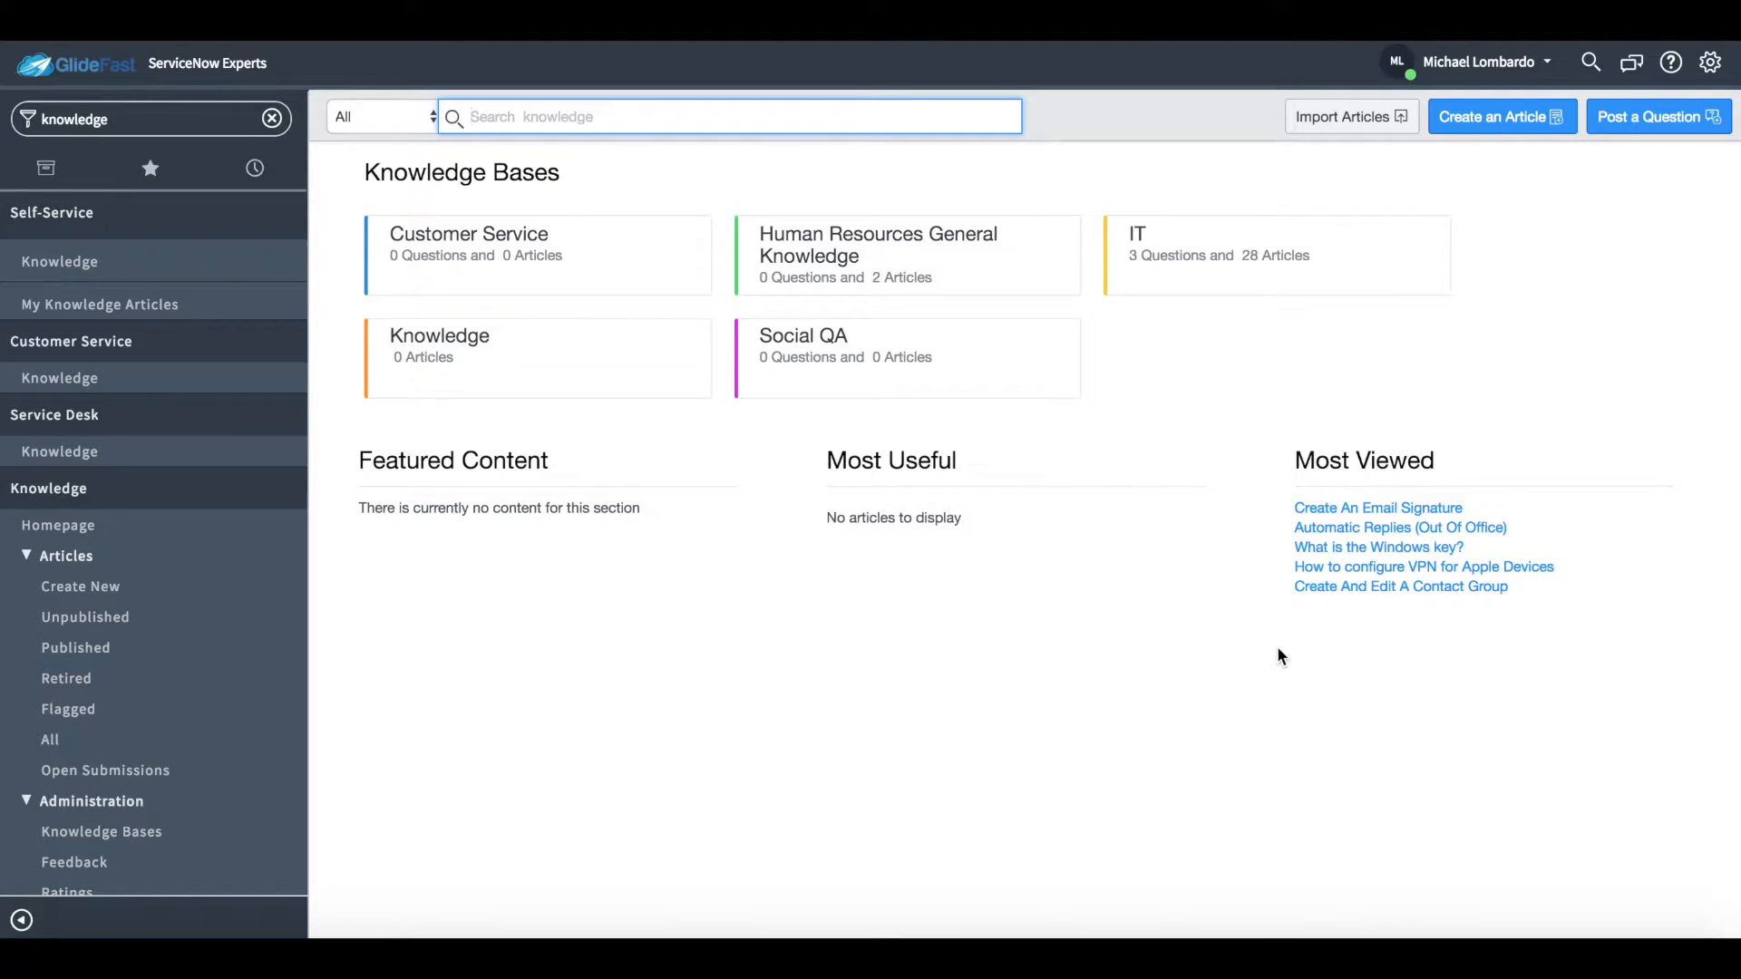
pyautogui.moveTo(1221, 263)
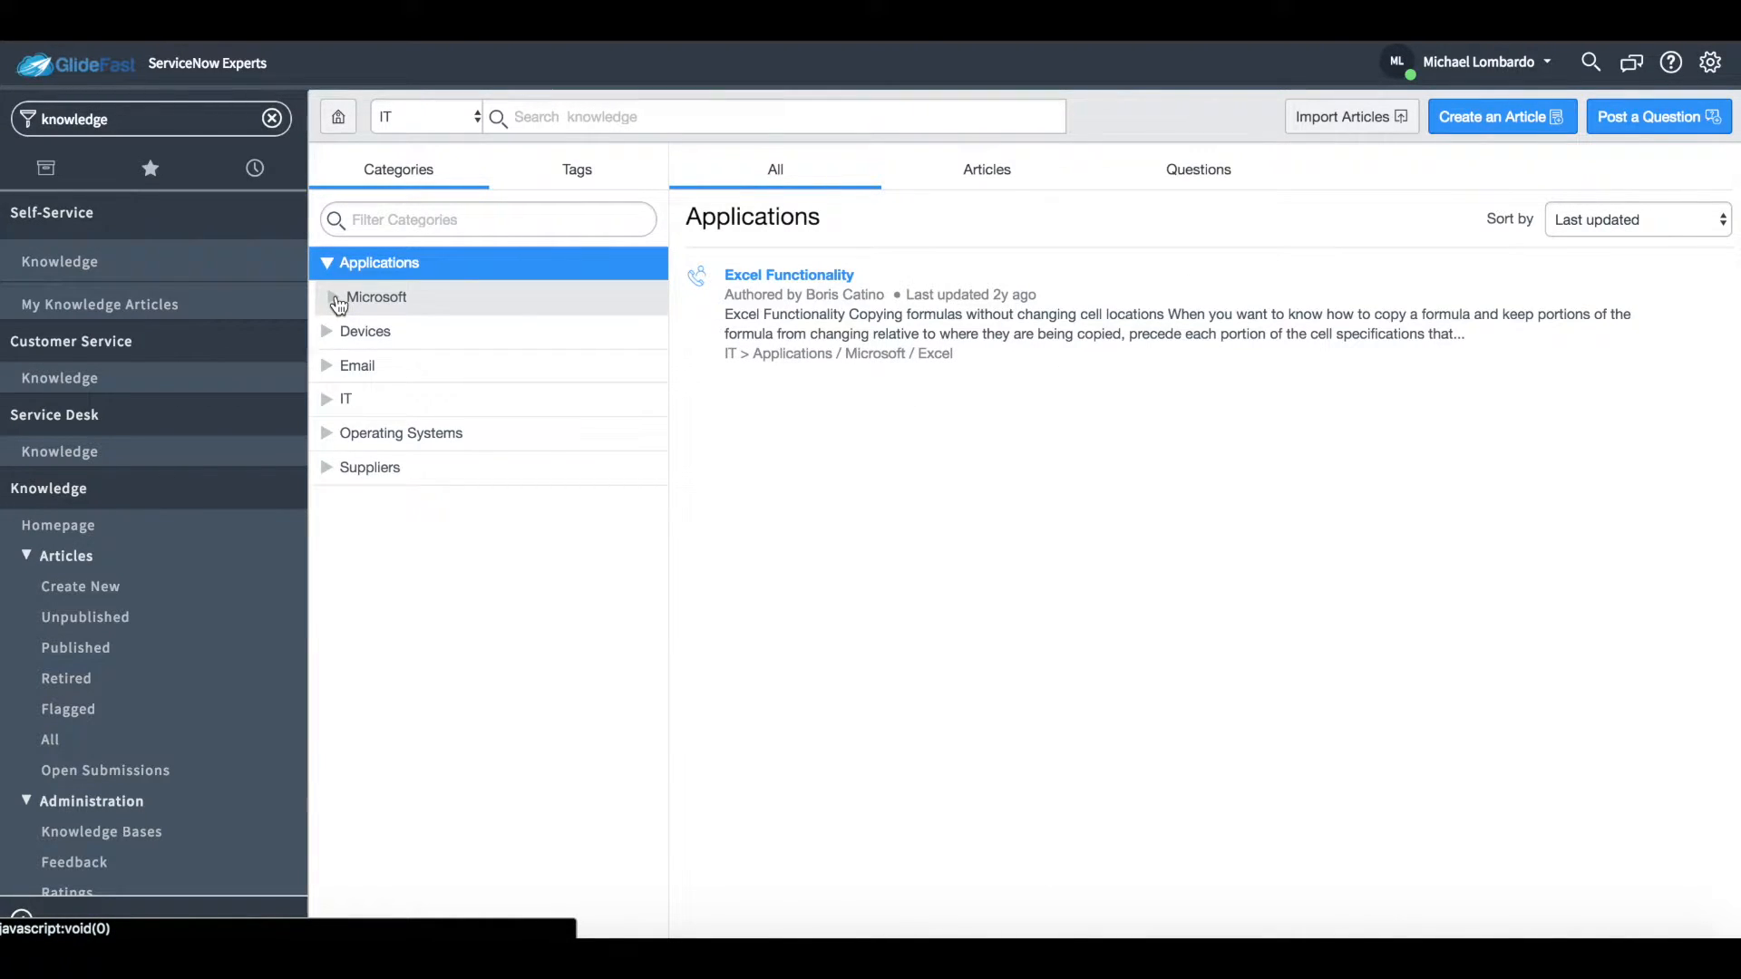
# Step: Expand Applications > Microsoft and select IE, listing the Test News Articles entry
pyautogui.click(341, 297)
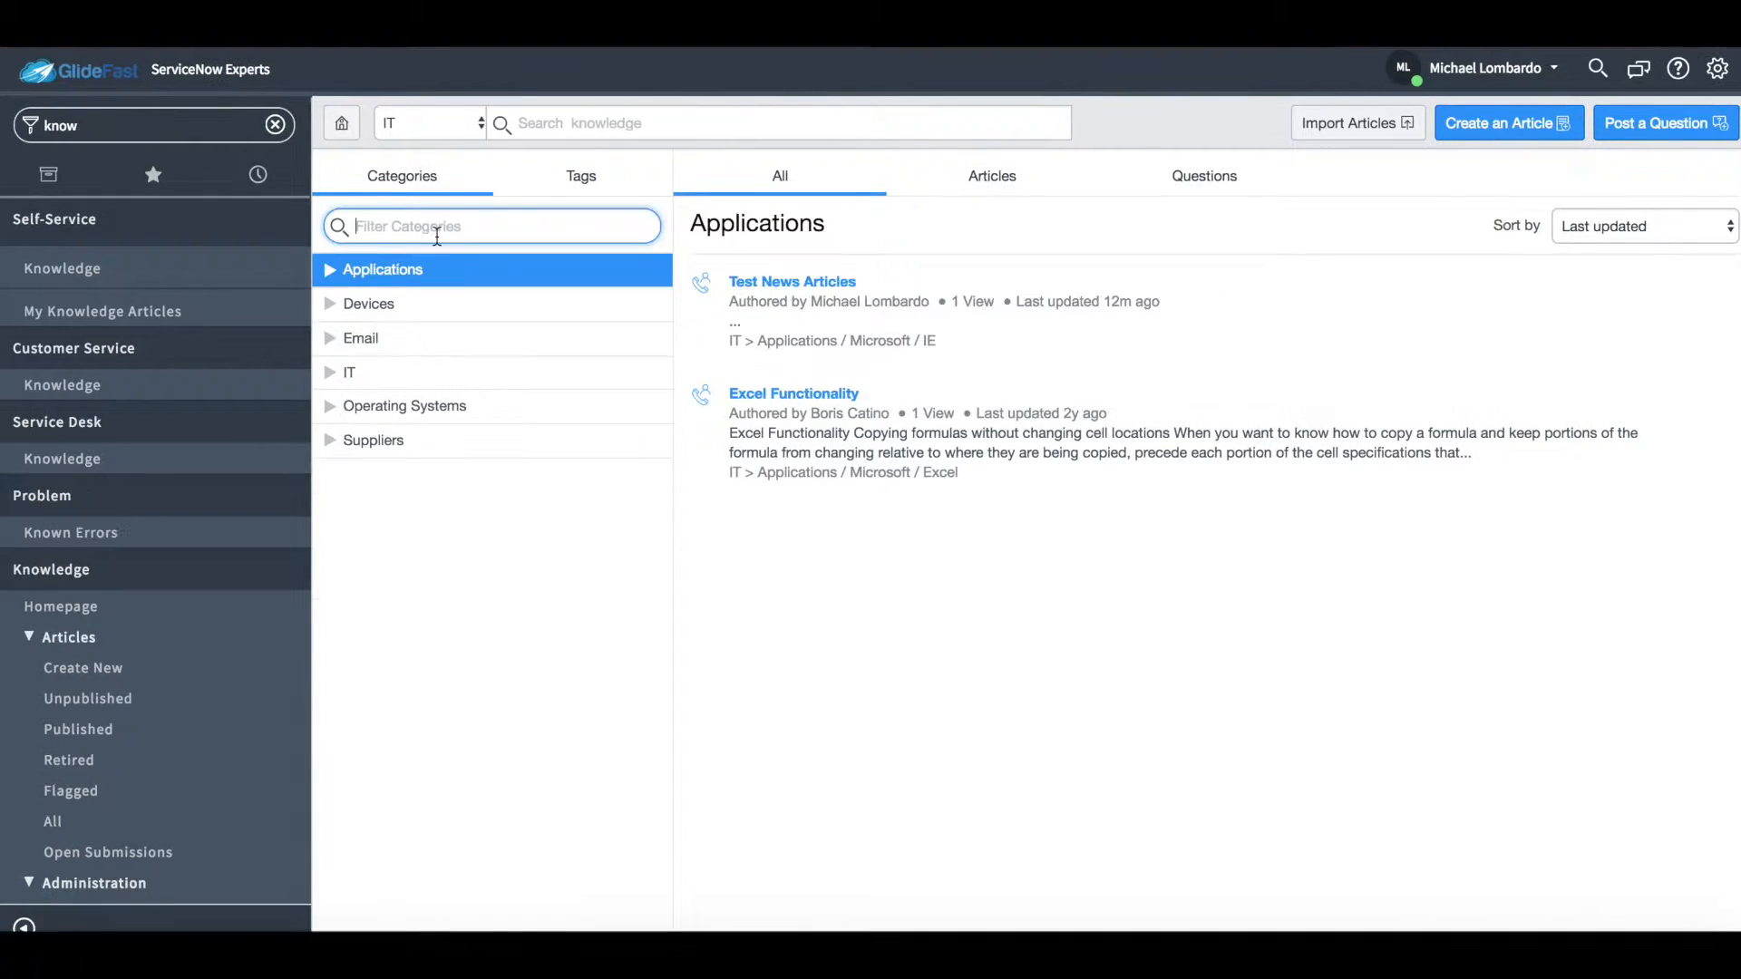
pyautogui.click(330, 269)
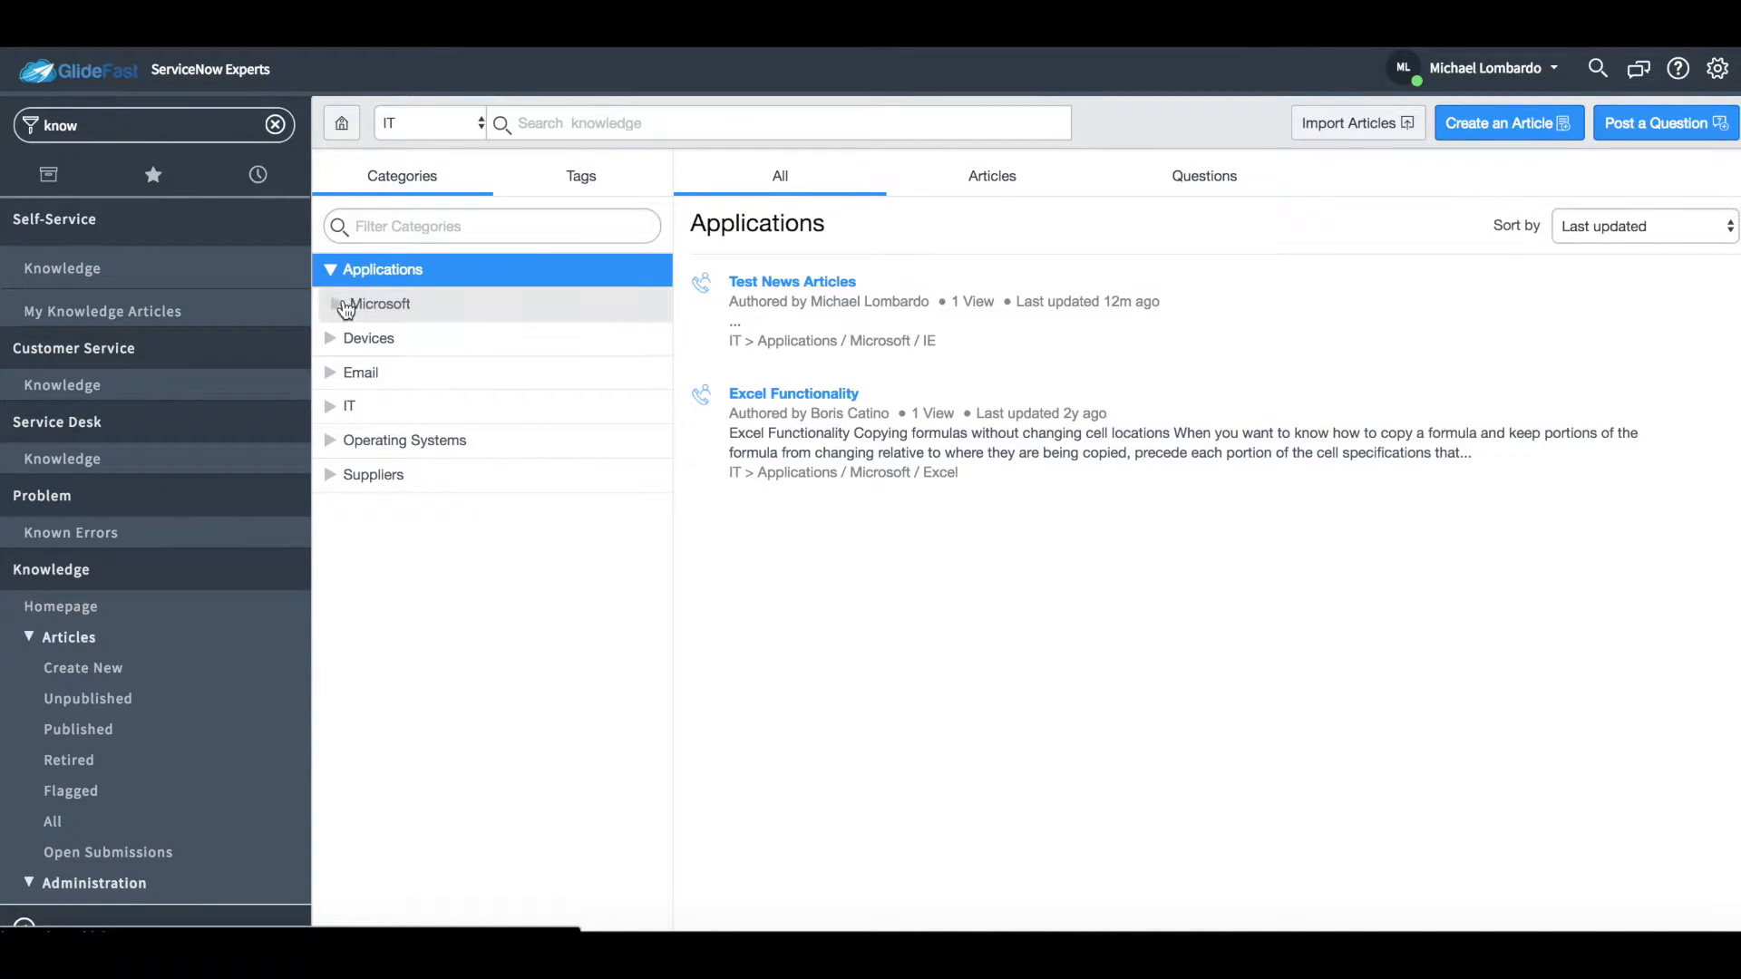
pyautogui.click(380, 305)
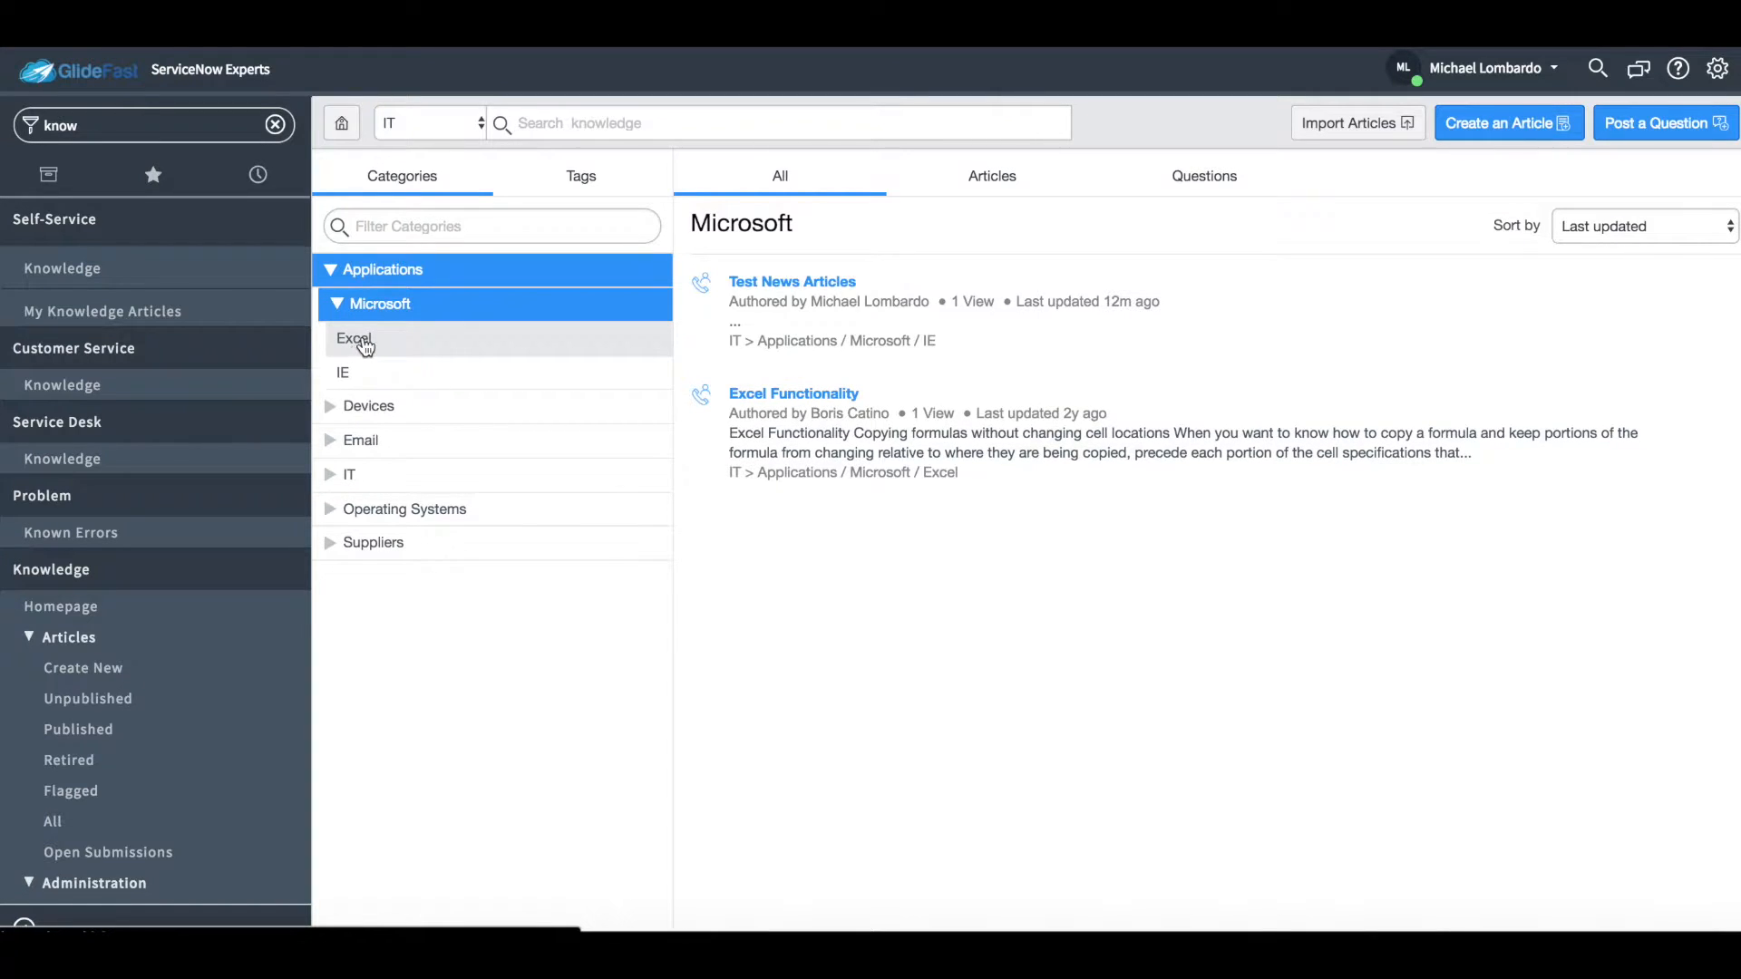
pyautogui.click(342, 374)
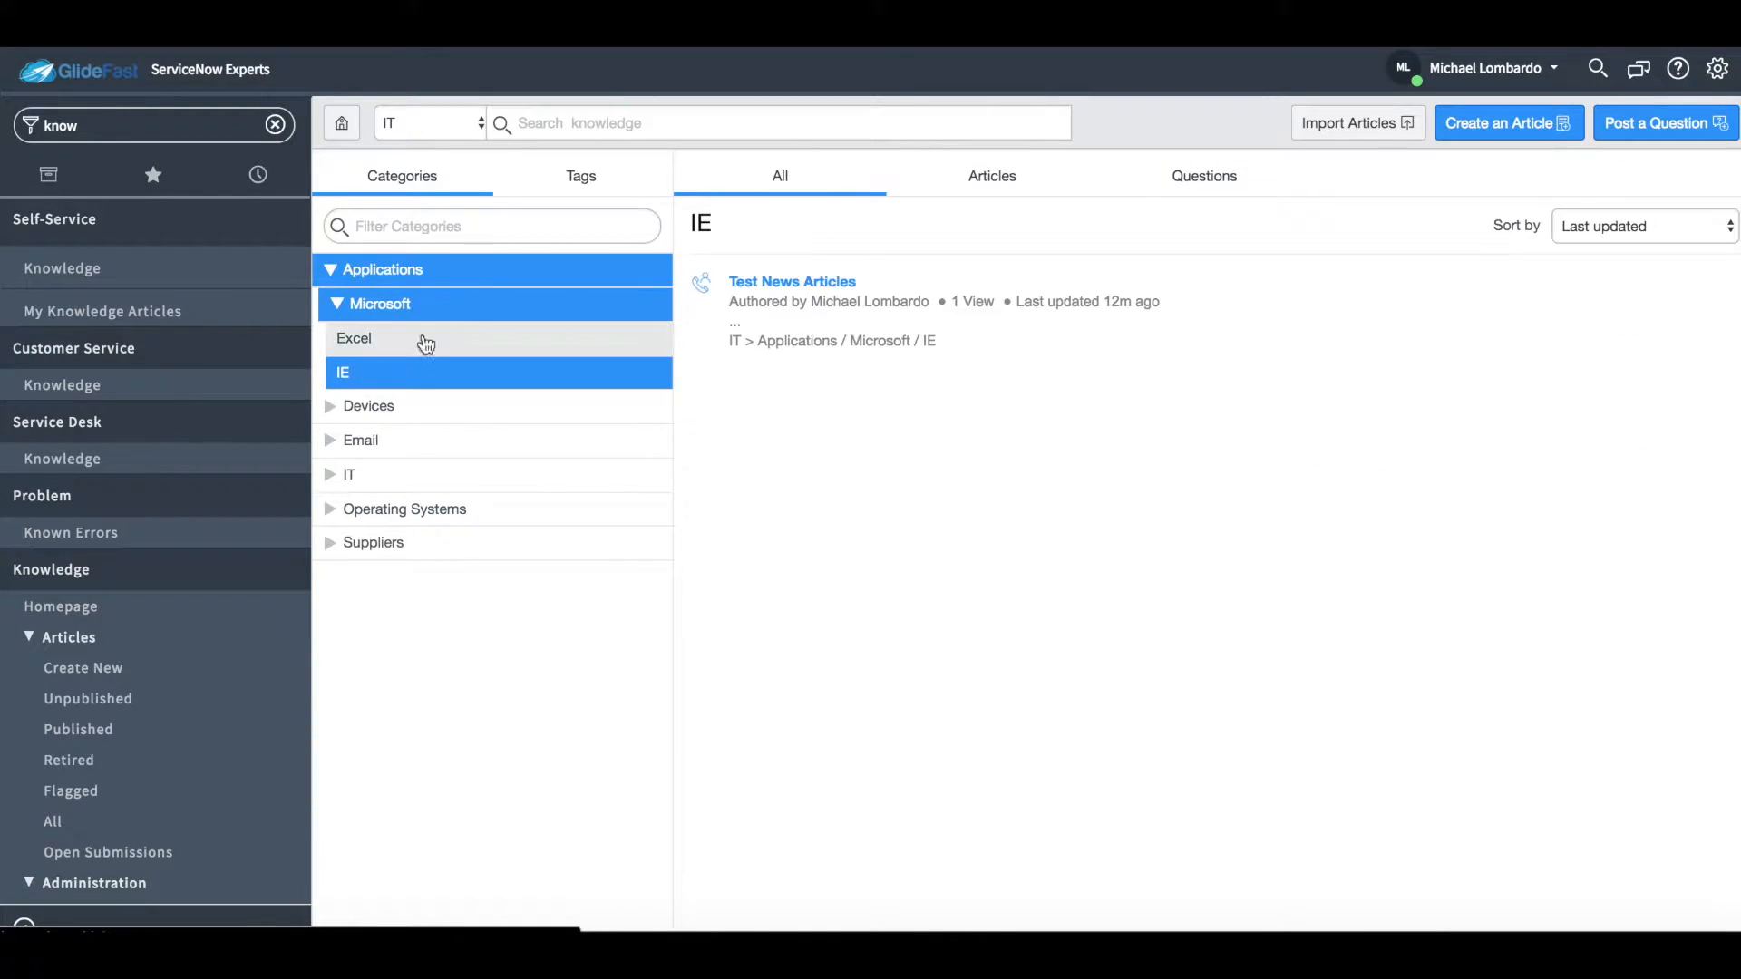
pyautogui.click(493, 225)
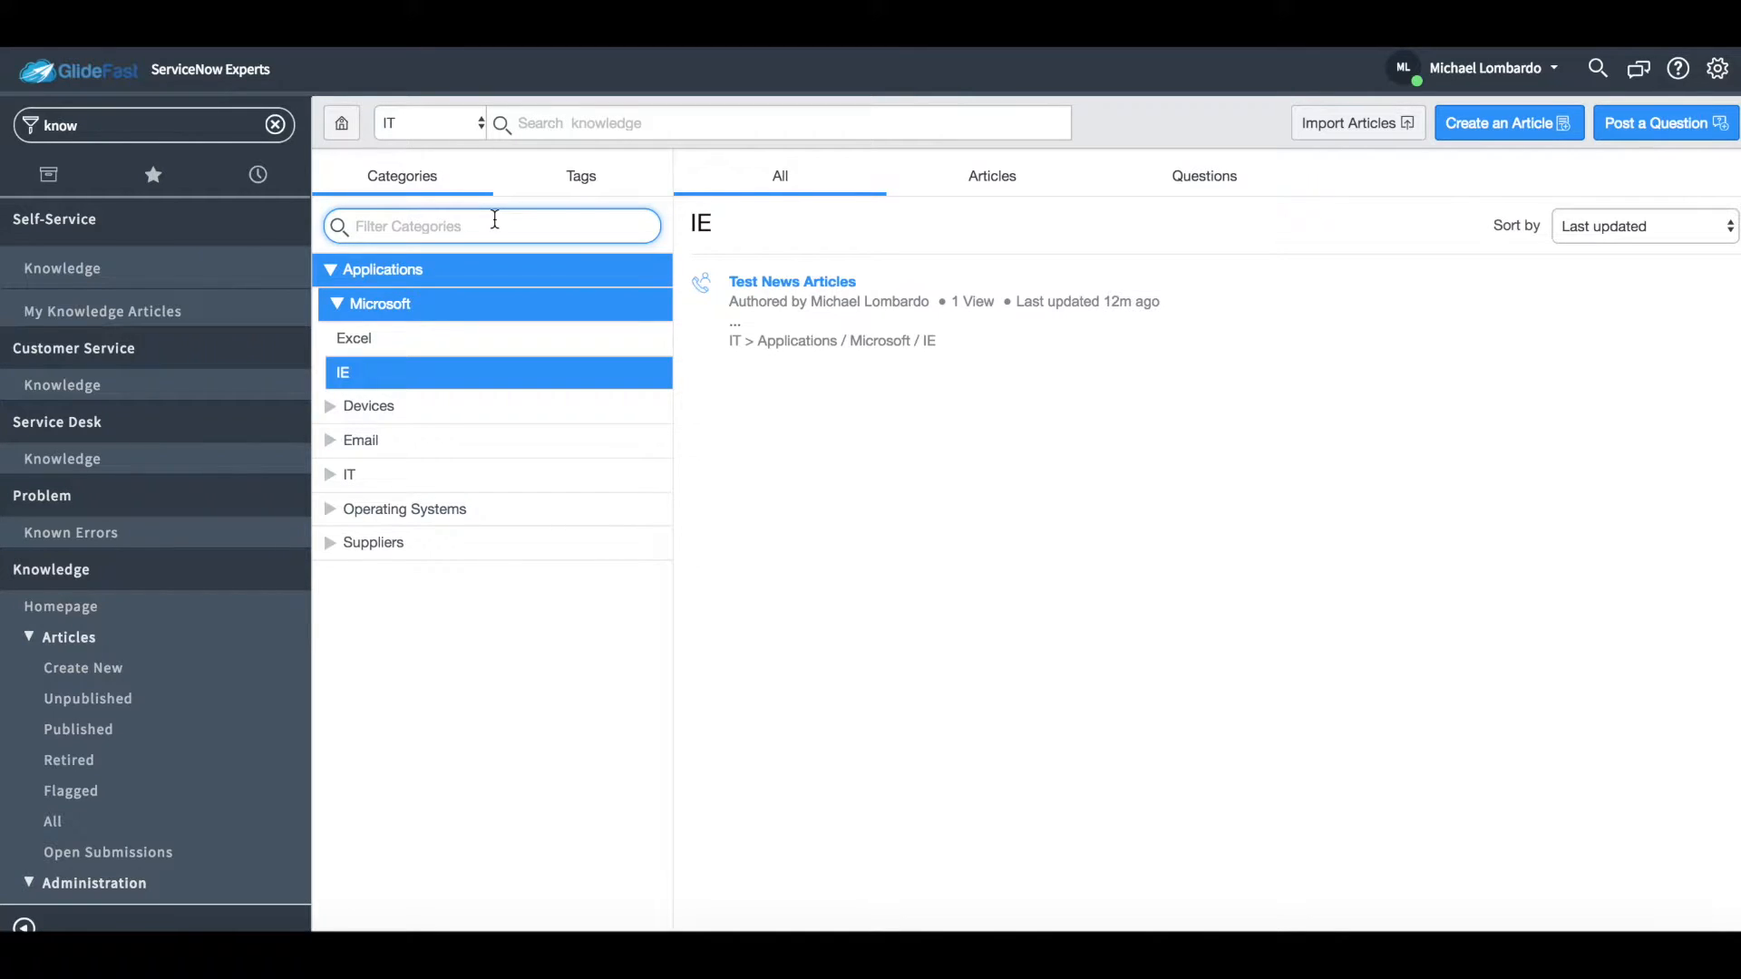
# Step: Filter categories by 'mac' and view Mac OS X articles, then start a new search
pyautogui.write('mac')
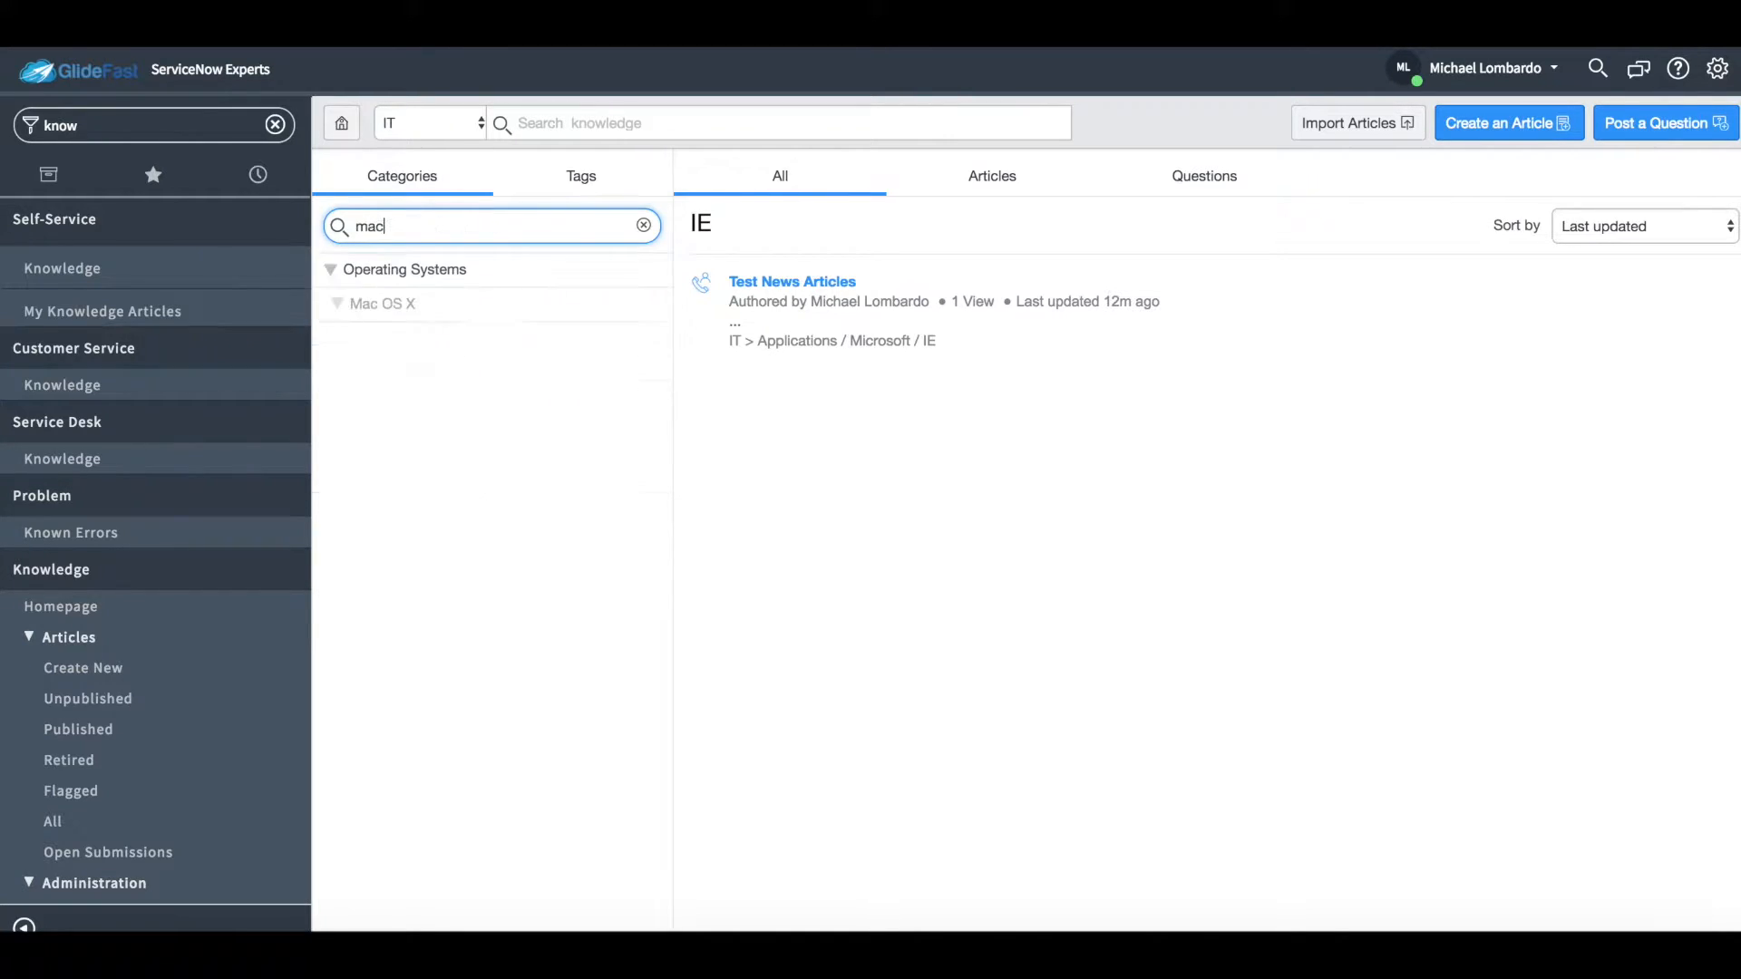
pyautogui.click(380, 305)
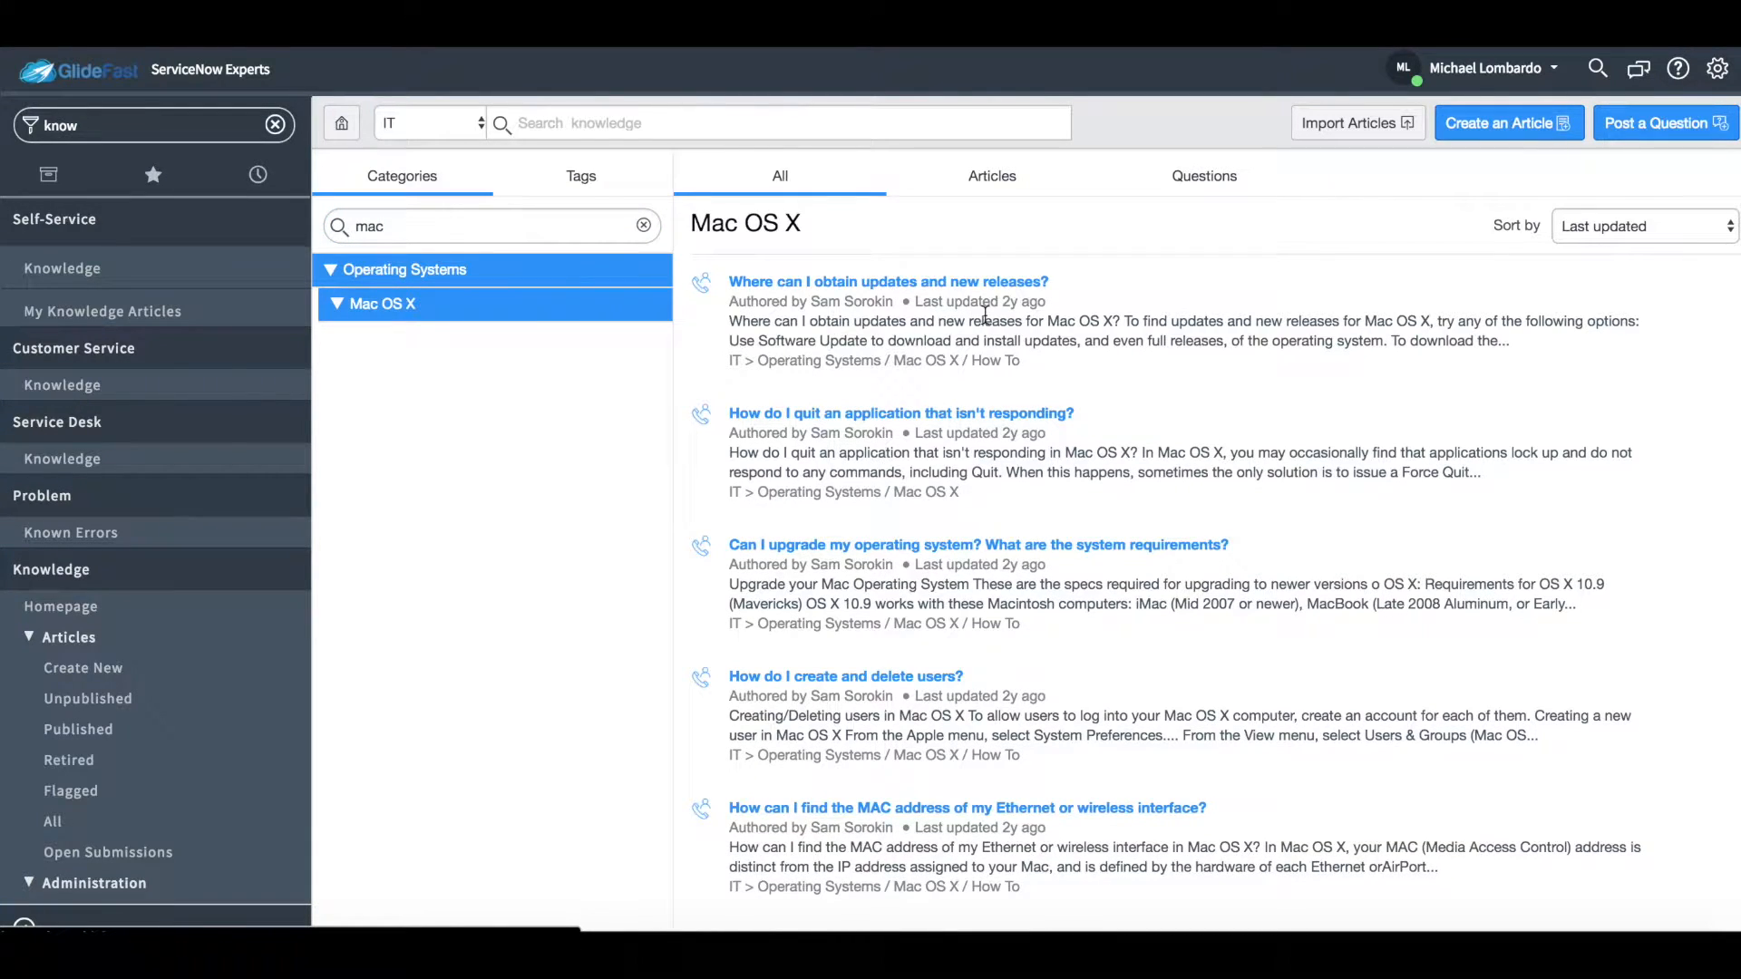
pyautogui.click(776, 124)
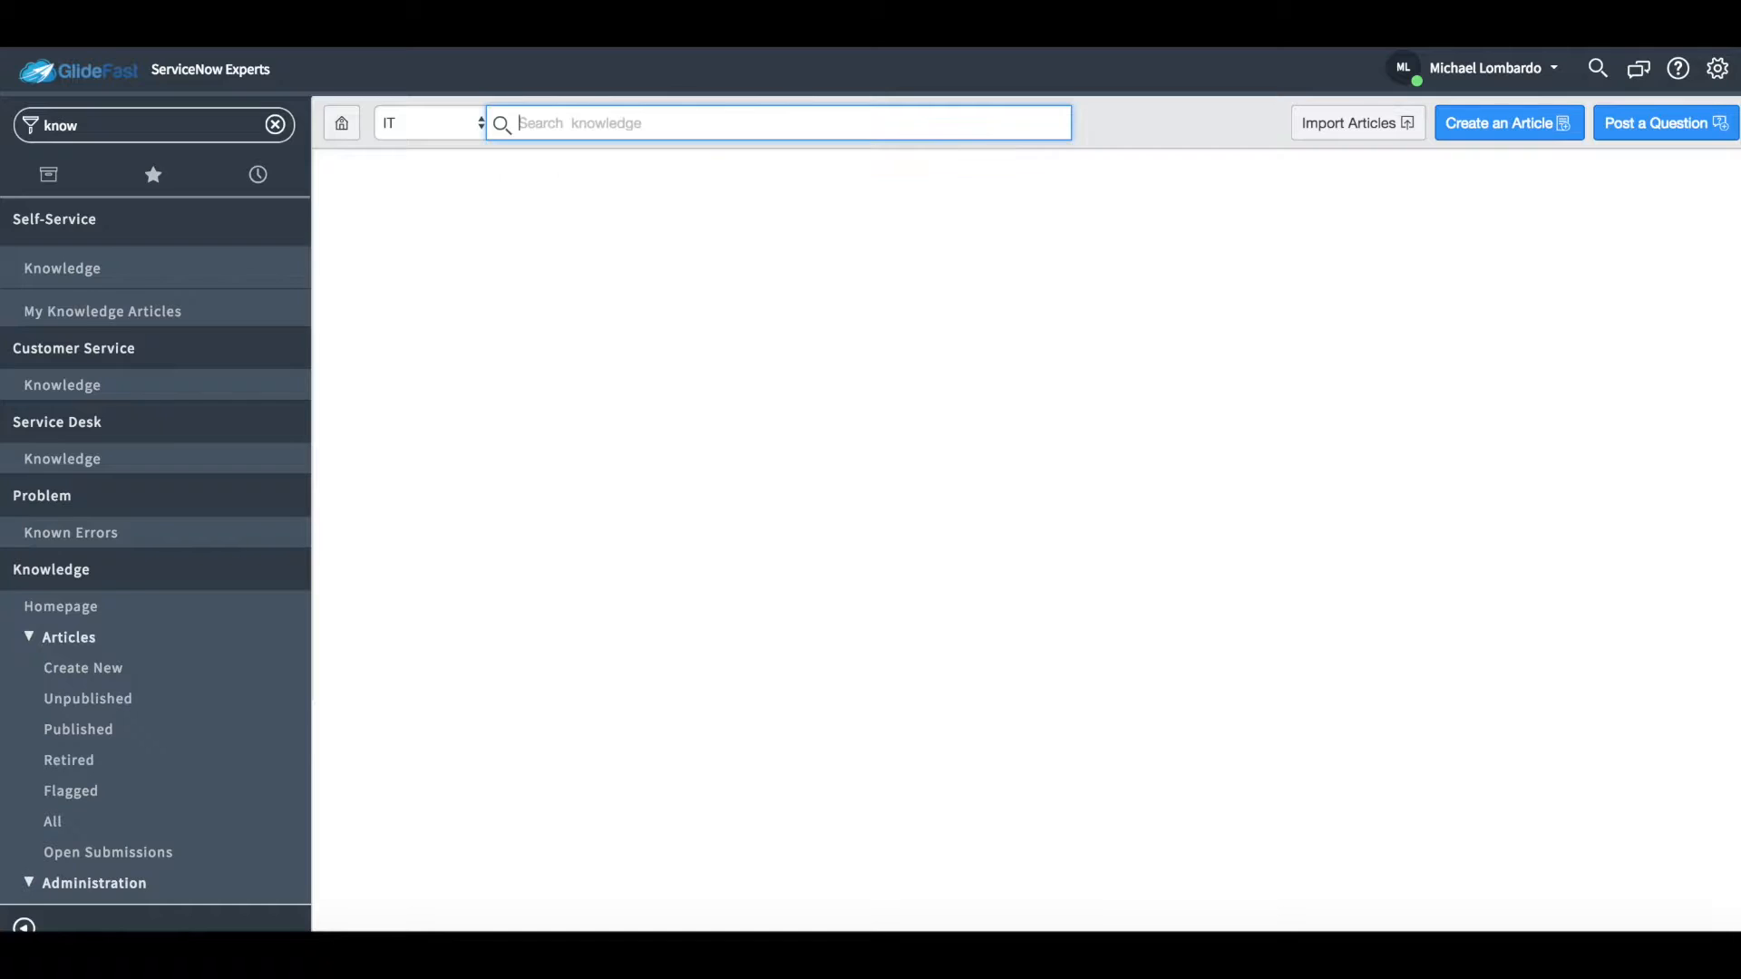
# Step: Search the knowledge base for 'outlook'
pyautogui.write('outlook')
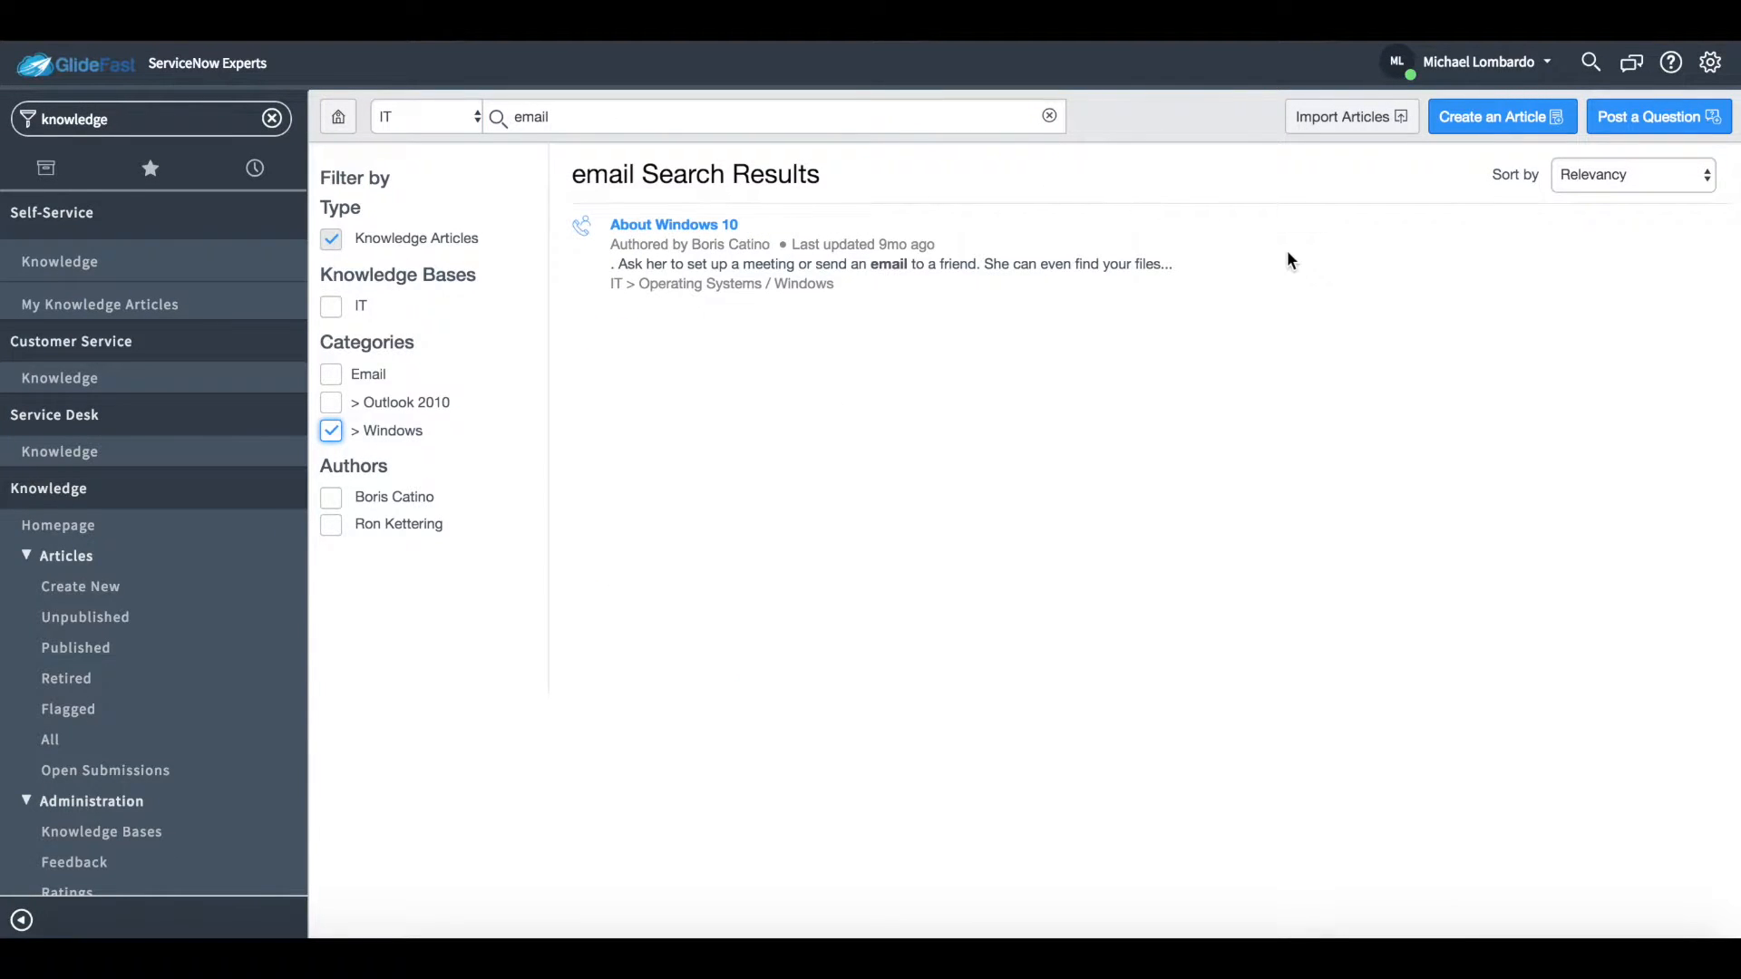
pyautogui.moveTo(1523, 127)
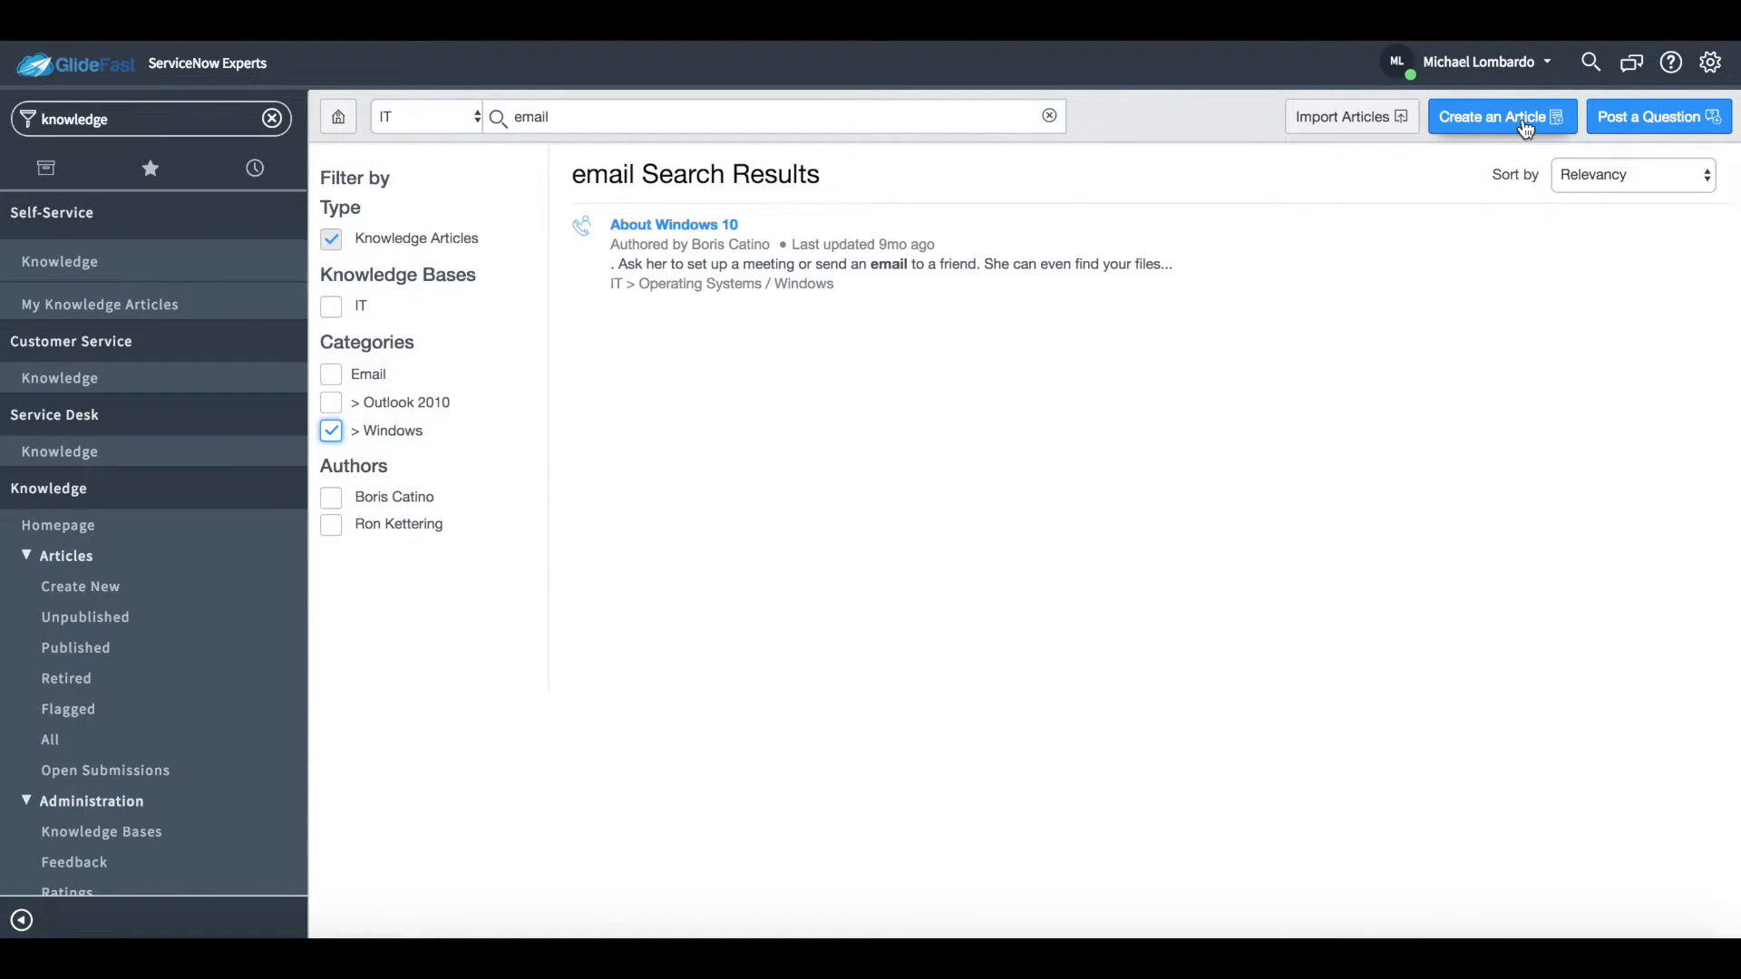
# Step: Start a new article titled 'Test Knowledge article' and paste the spam guide body
pyautogui.click(1502, 116)
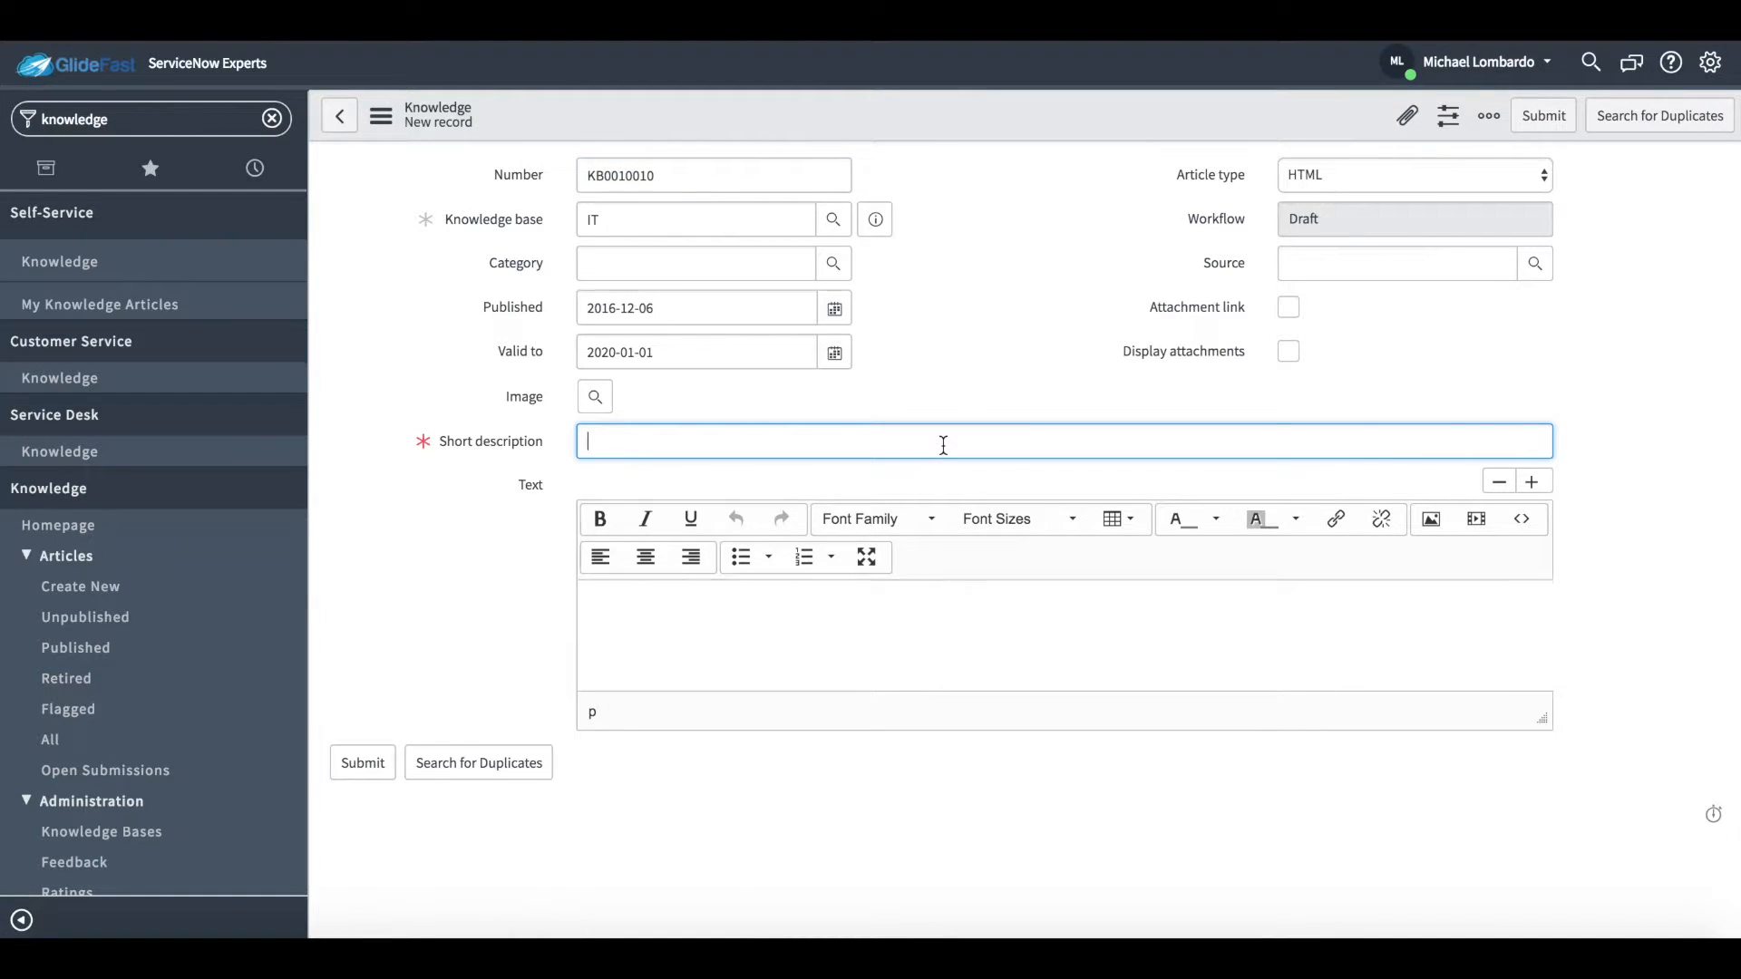
pyautogui.write('Test Knowledge Article')
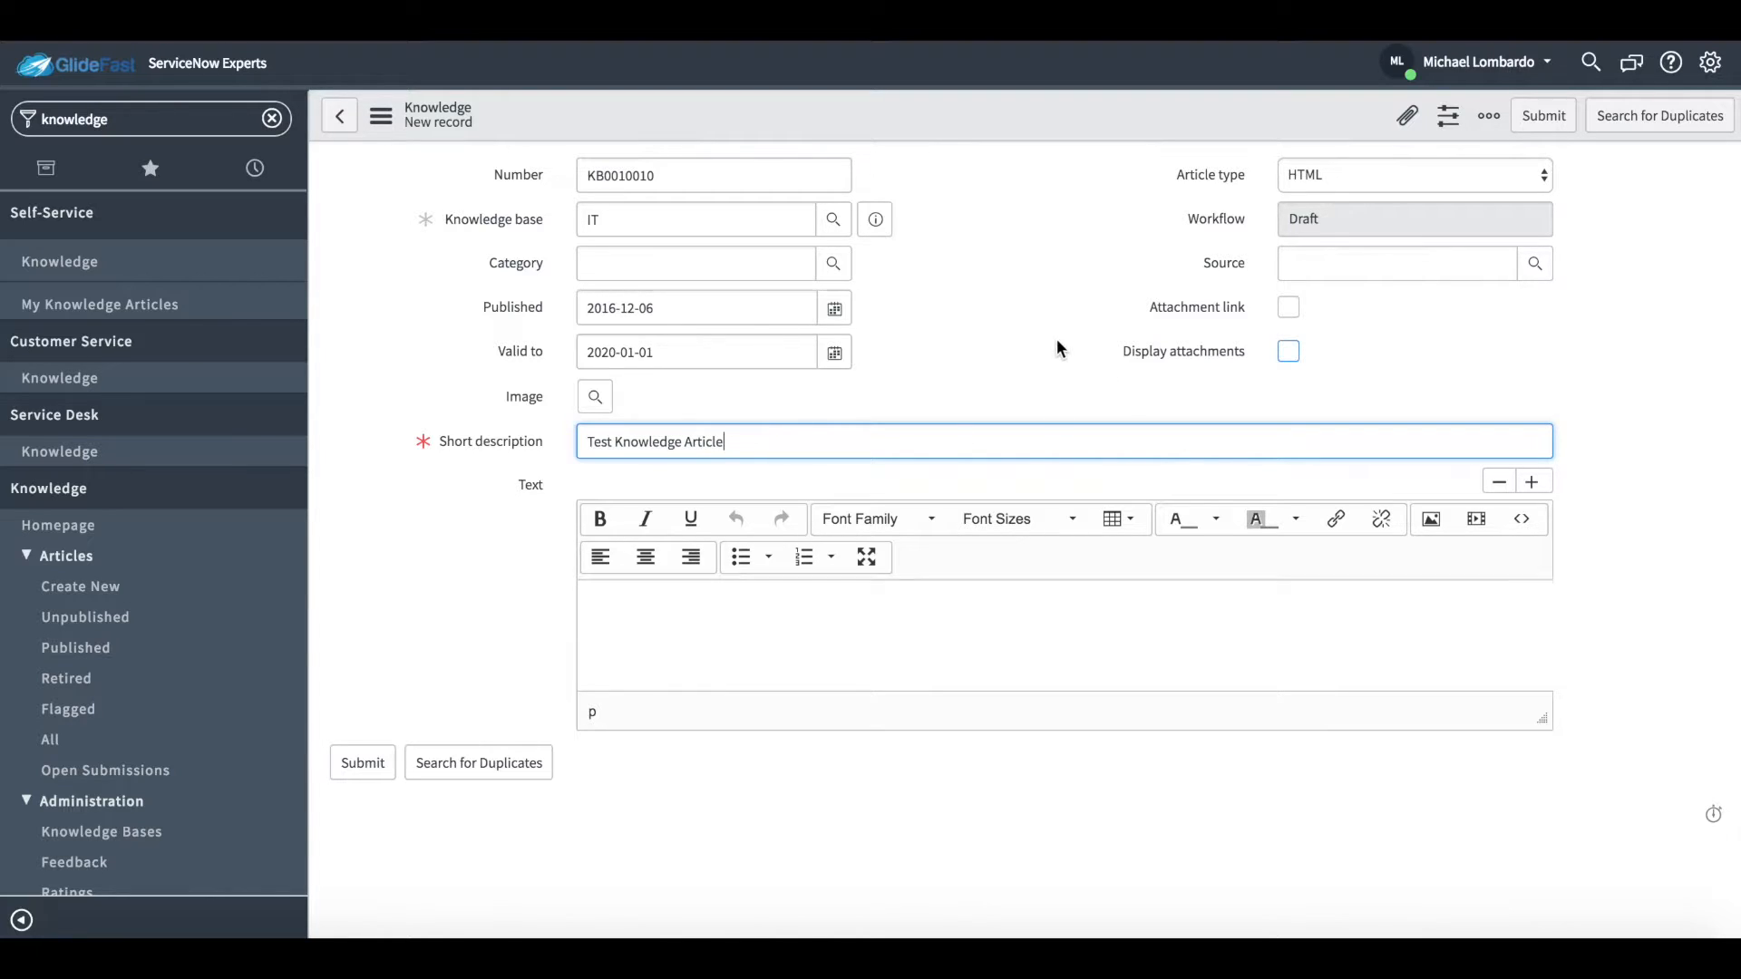
pyautogui.click(1277, 613)
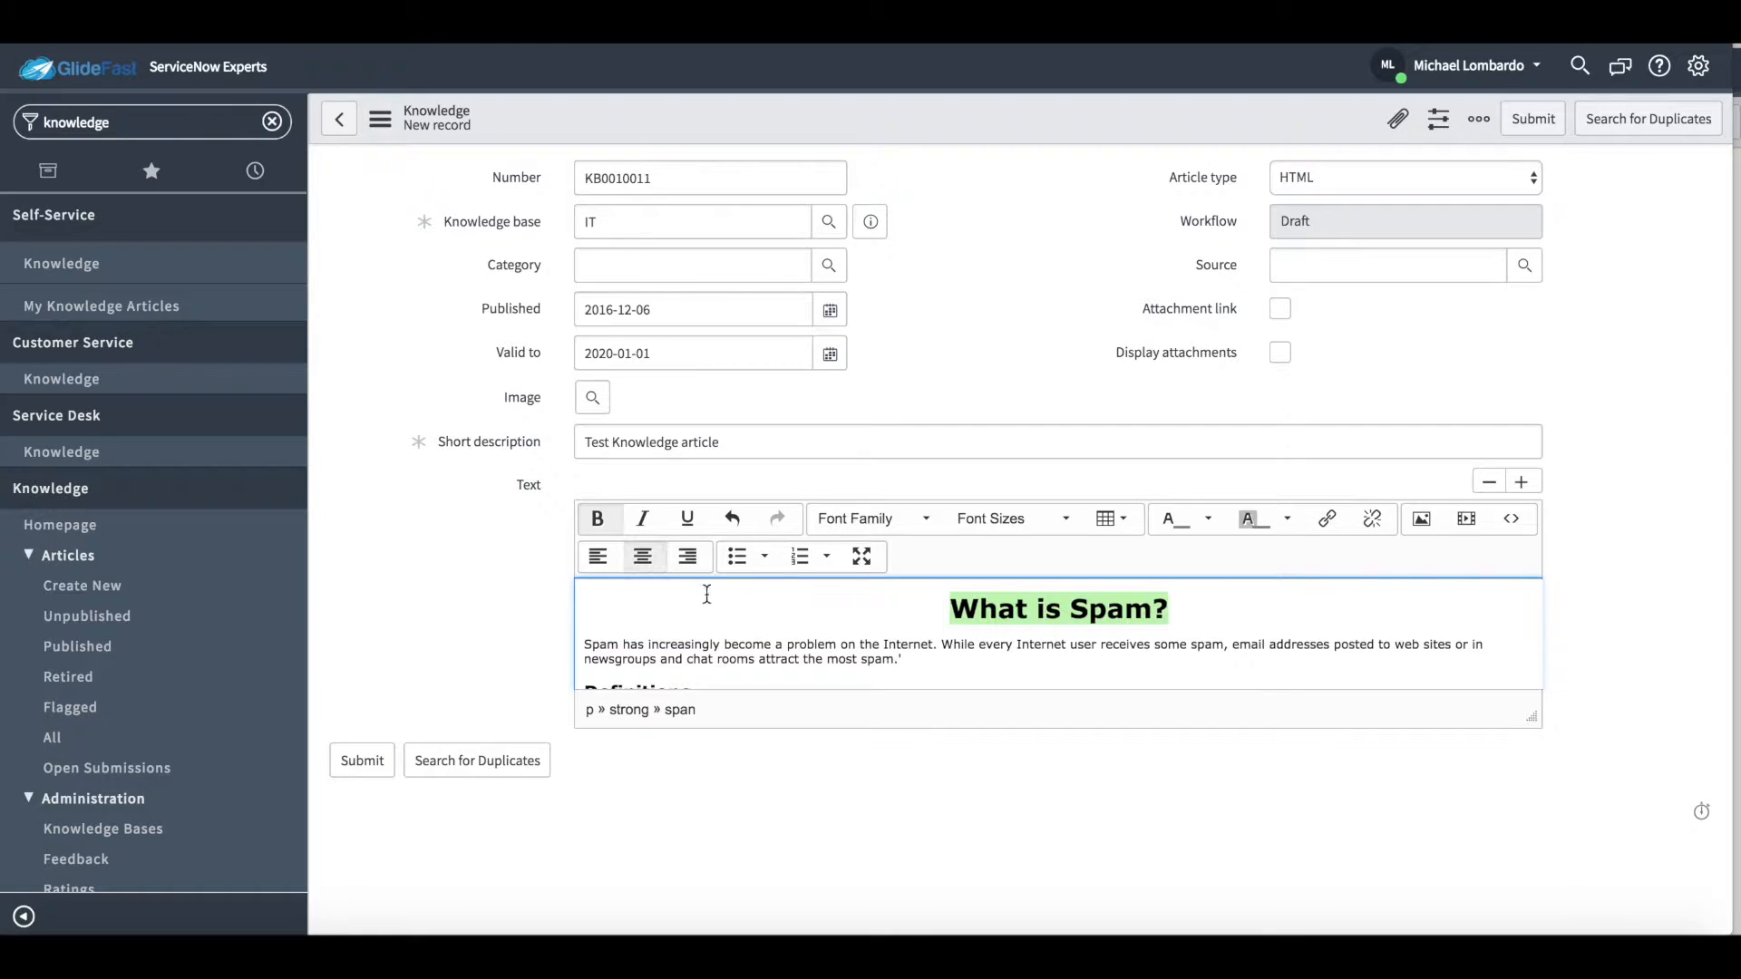
# Step: Make the 'What is Spam?' heading underlined and italic
pyautogui.click(687, 518)
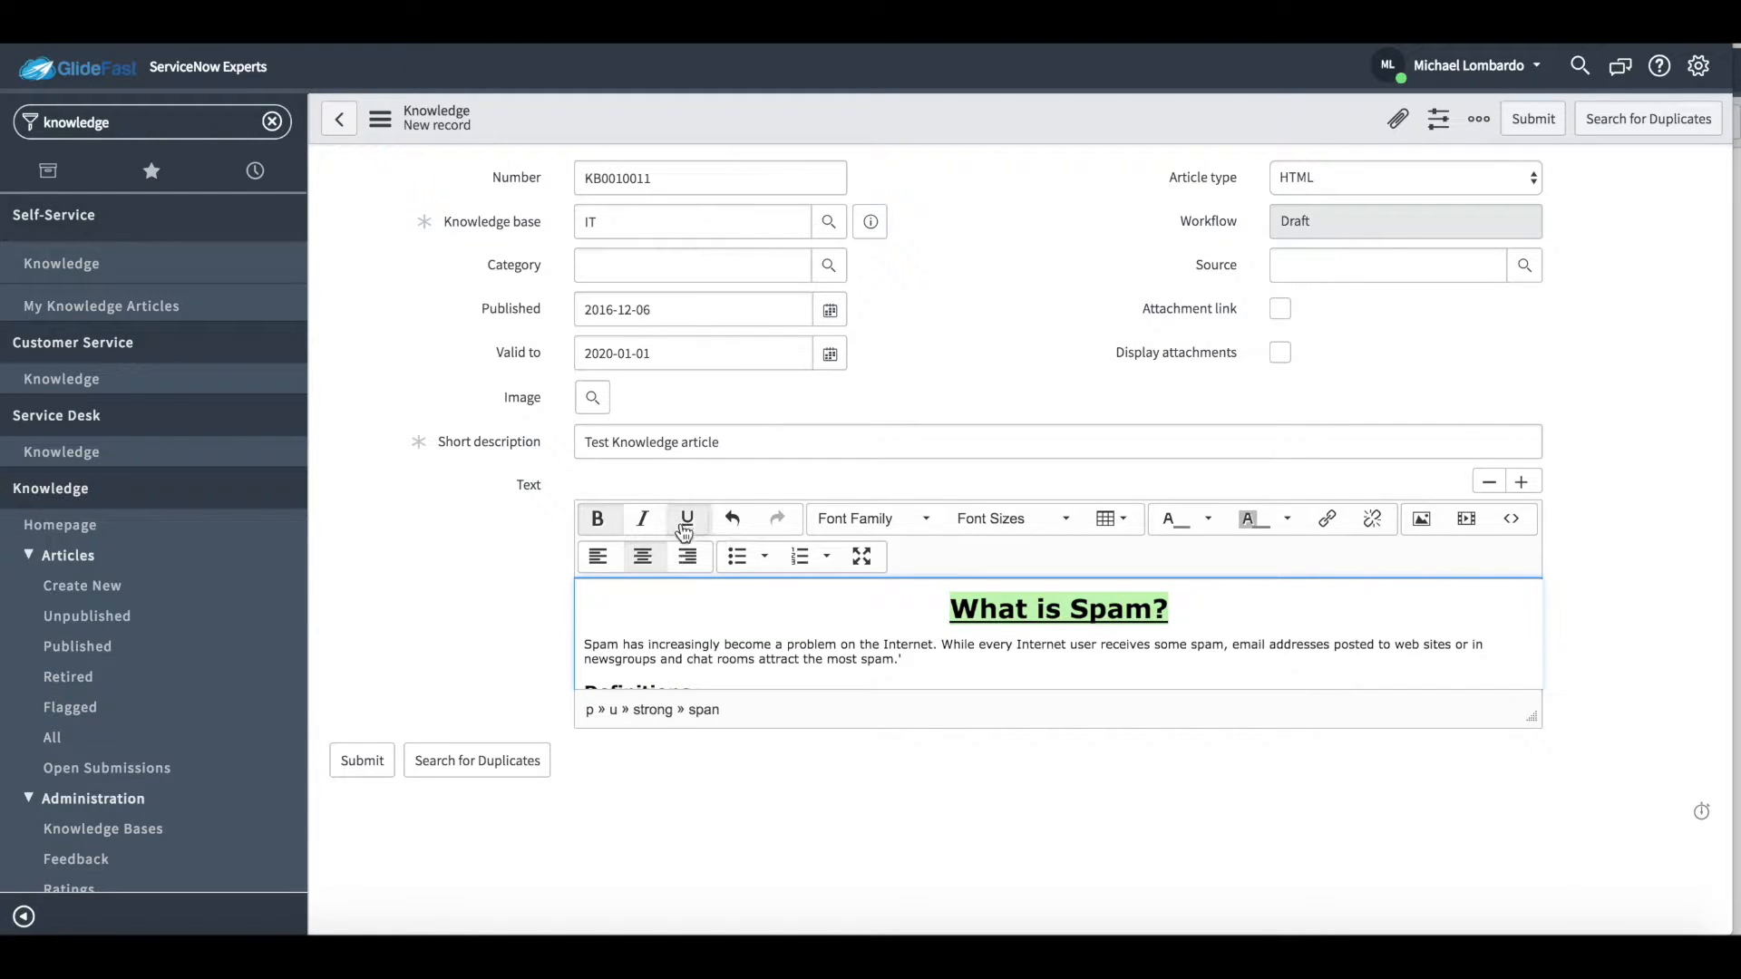
pyautogui.click(642, 519)
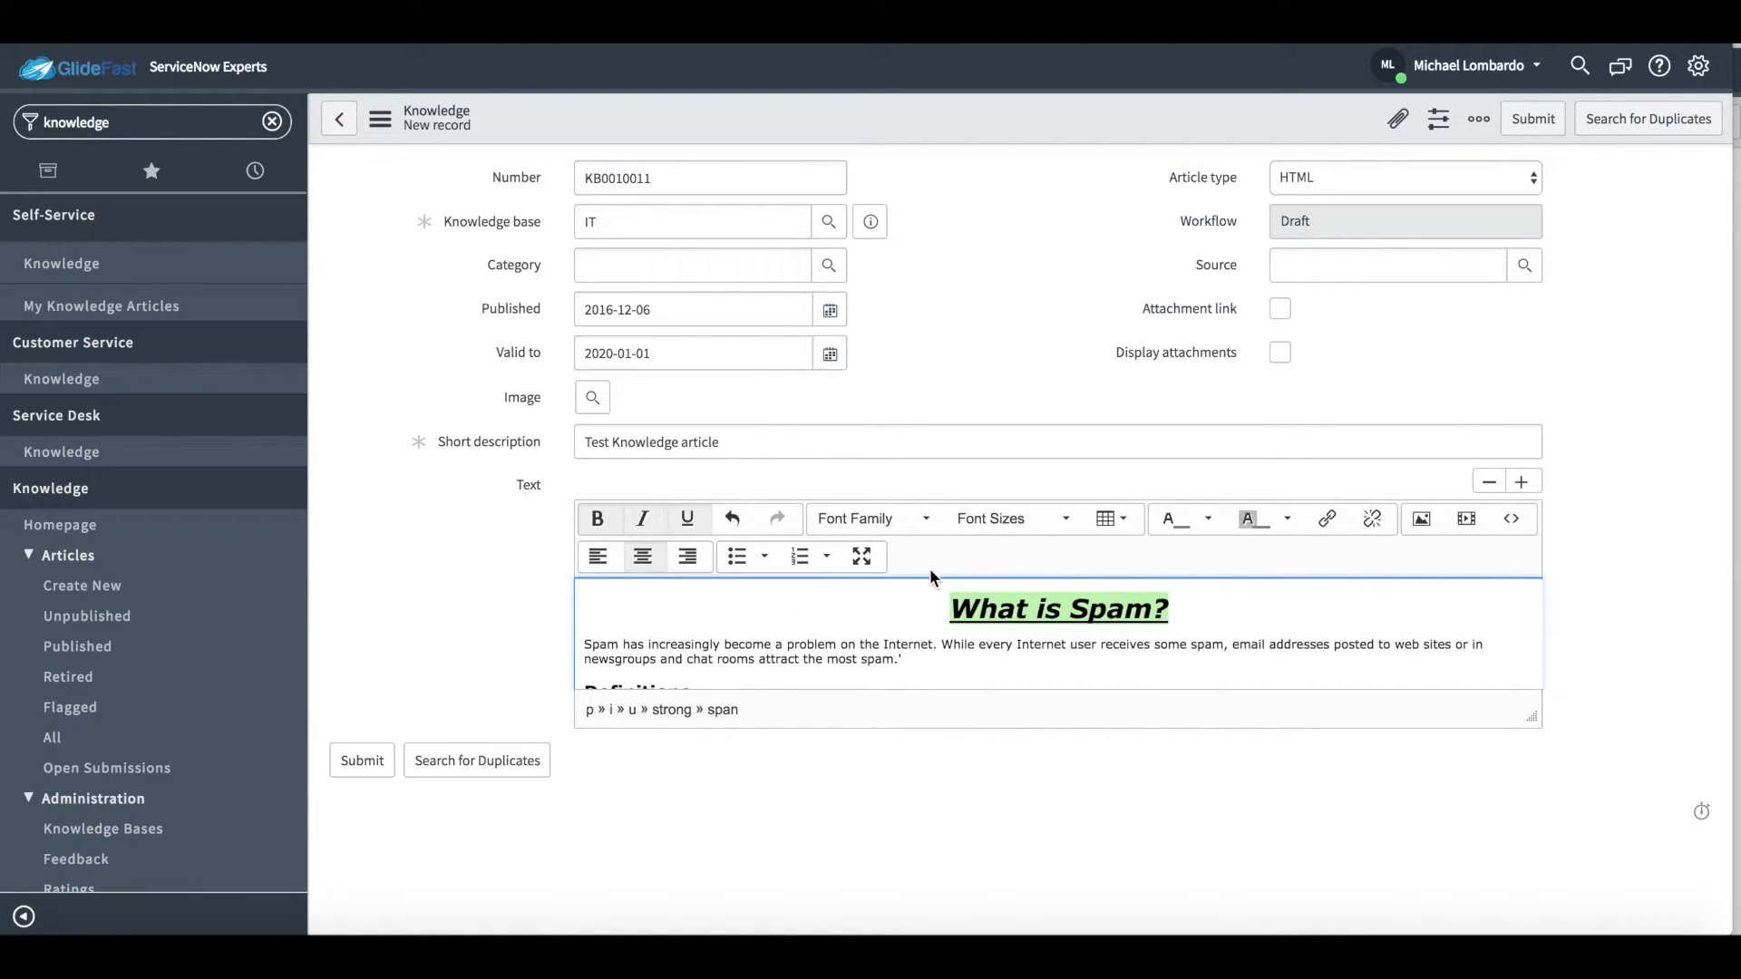
pyautogui.click(1012, 518)
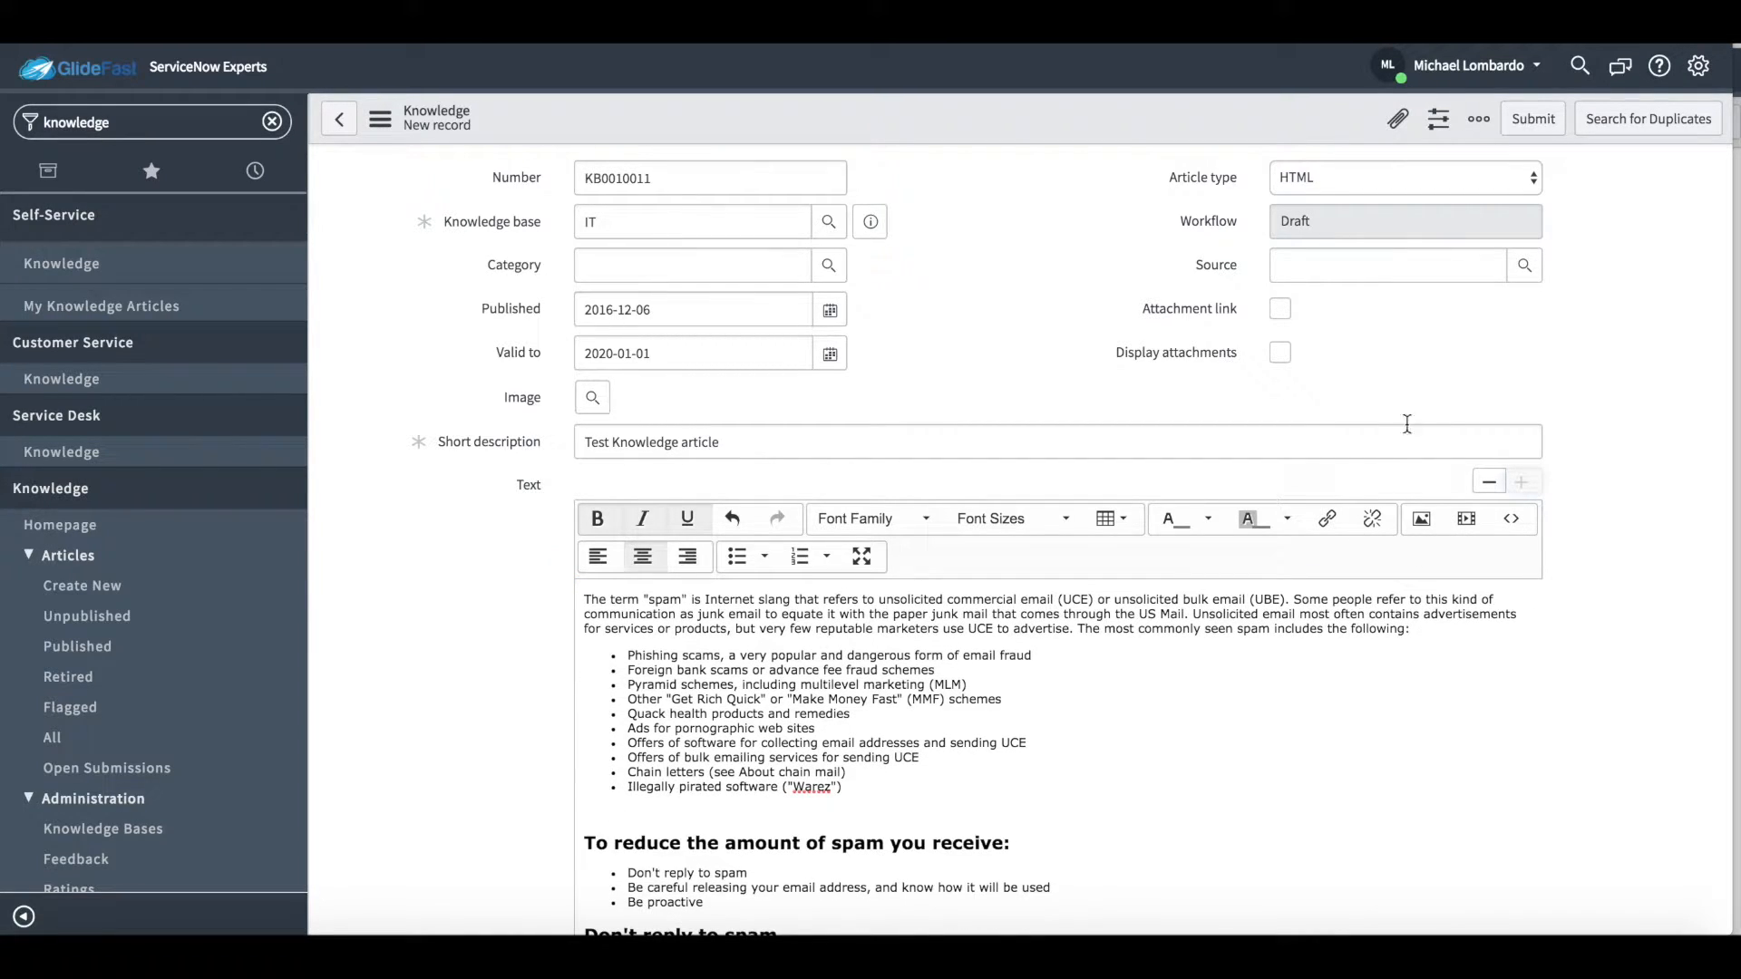
# Step: Save the article as KB0010011 and publish it for review
pyautogui.click(1480, 119)
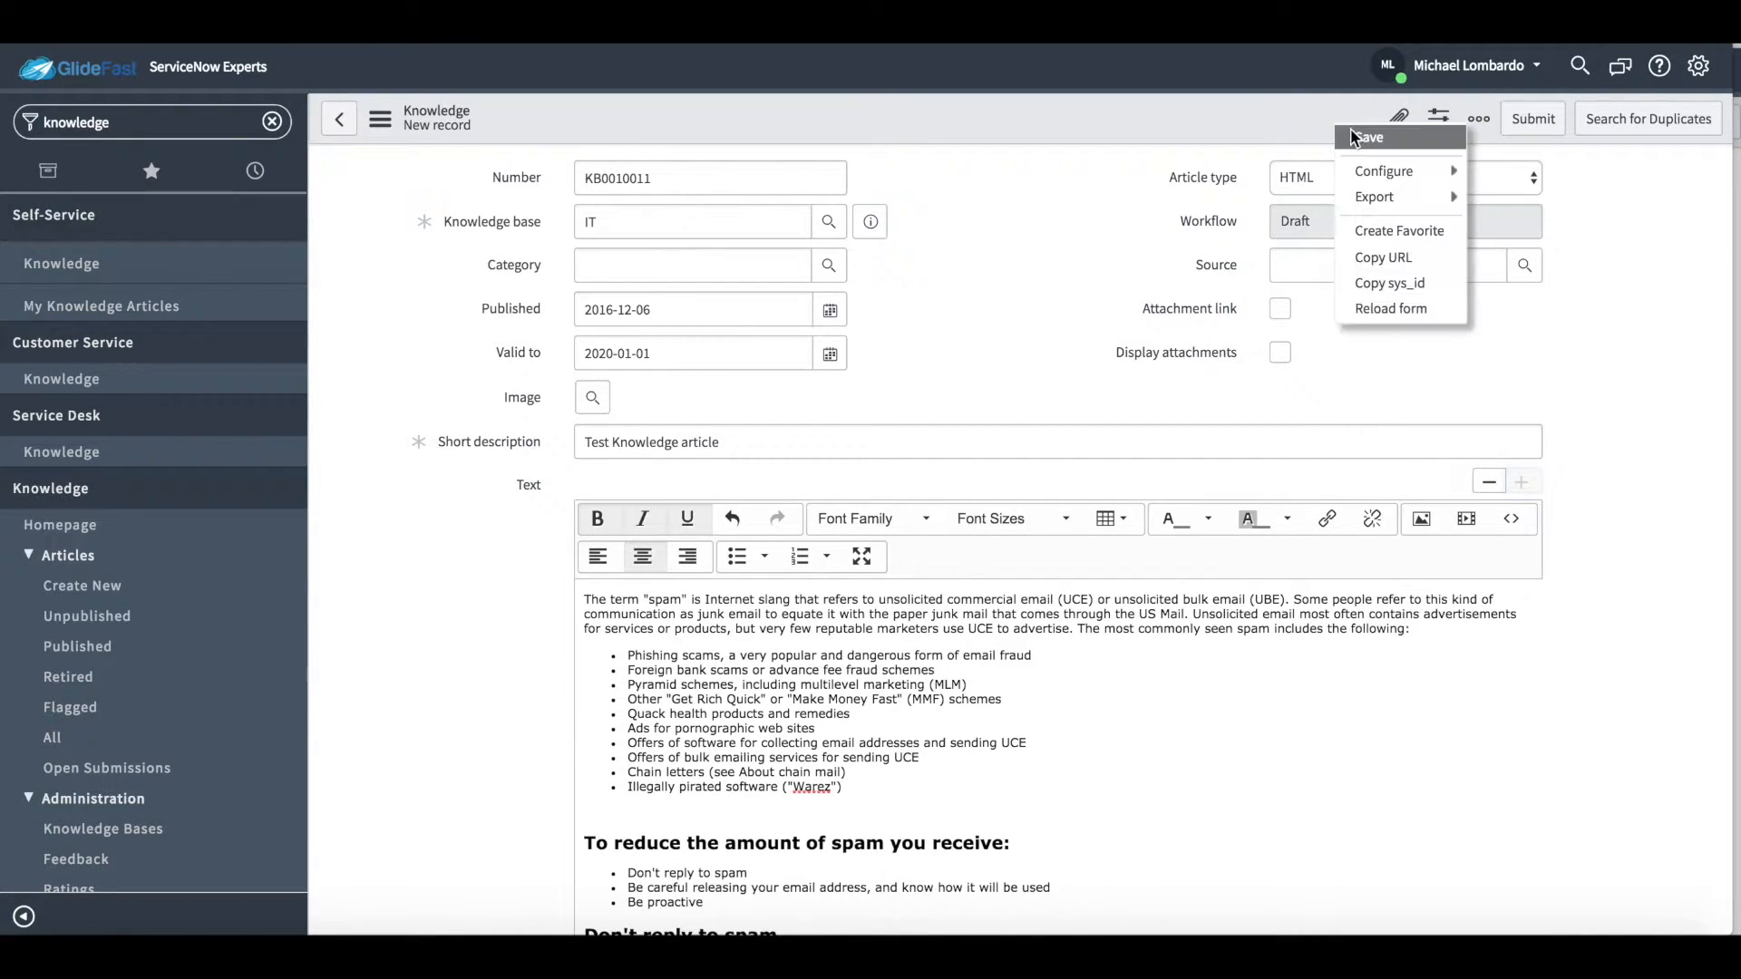
pyautogui.click(1374, 138)
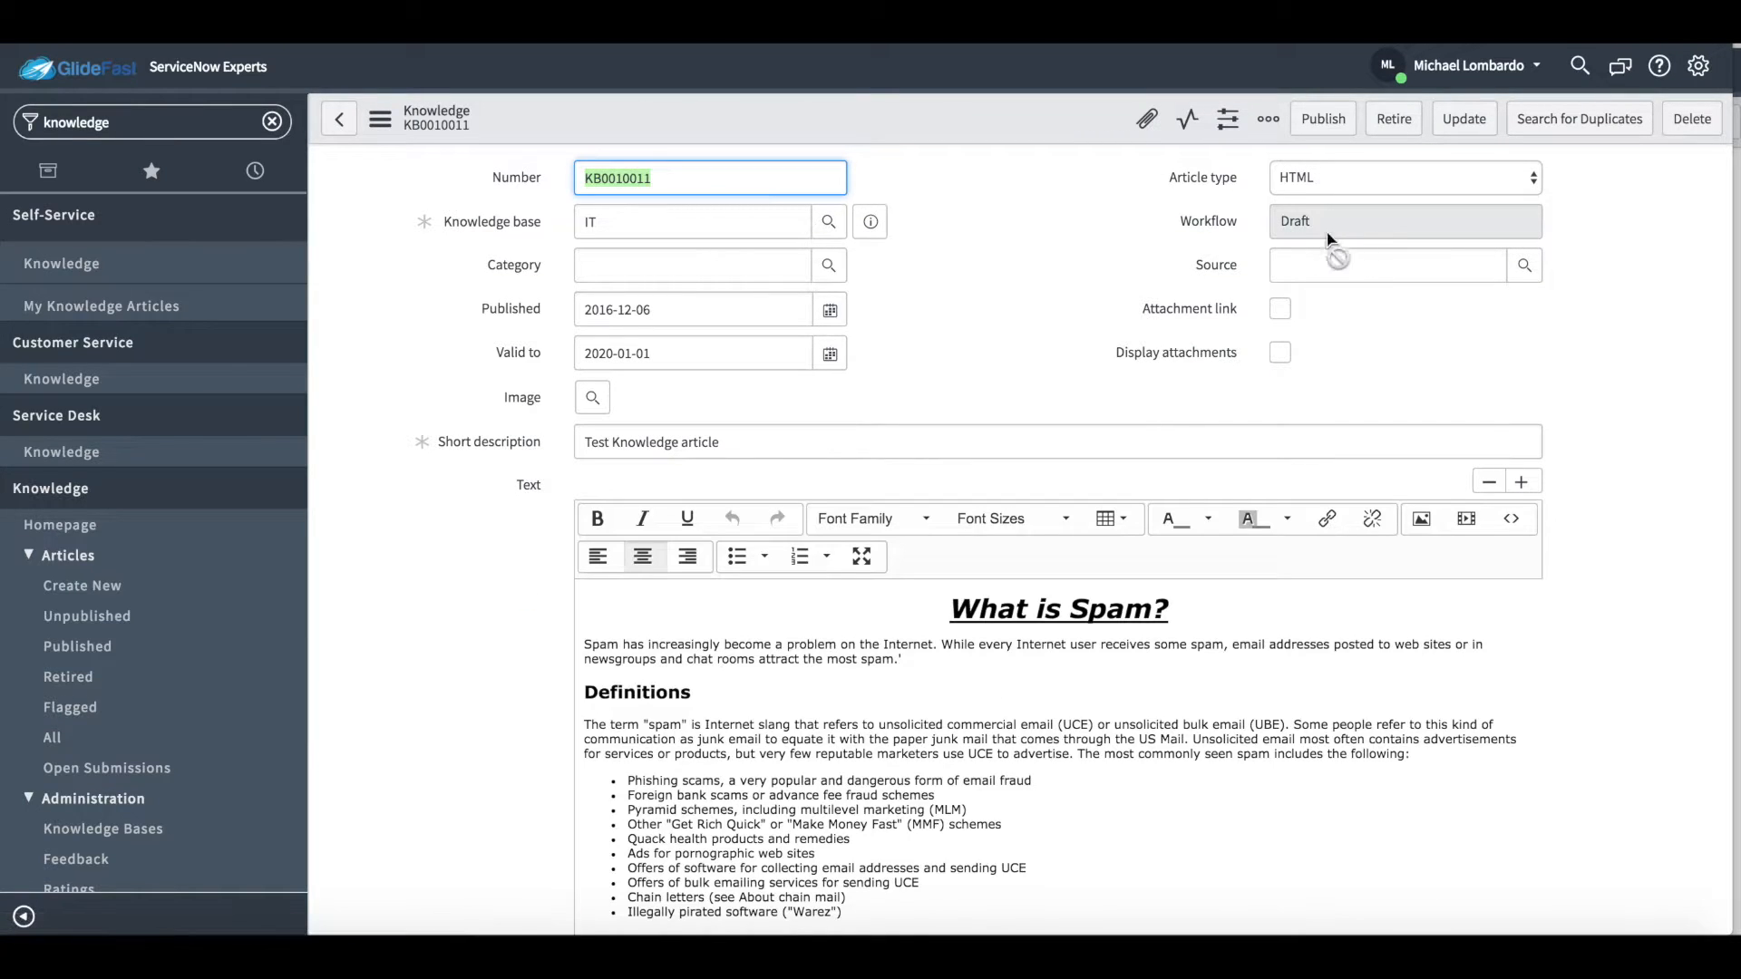
pyautogui.moveTo(1225, 230)
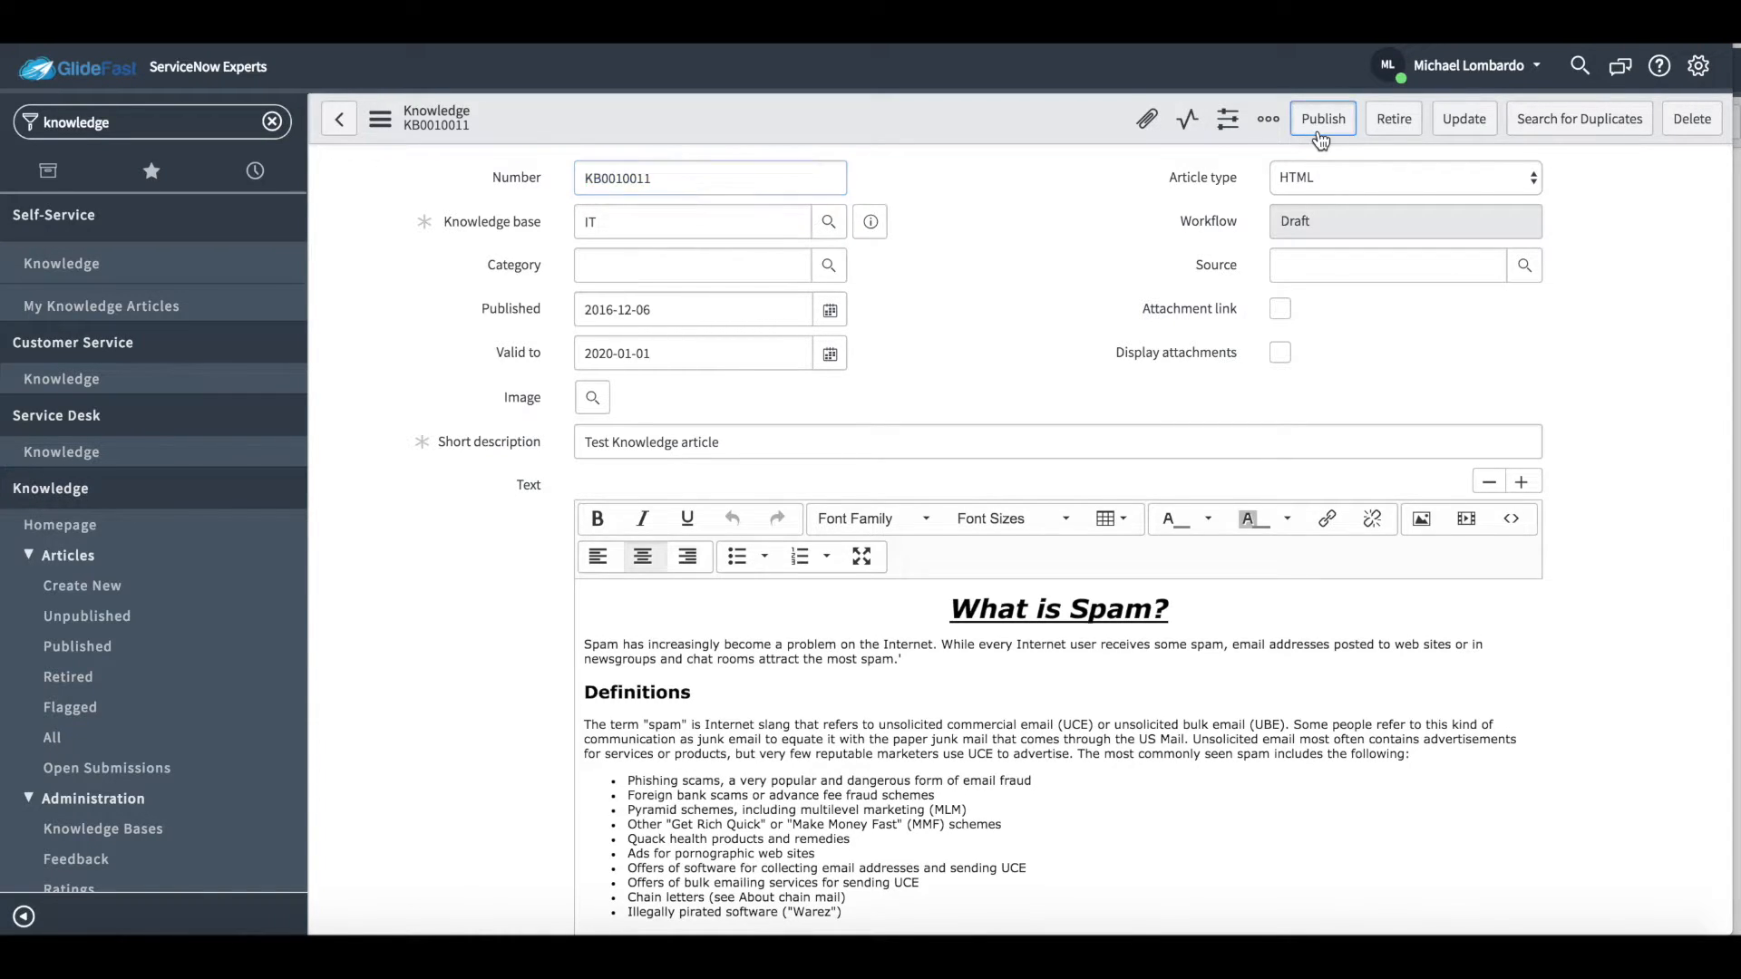
pyautogui.click(1324, 120)
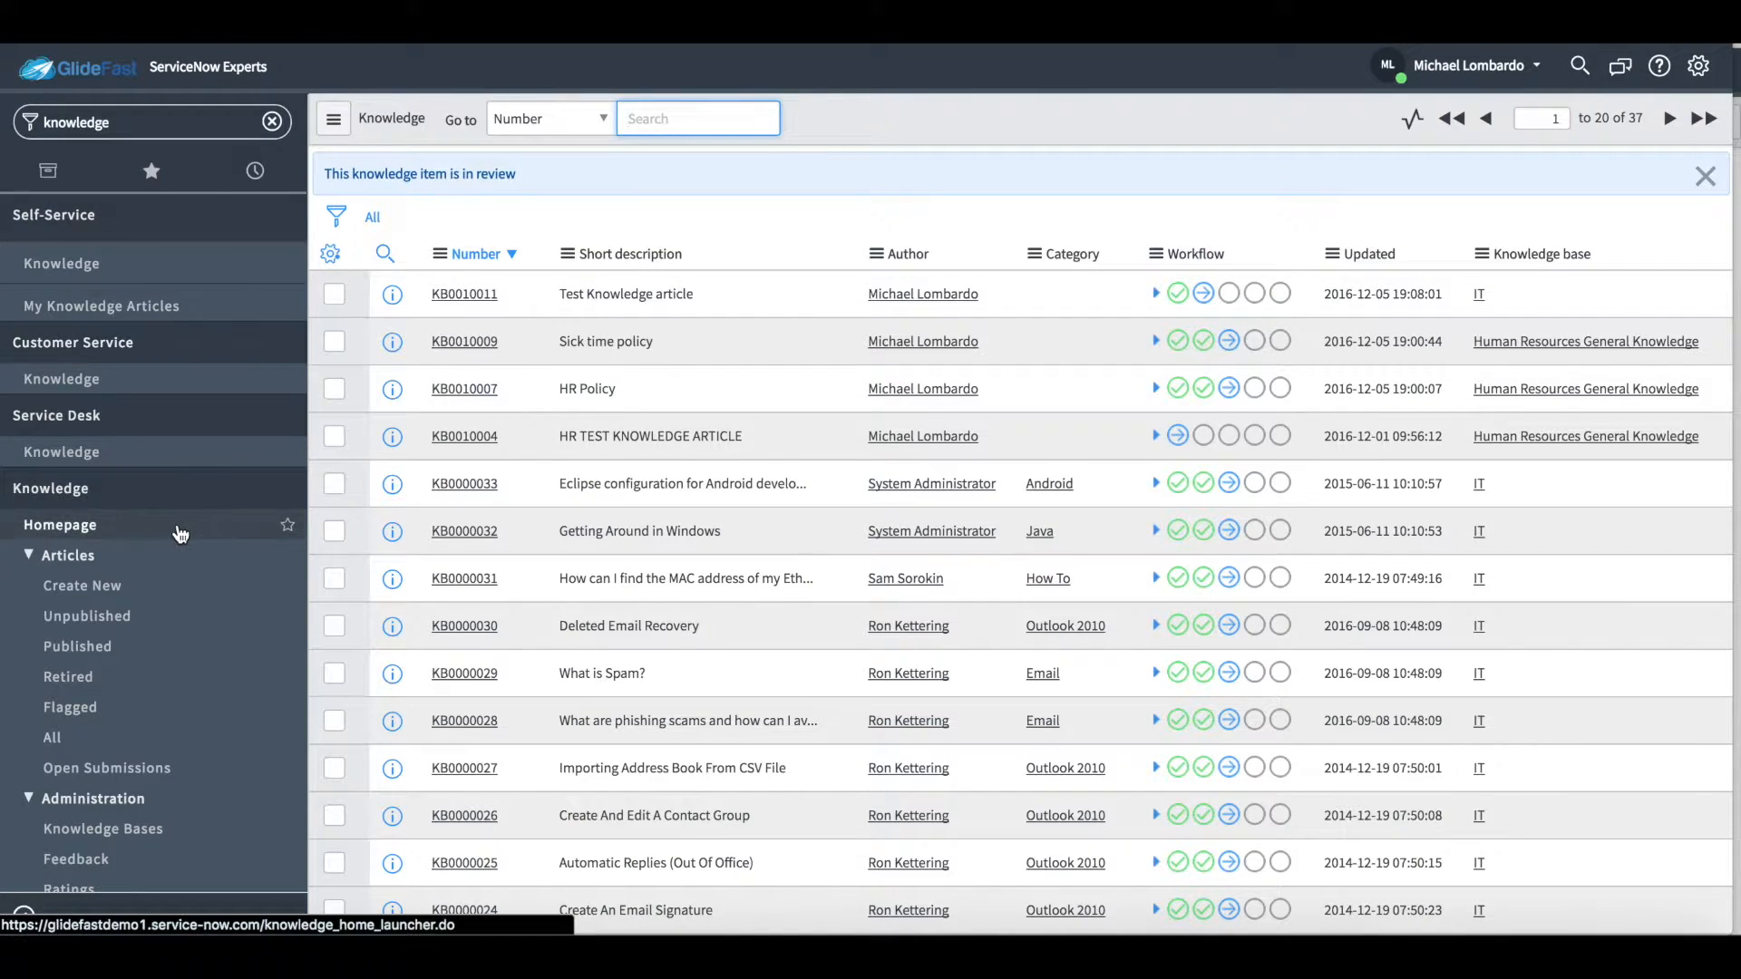
# Step: Navigate to Incident > Create New for a blank incident form
pyautogui.click(60, 526)
pyautogui.write('inci')
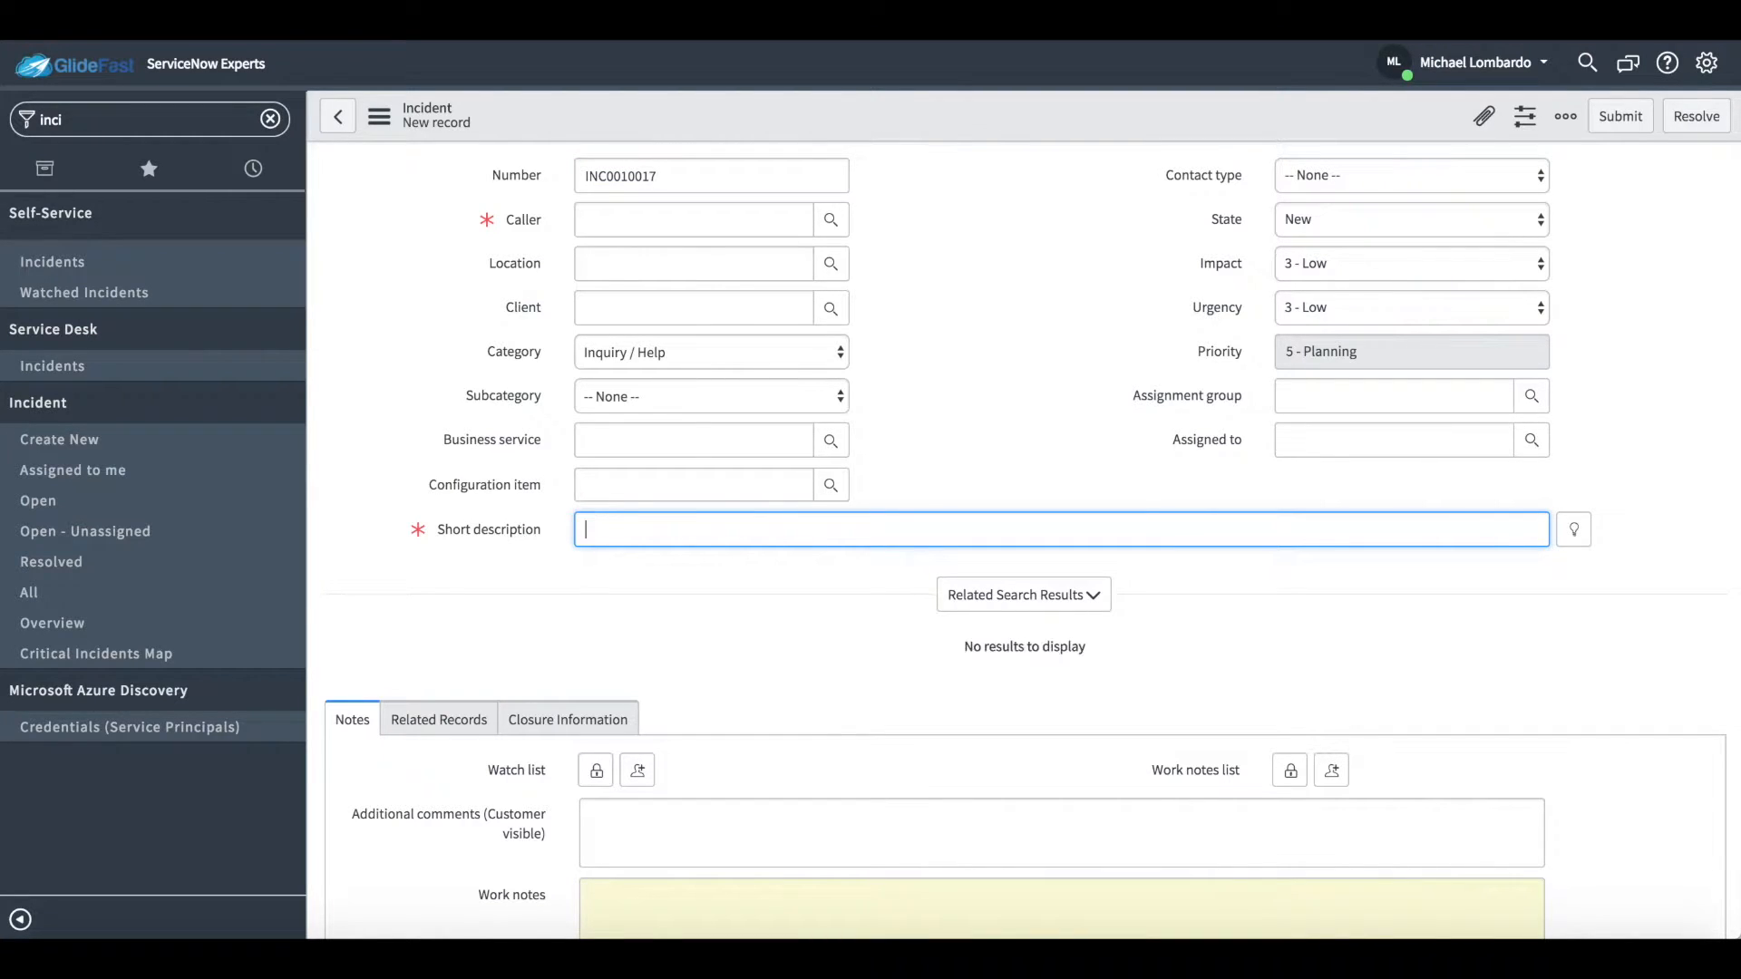
# Step: Enter 'Outlook signature' as short description and preview the Create An Email Signature article
pyautogui.write('Outlook signature')
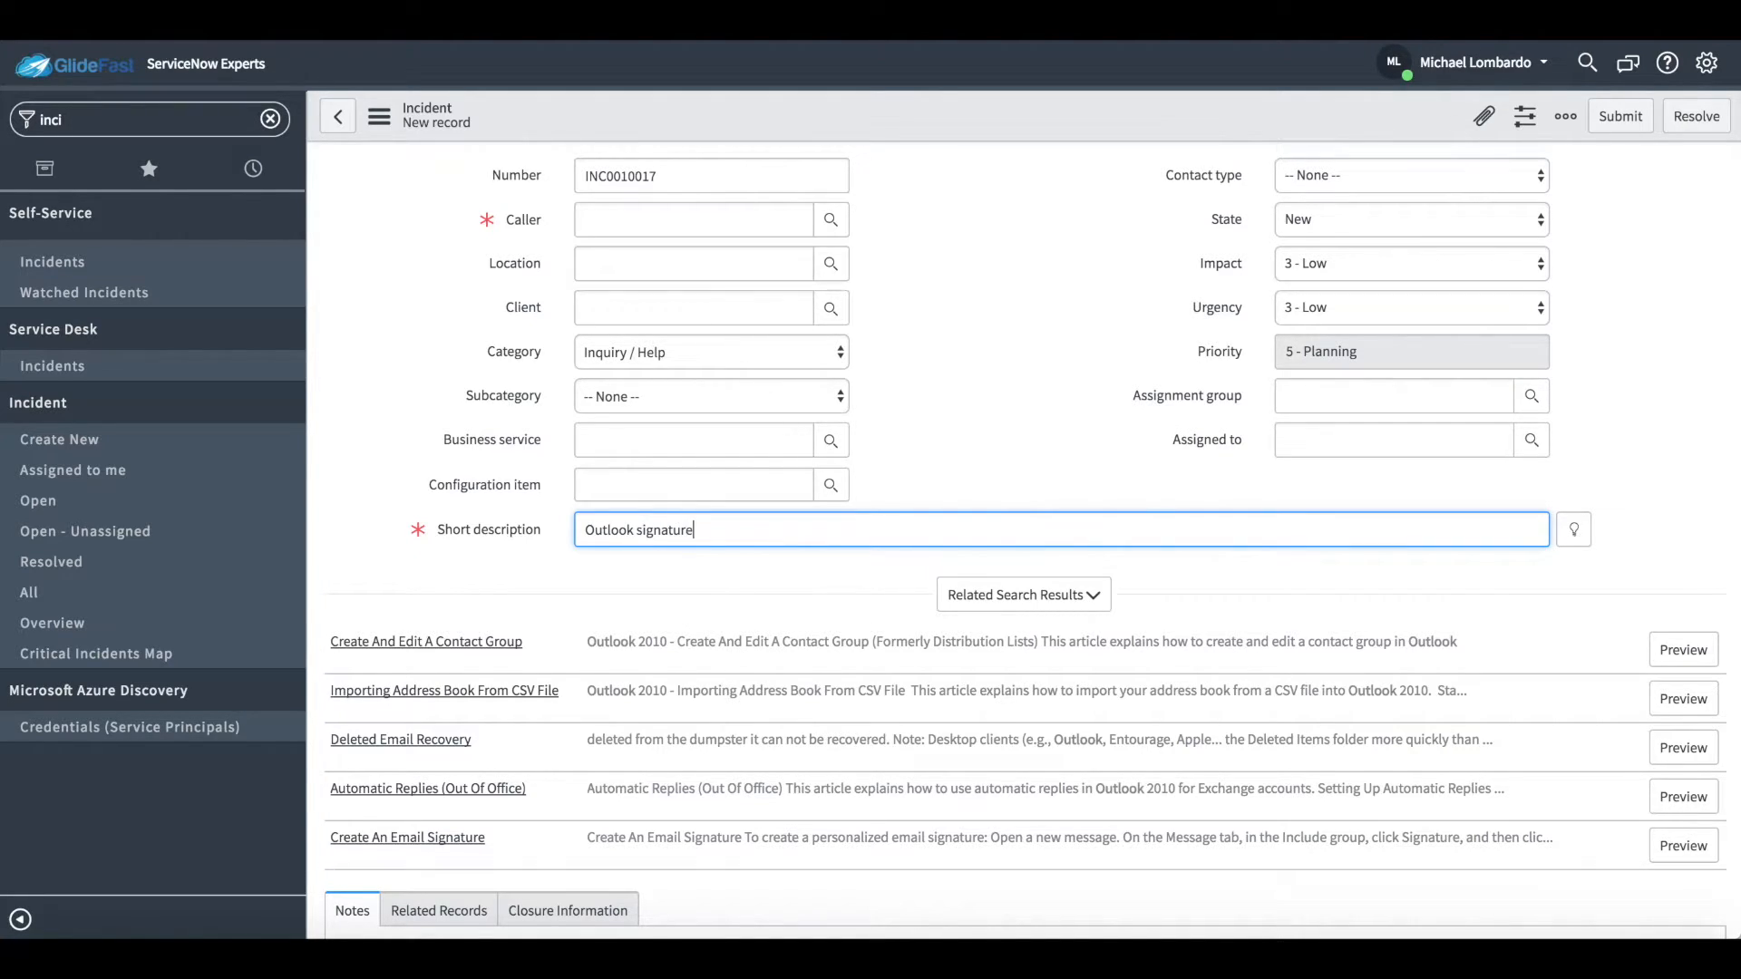
pyautogui.click(407, 838)
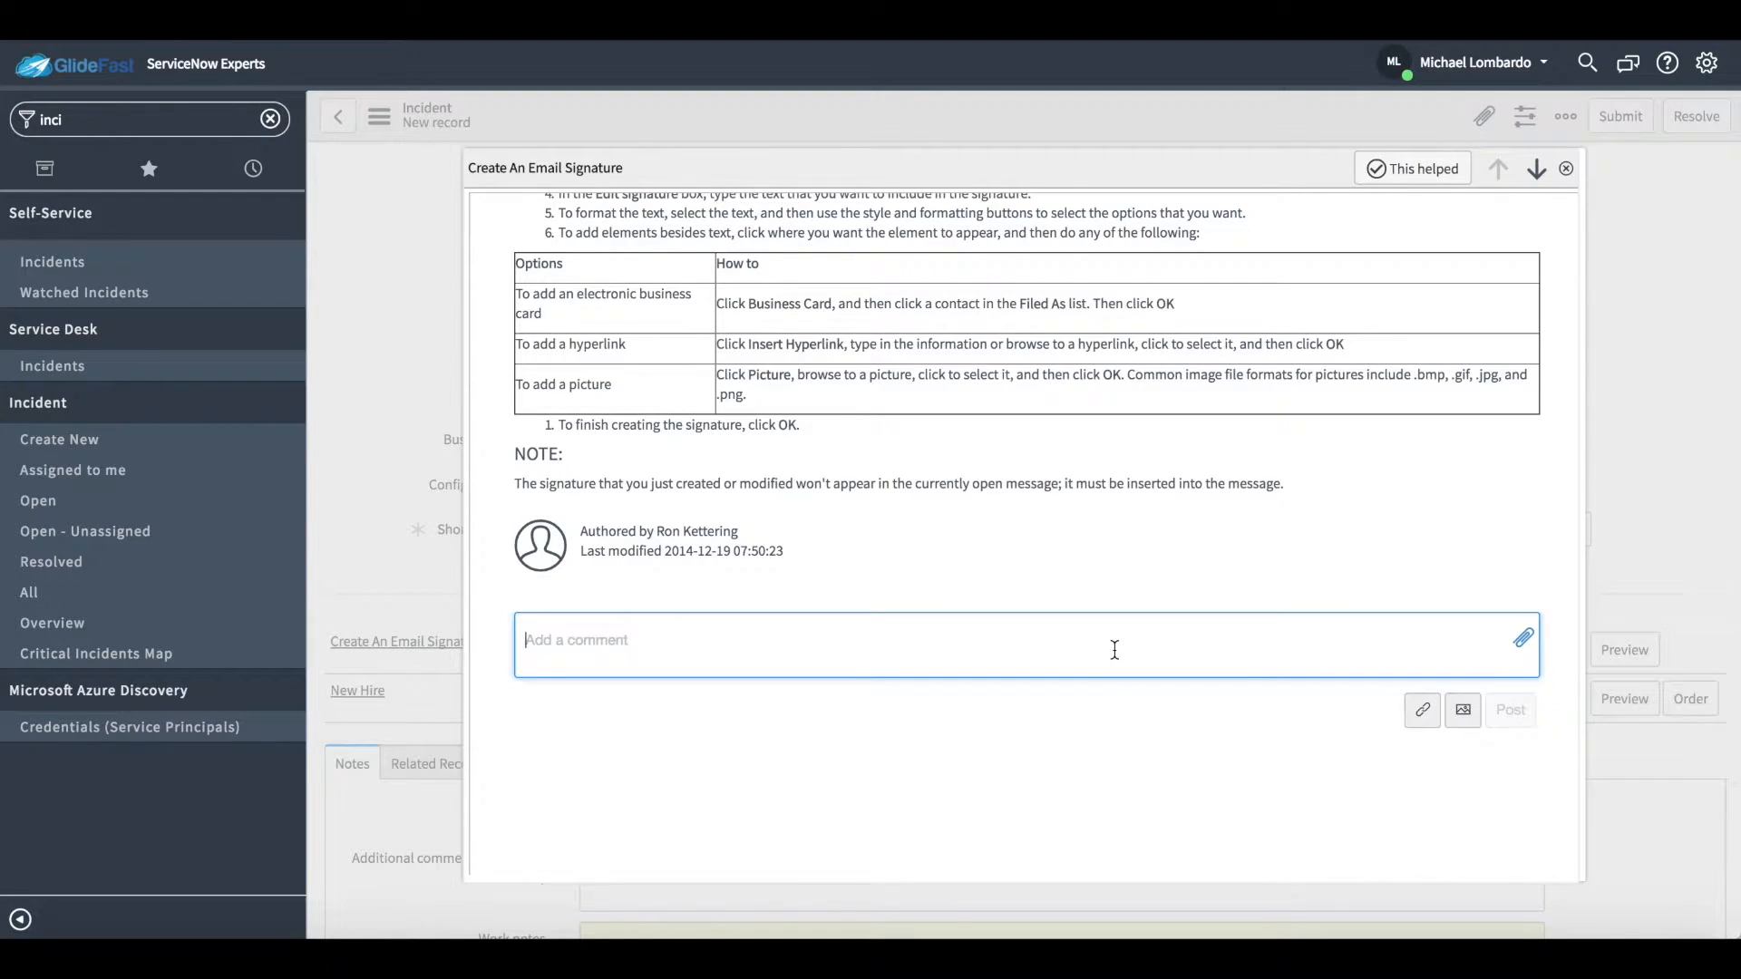
# Step: Post the comment 'This needs to be updated' on the article
pyautogui.write('This need')
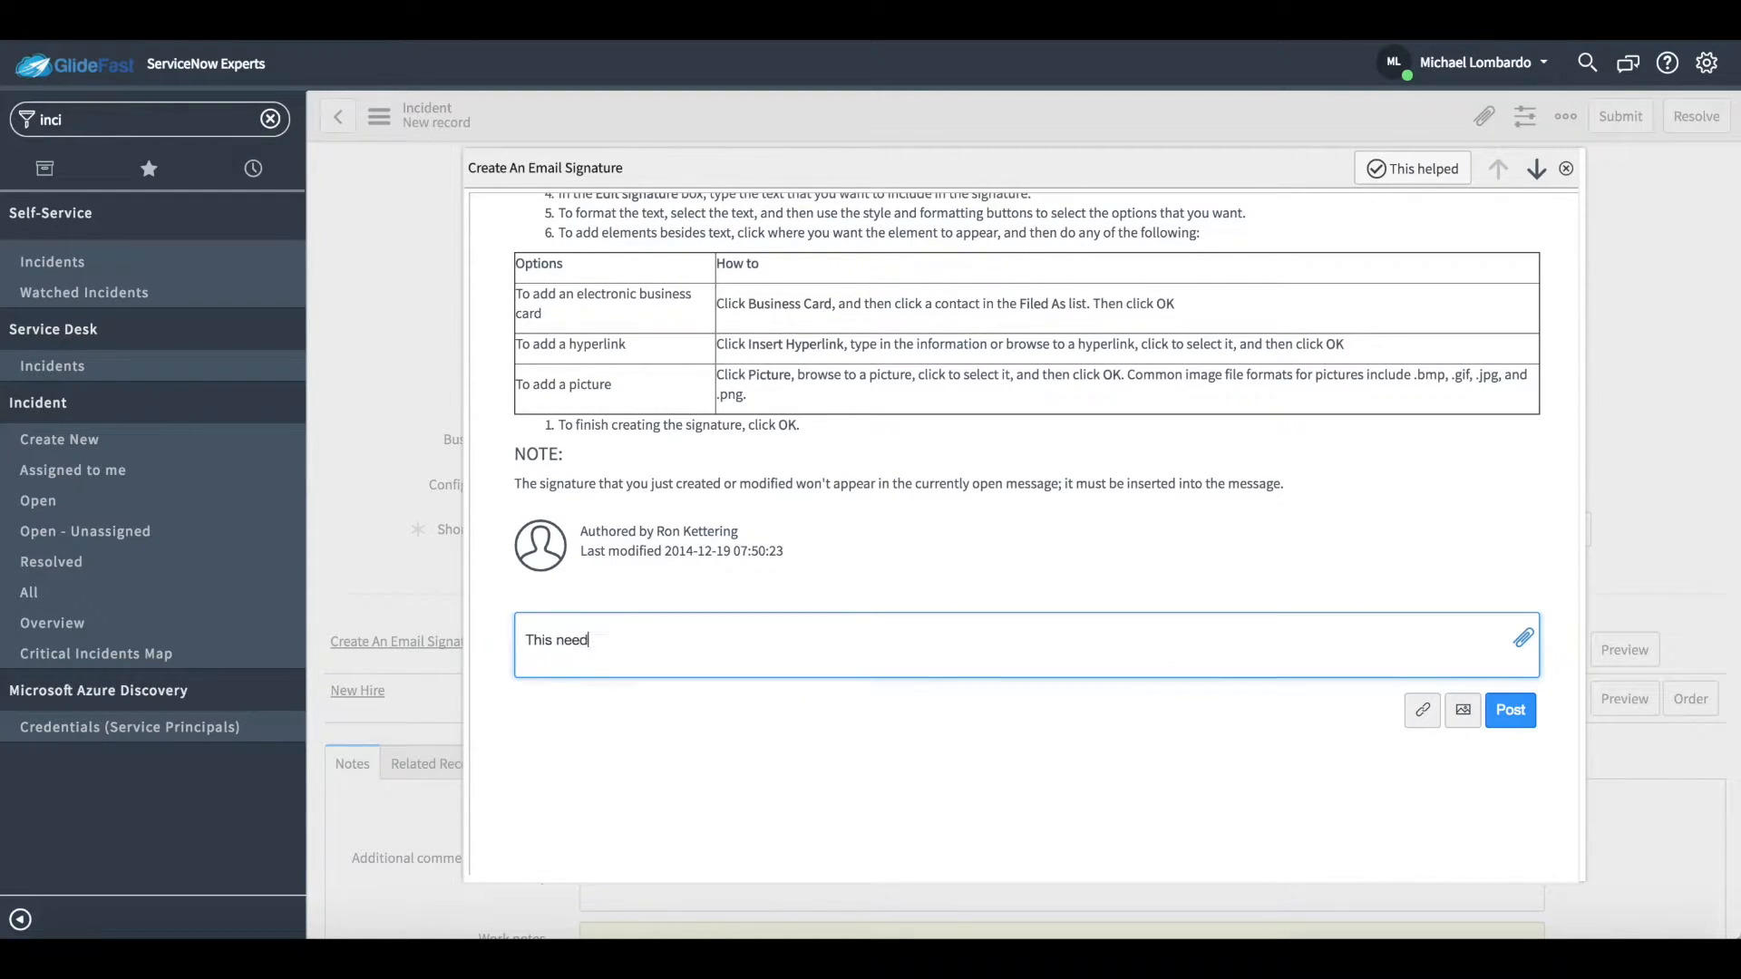
pyautogui.write('s to be updat')
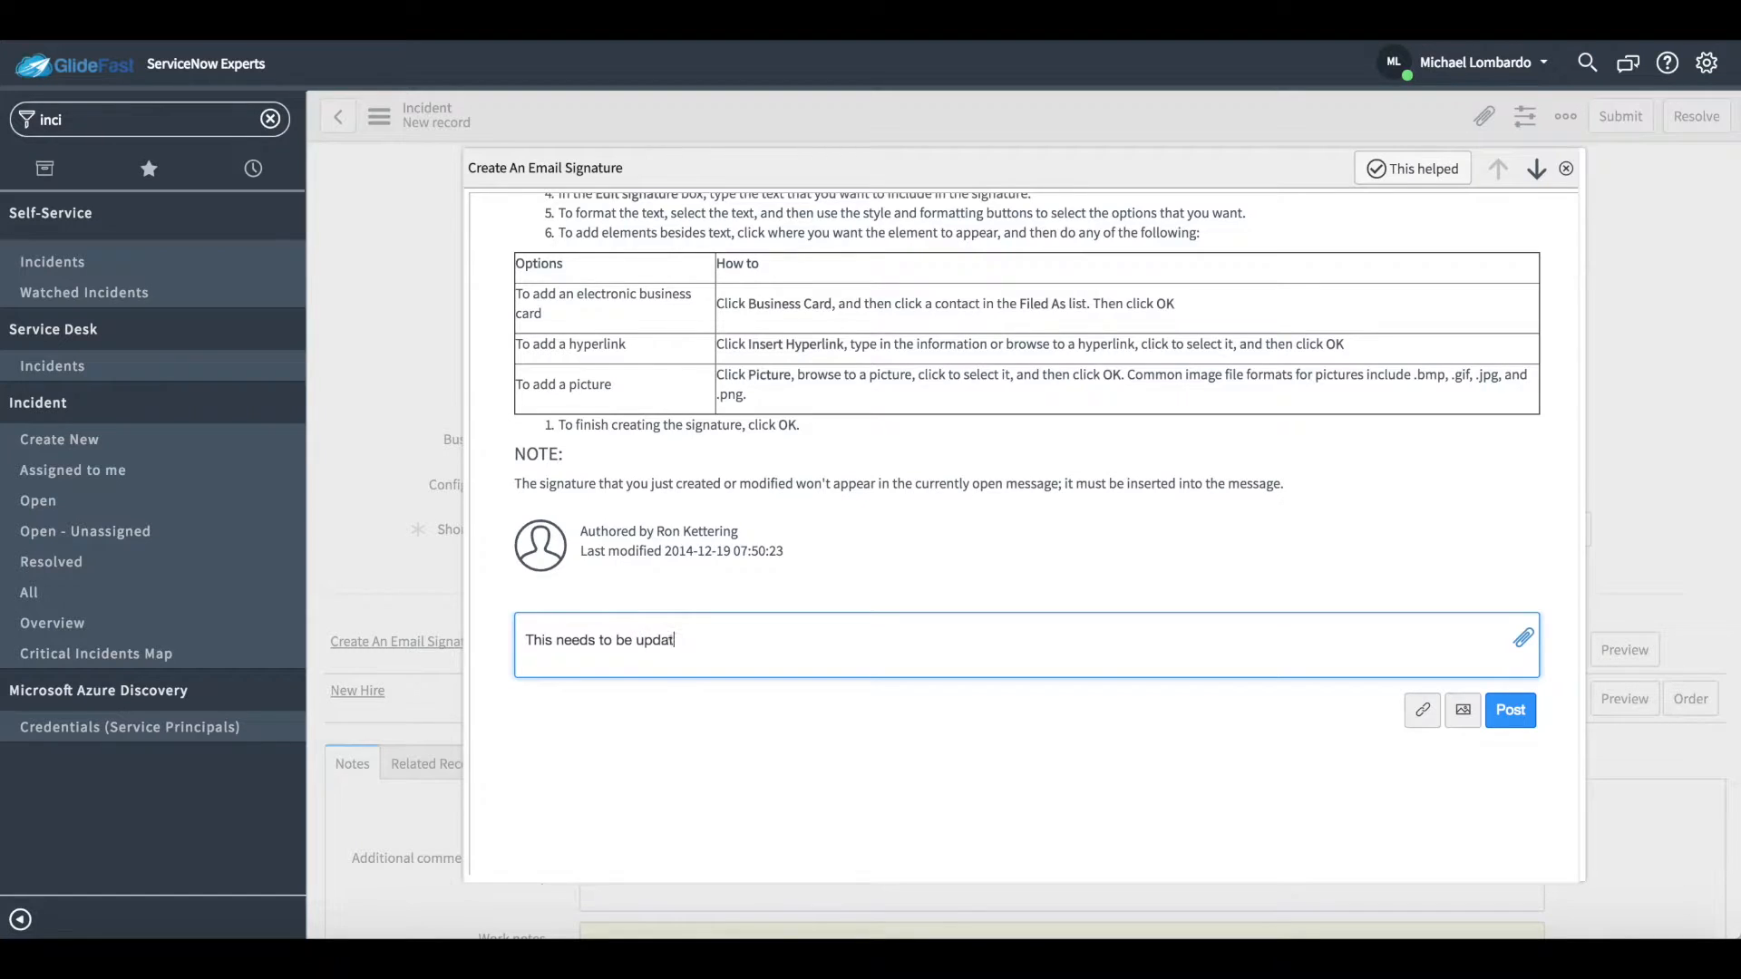
pyautogui.click(1509, 711)
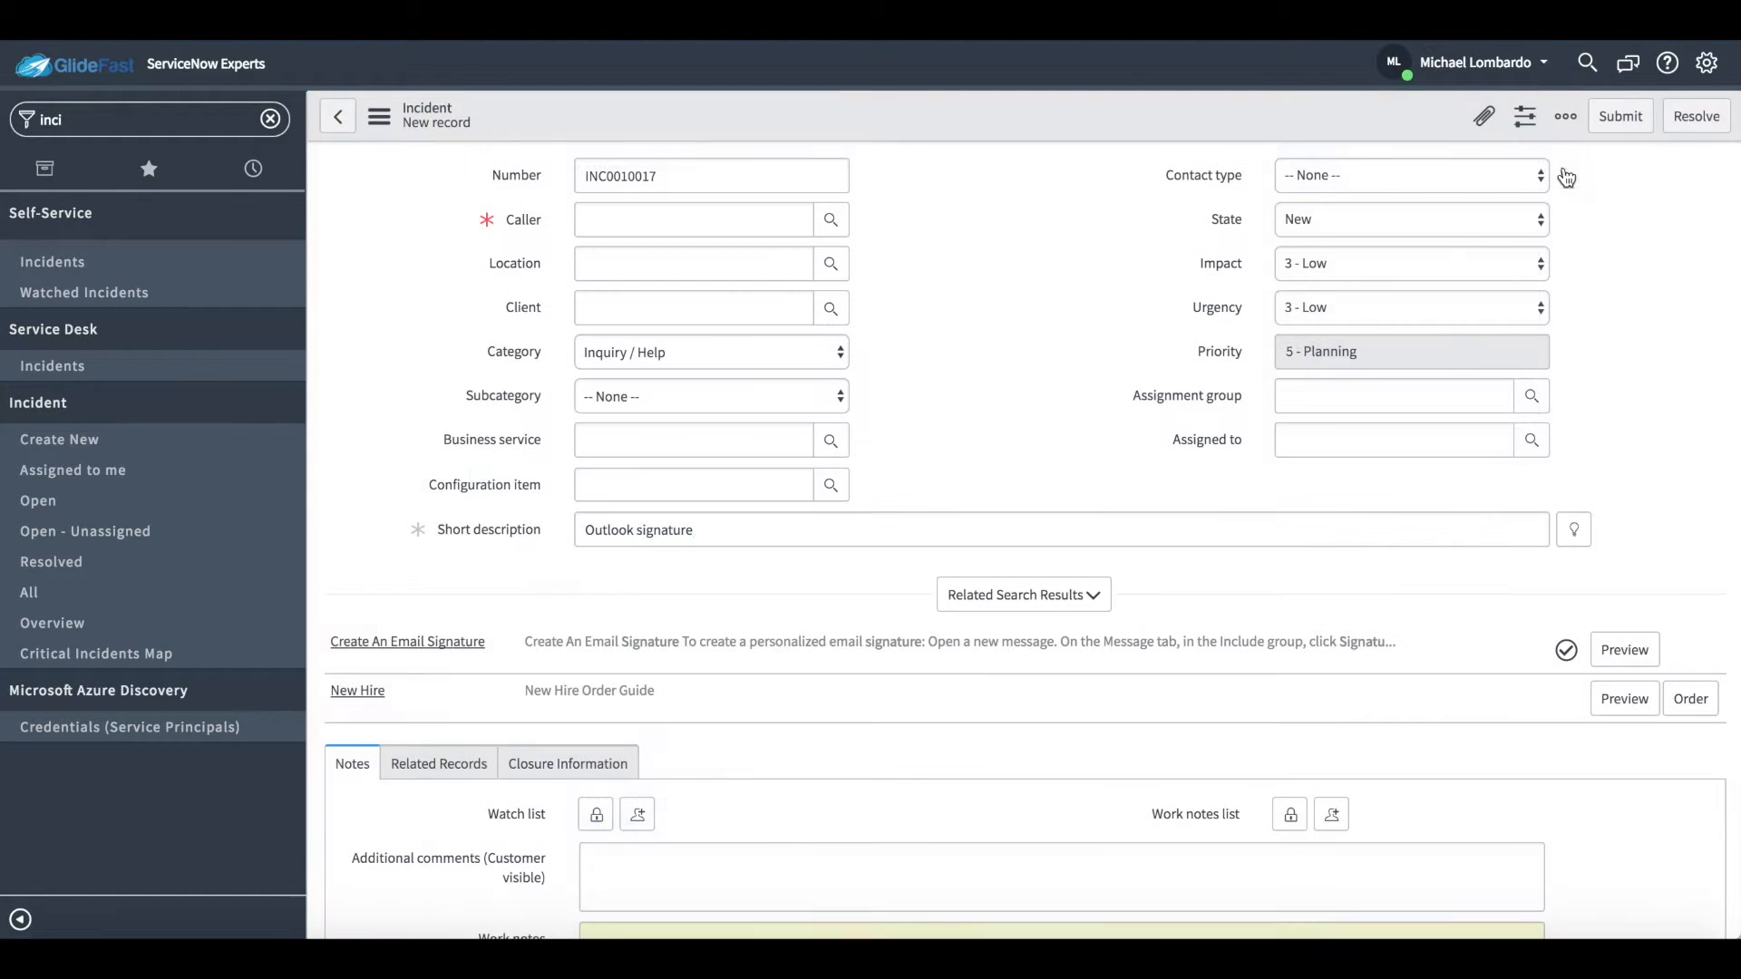
pyautogui.moveTo(1469, 639)
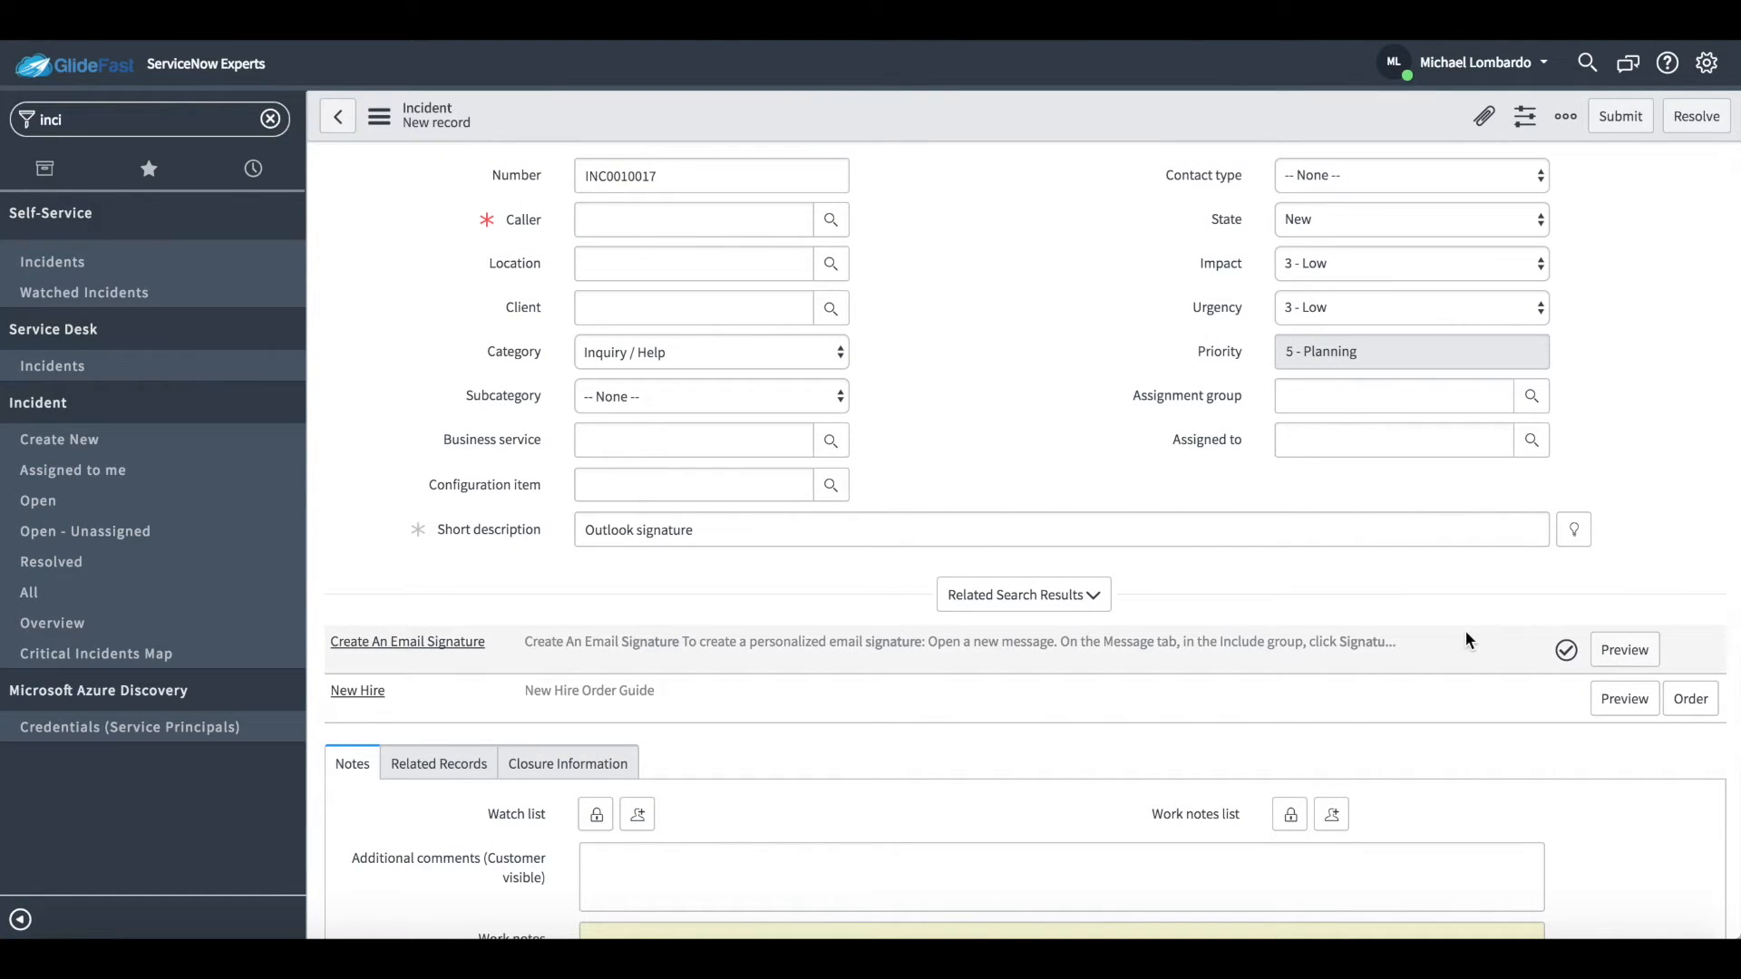
pyautogui.moveTo(1534, 773)
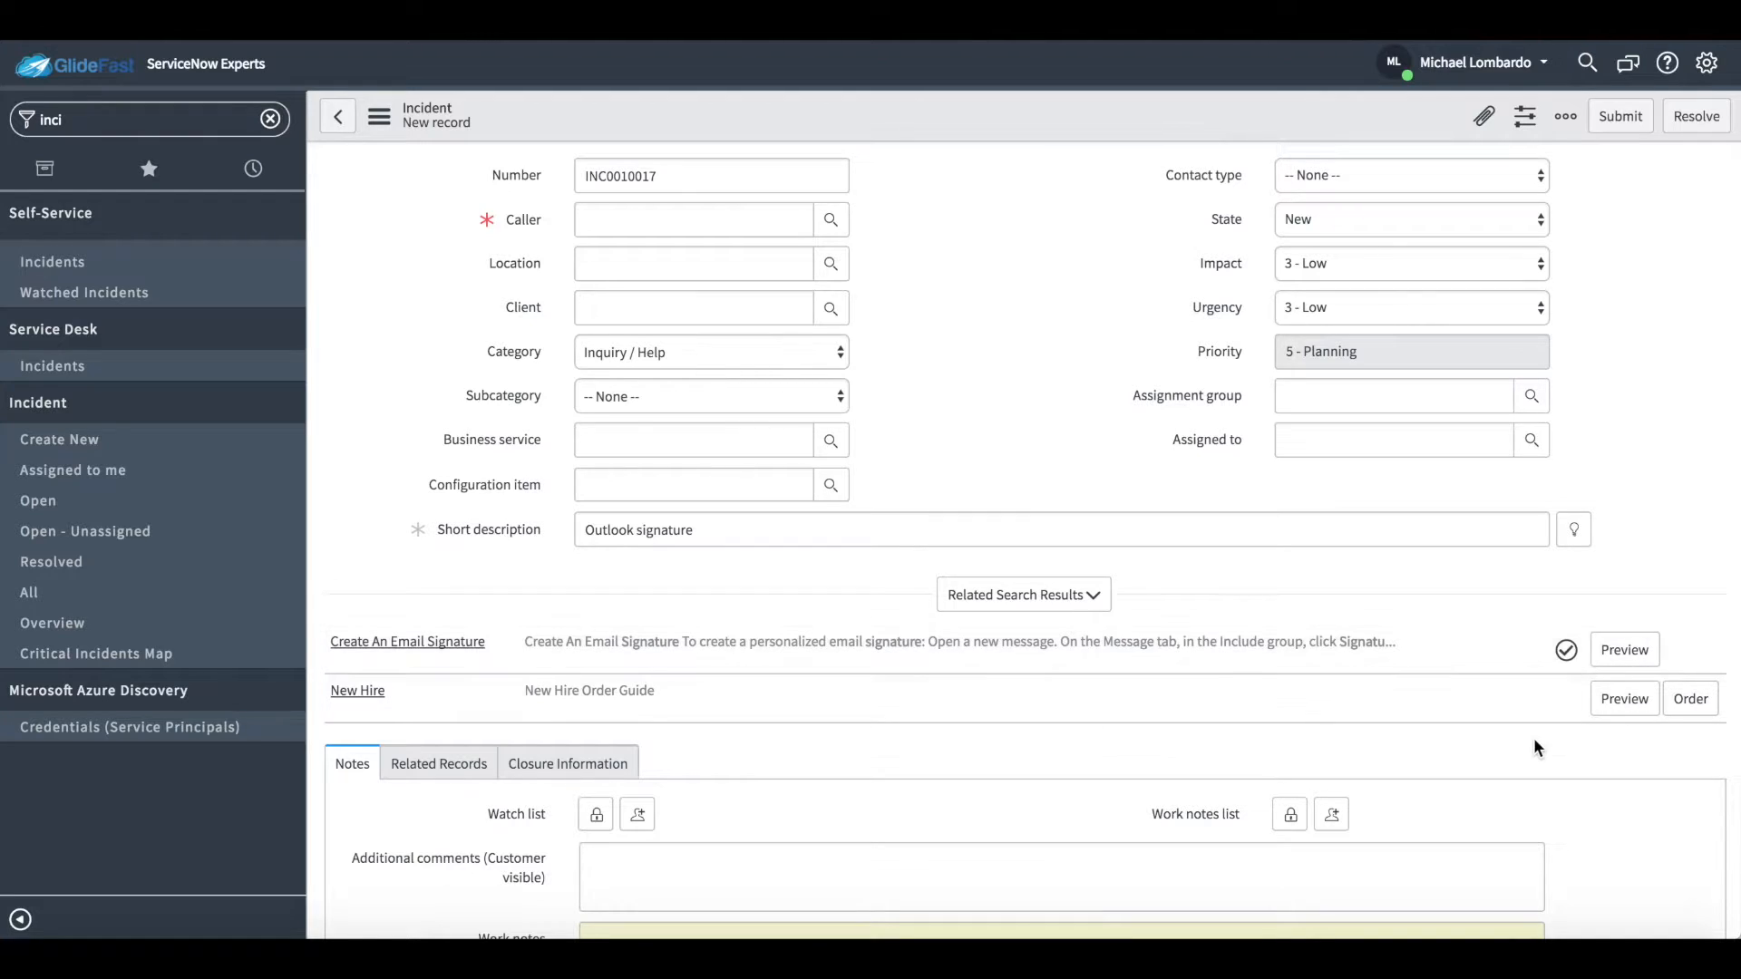
pyautogui.moveTo(136, 593)
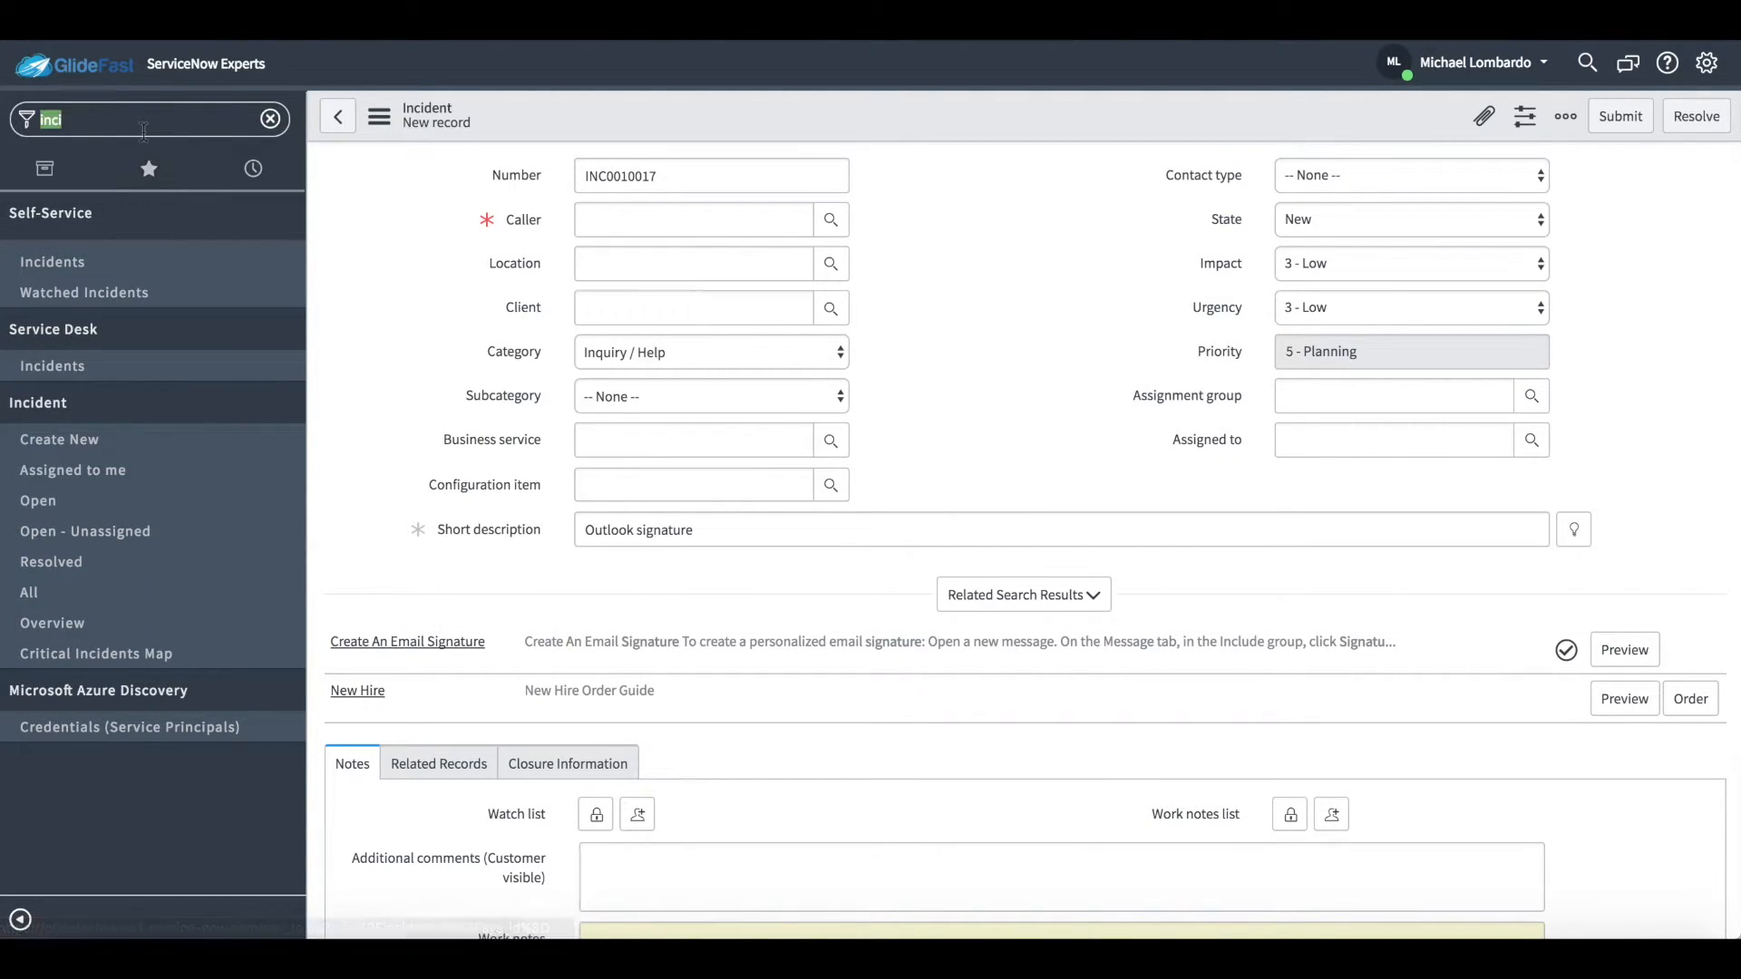
# Step: Open draft article KB0010012 from the navigator and set its Topic to News
pyautogui.write('knwoeldg')
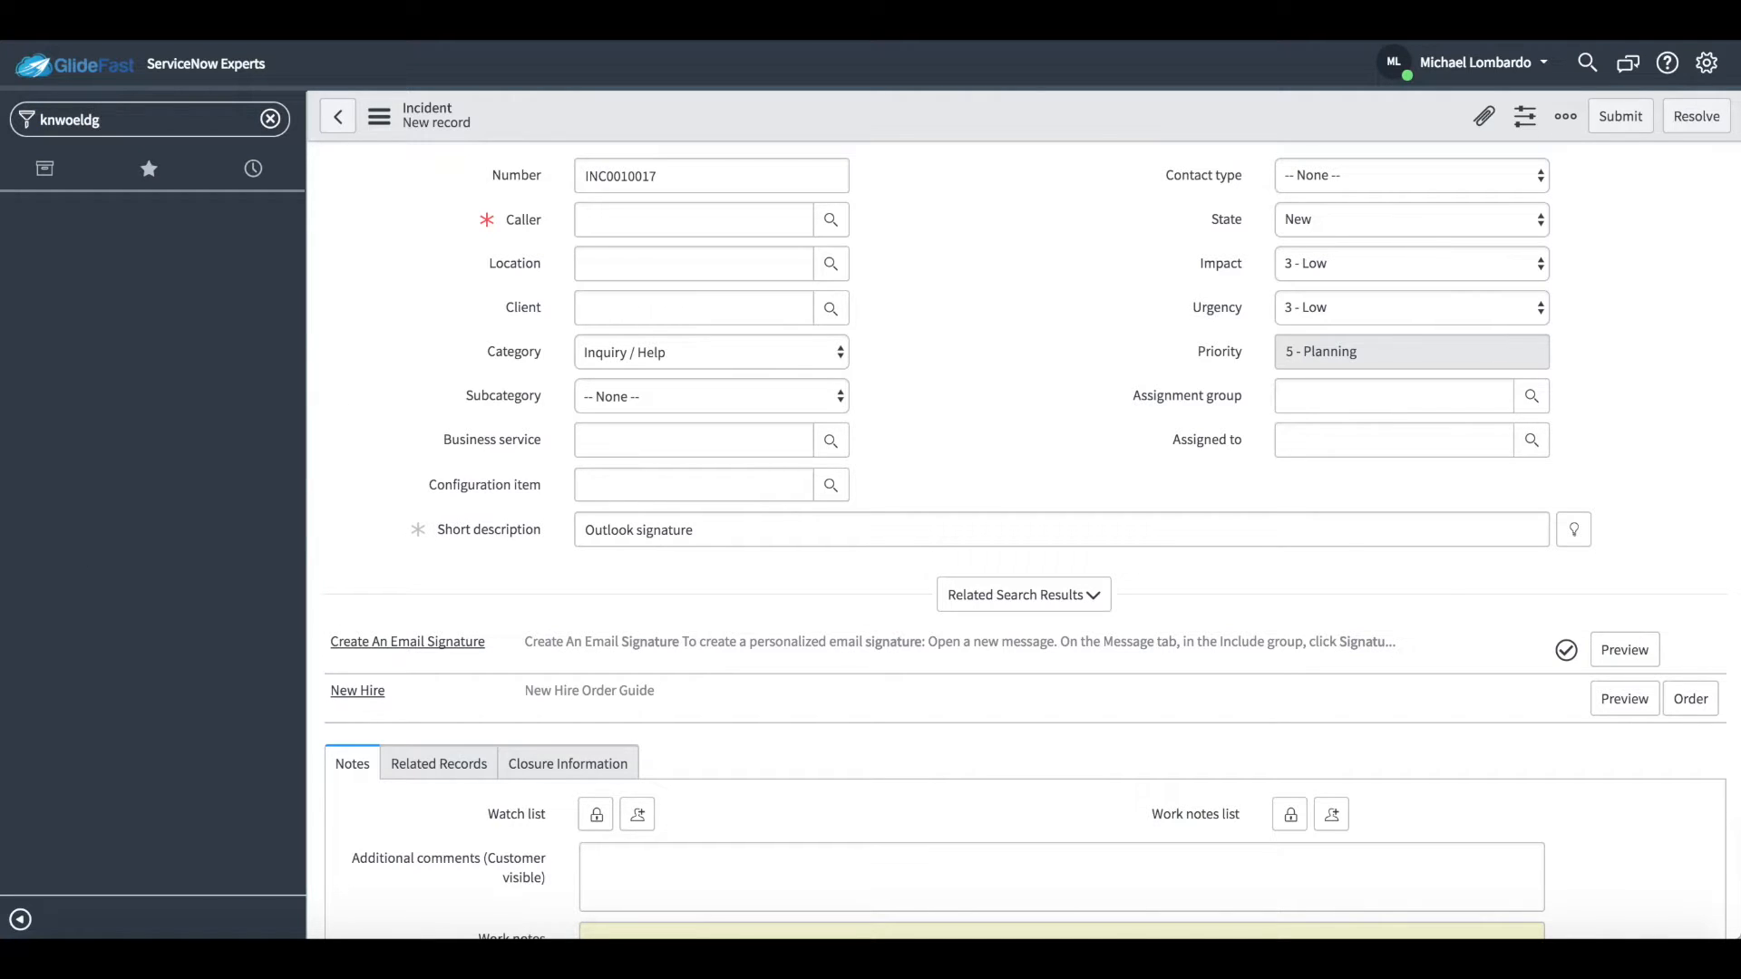
pyautogui.click(271, 120)
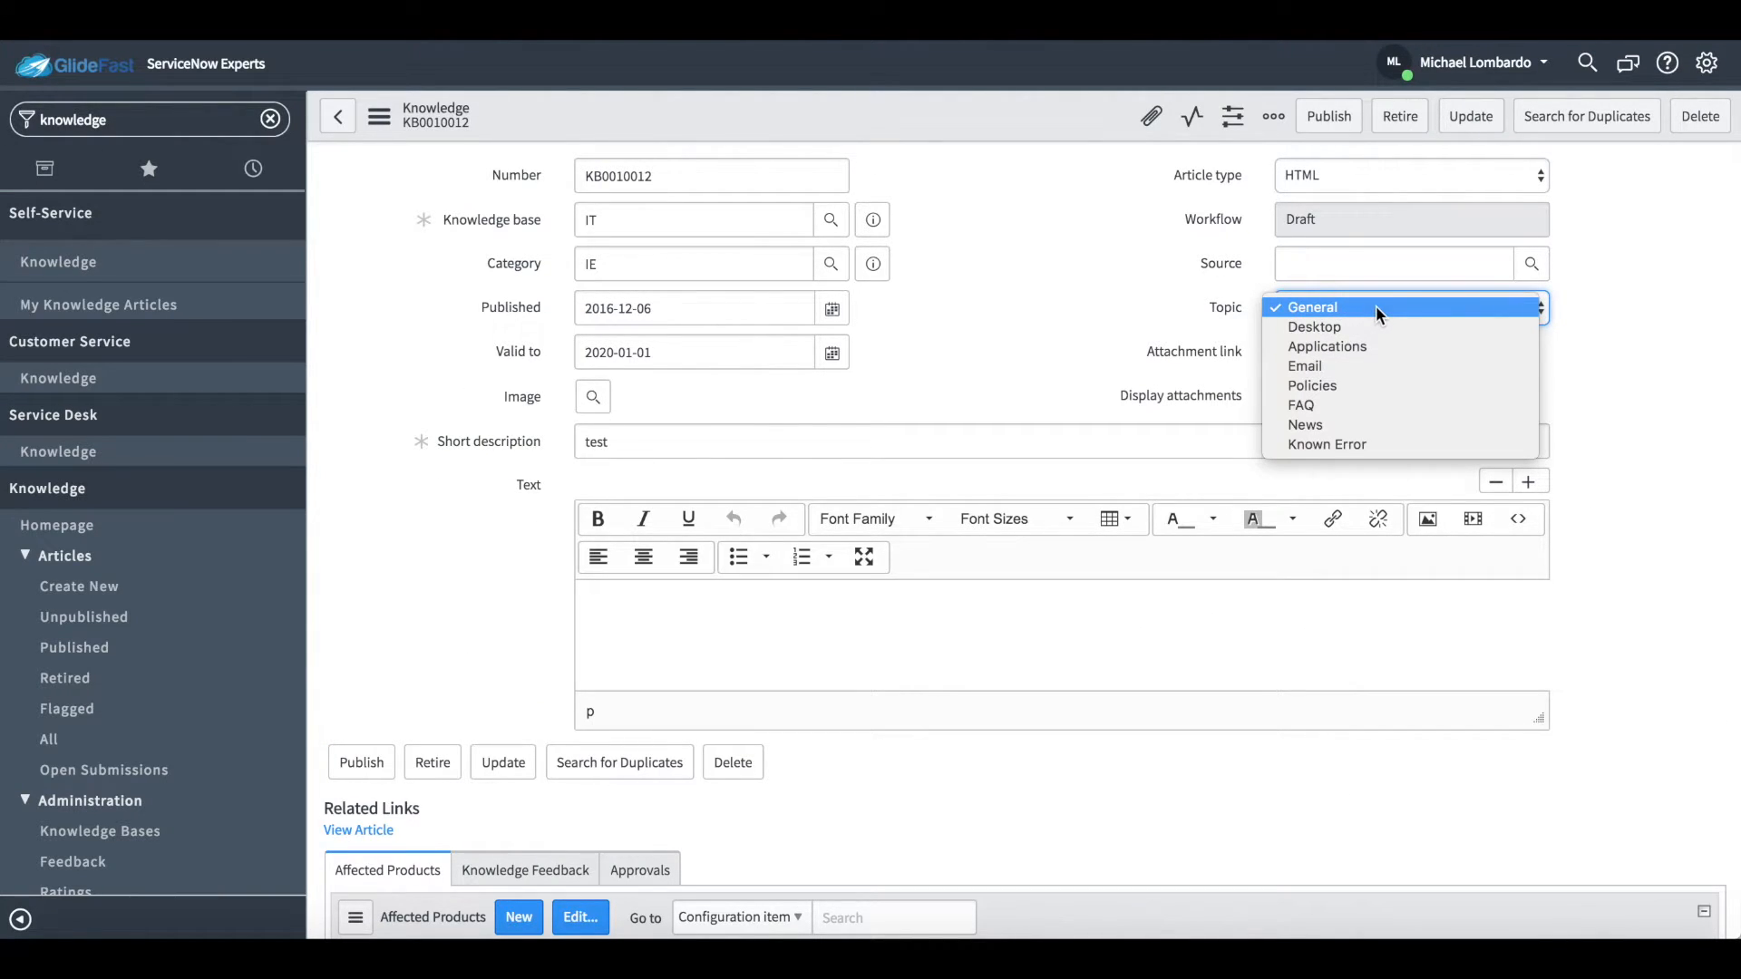
pyautogui.moveTo(1360, 449)
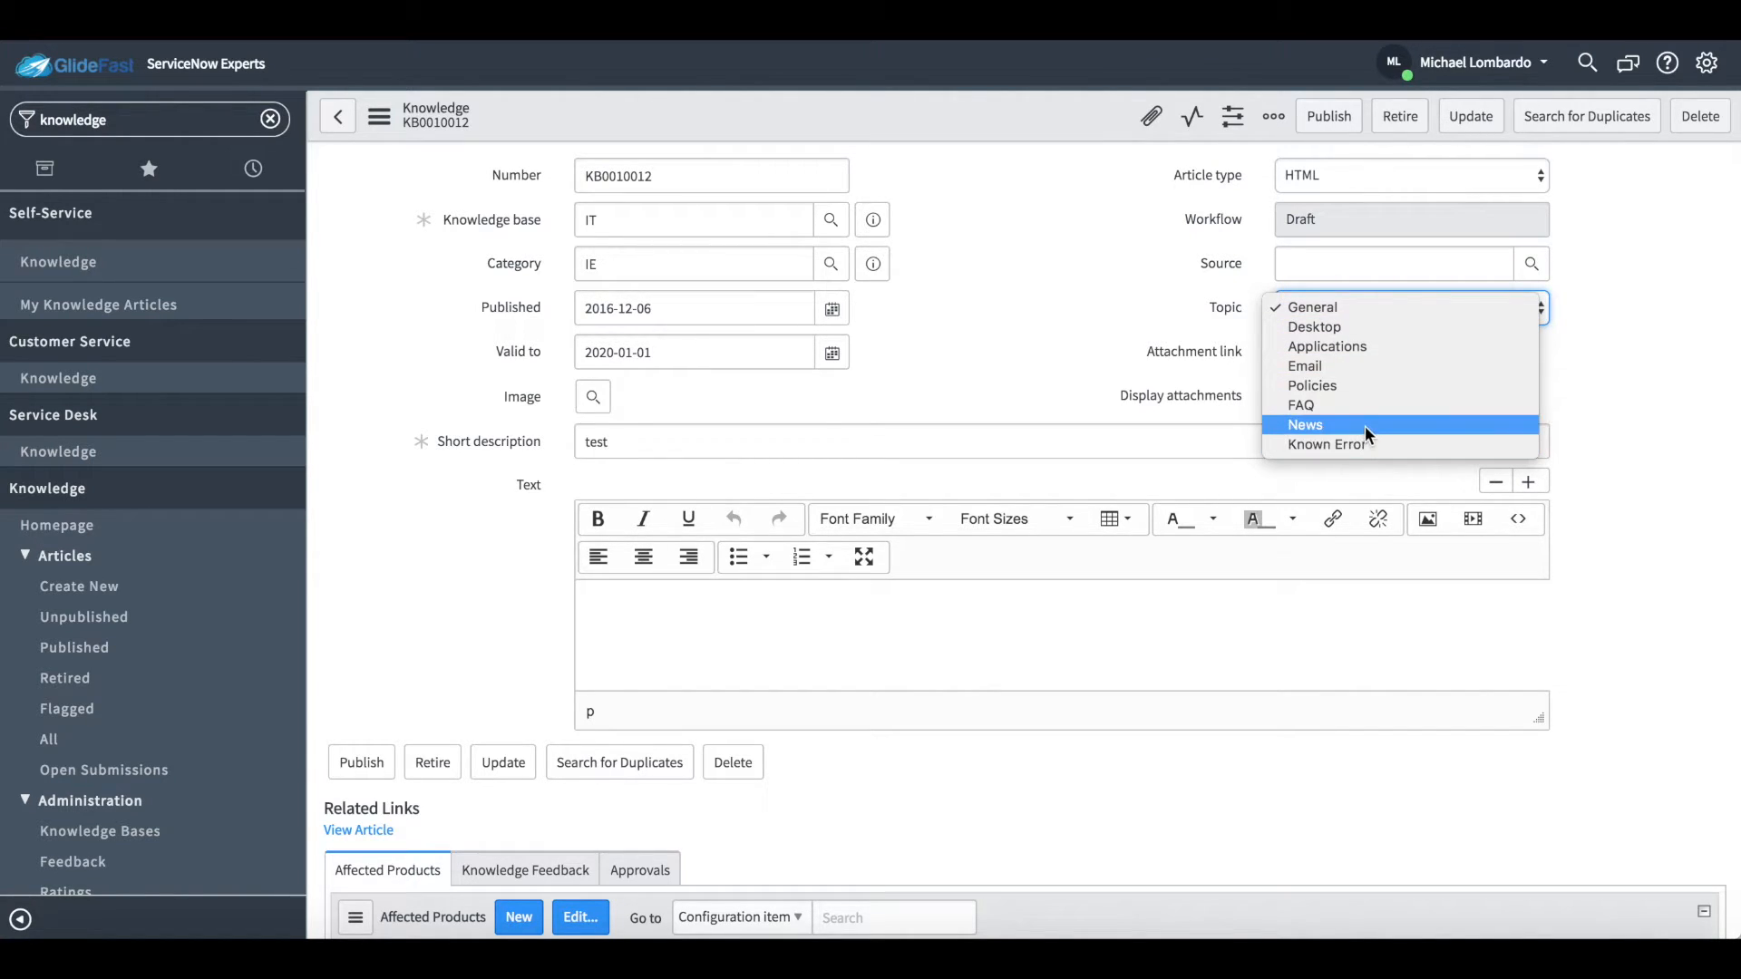
pyautogui.click(1306, 424)
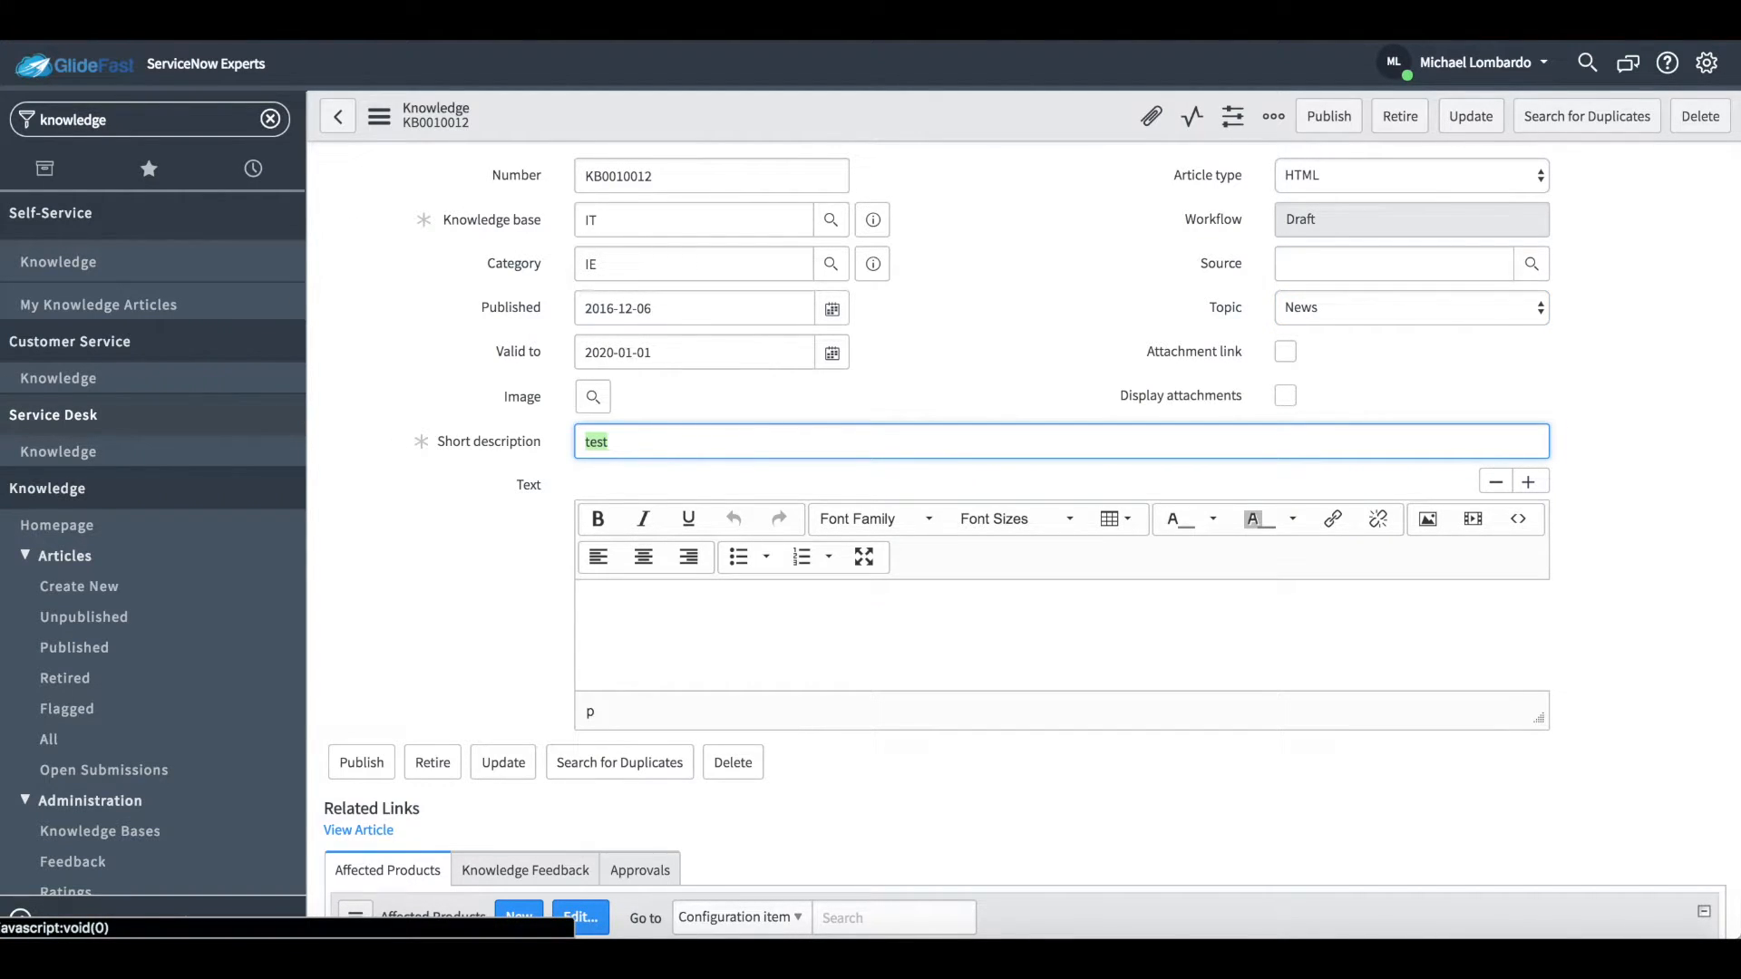
# Step: Retitle the article 'Test News Articles' and publish it
pyautogui.write('Test News')
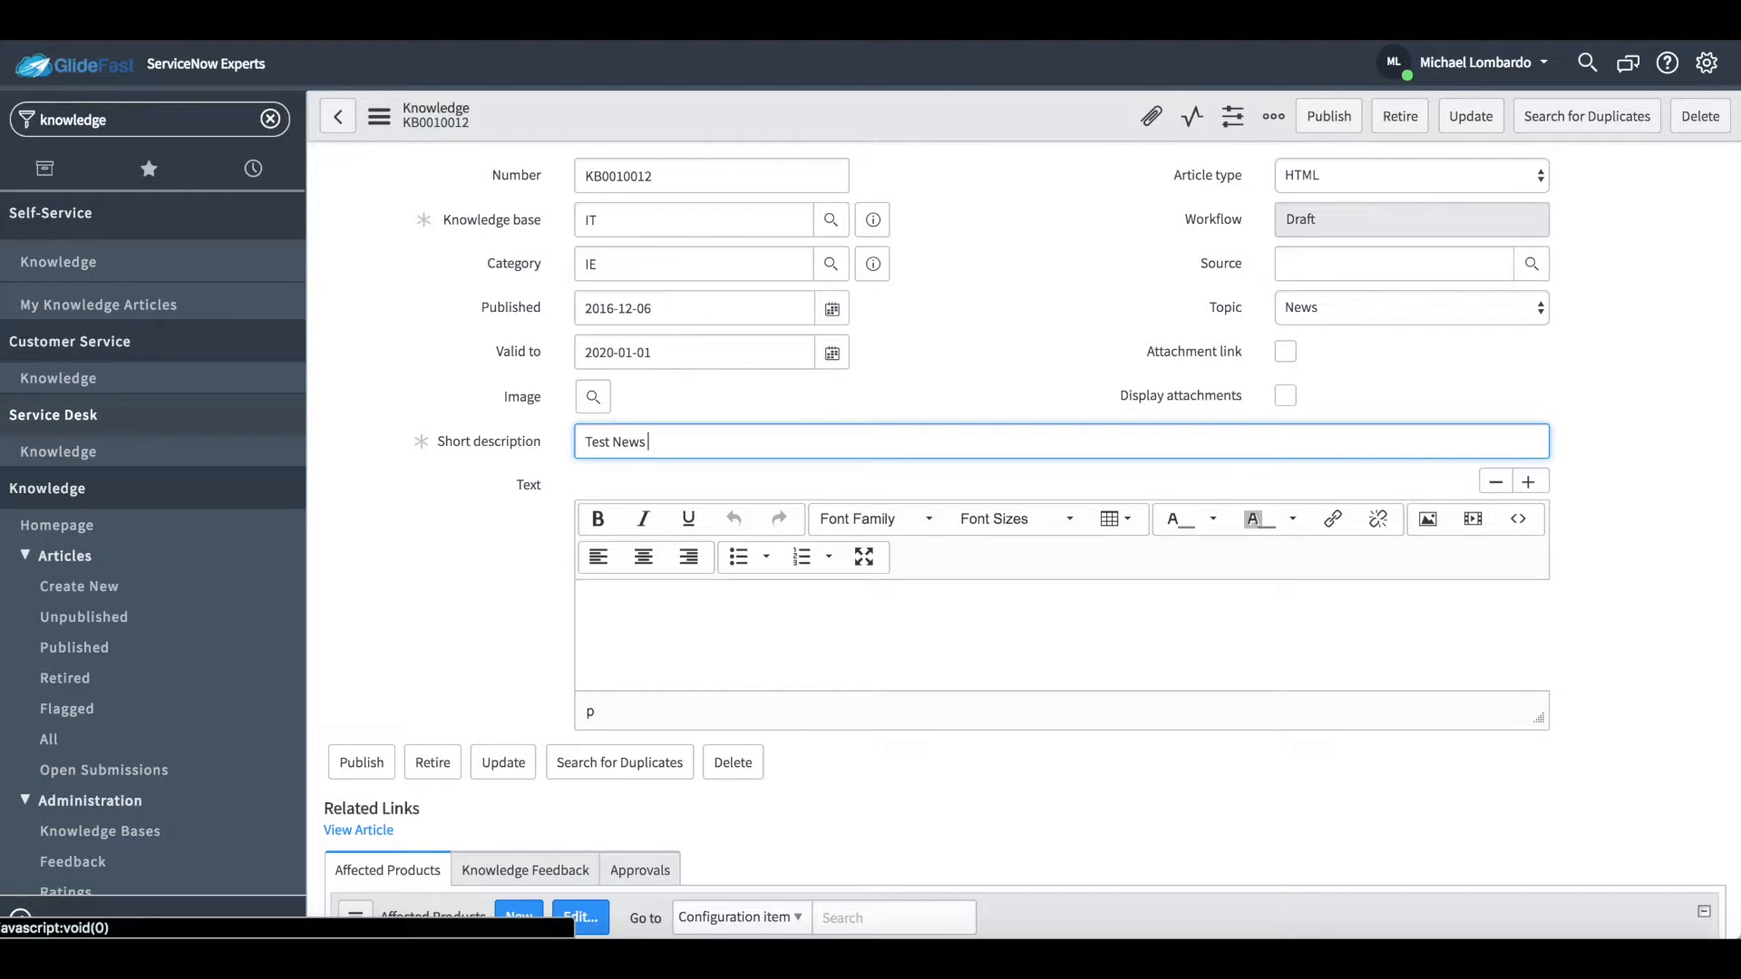
pyautogui.write('Articles')
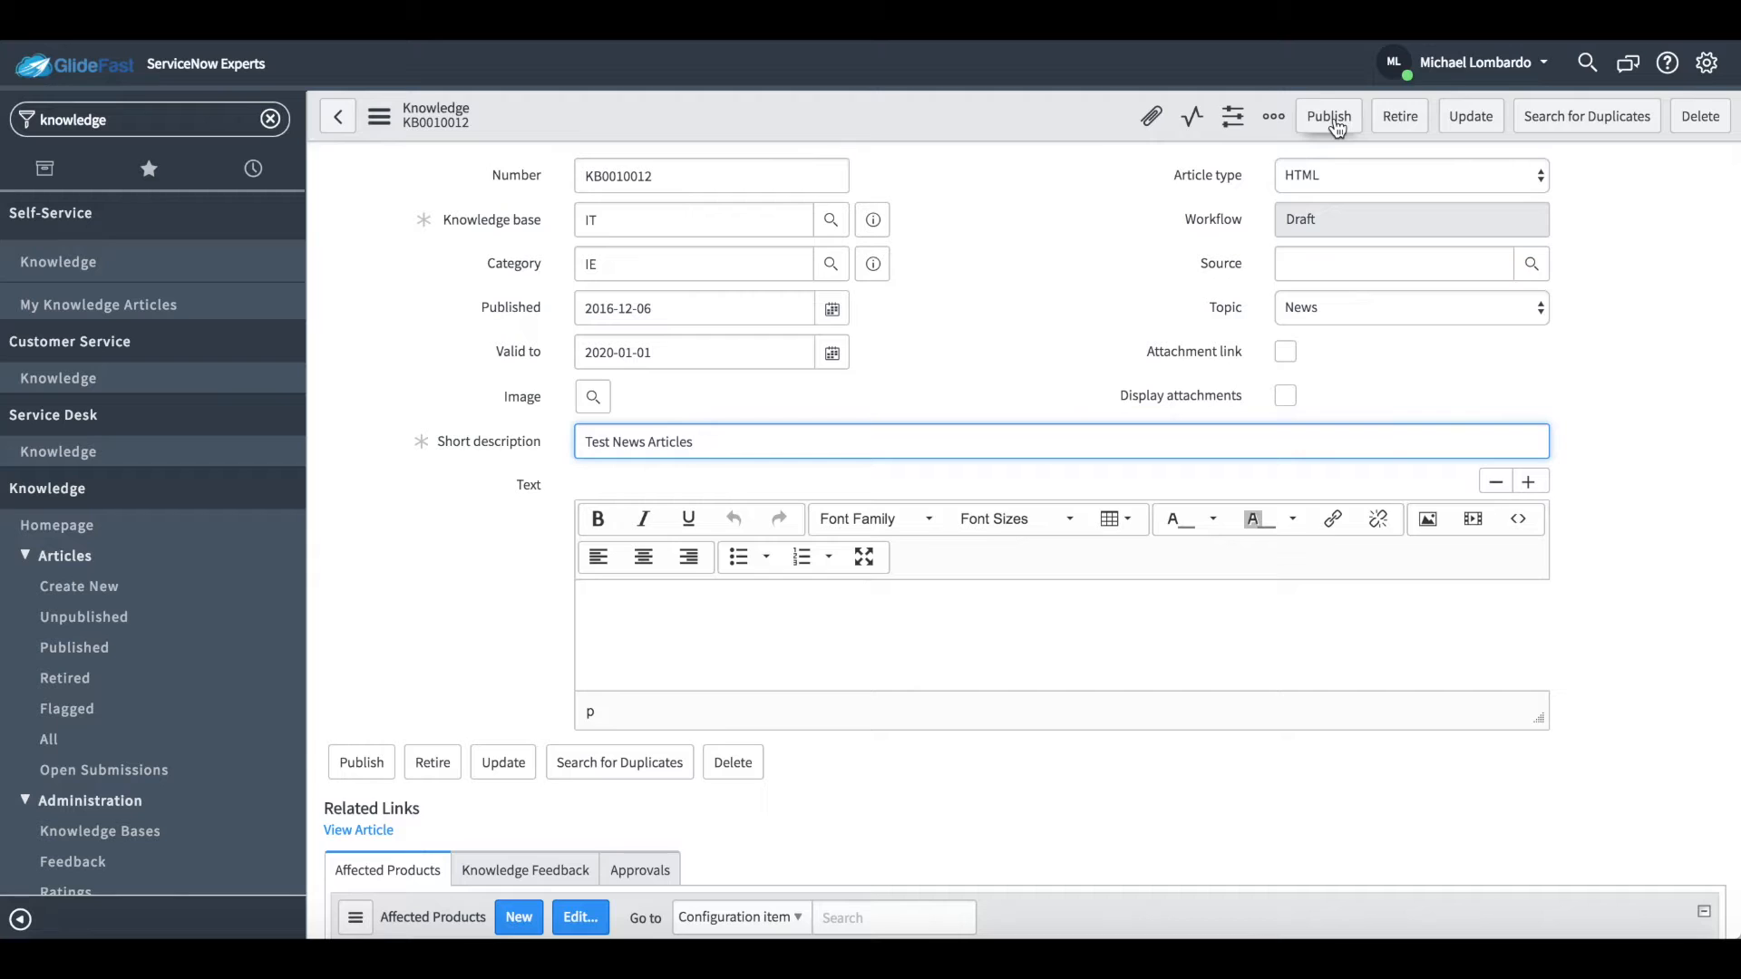
pyautogui.click(1327, 116)
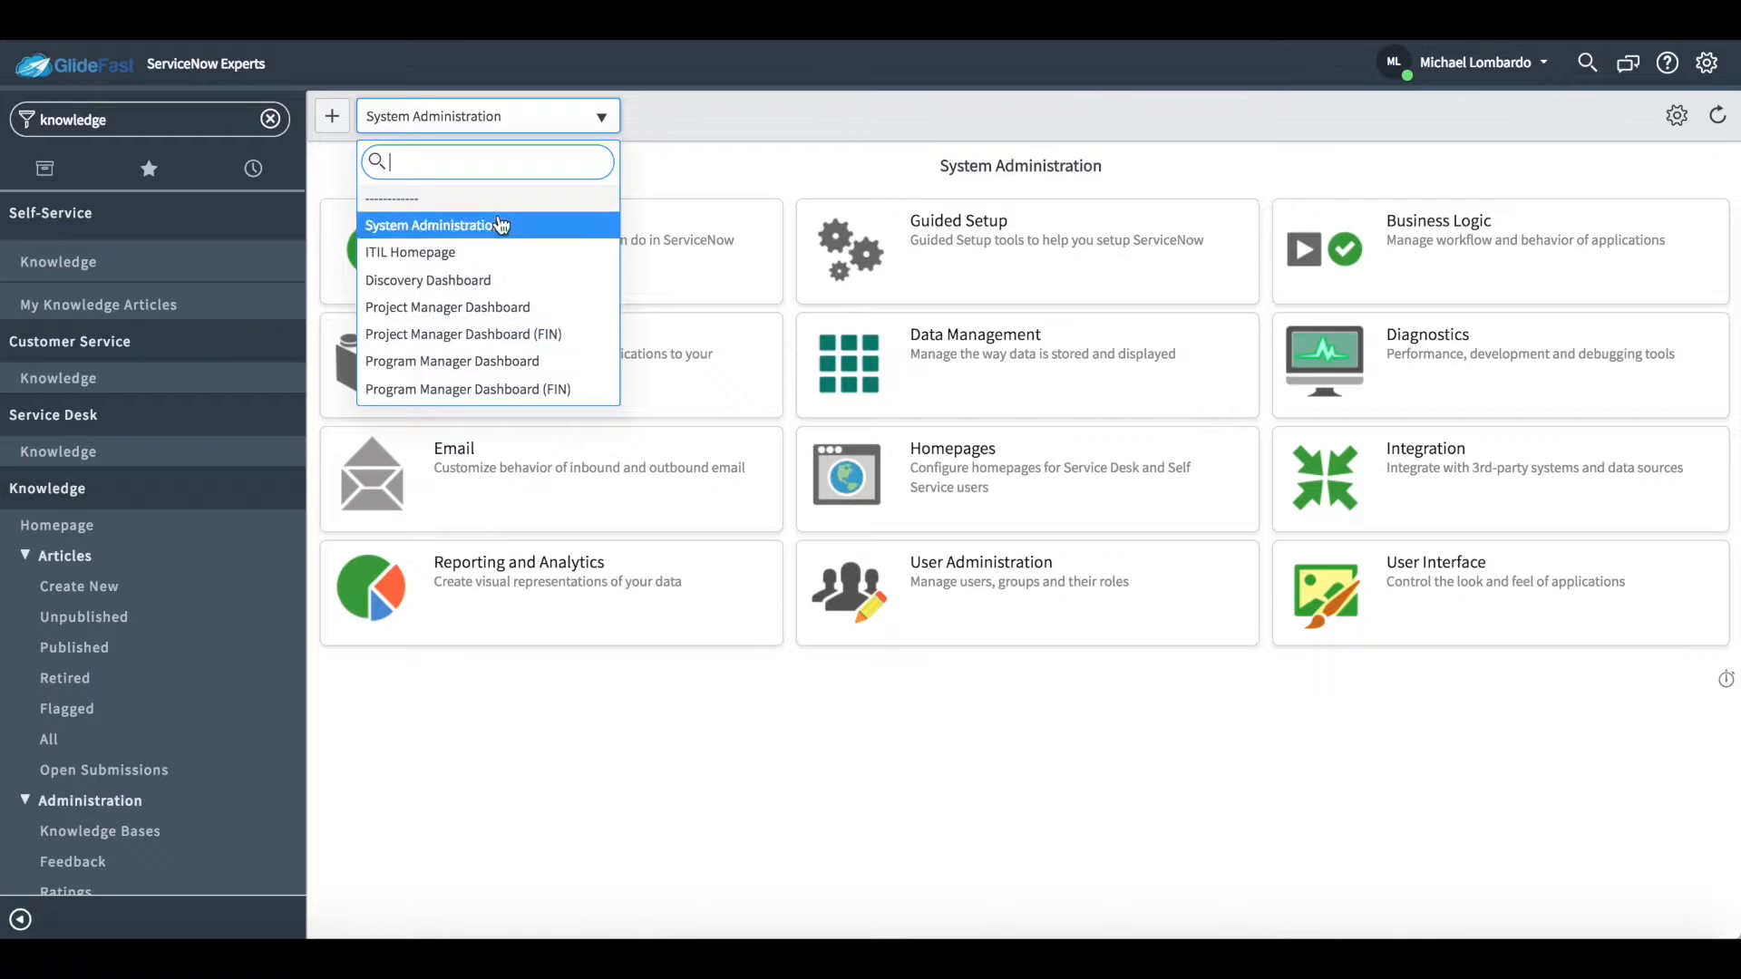
# Step: Switch the homepage to Self Service and open the Test News Articles news item
pyautogui.write('self')
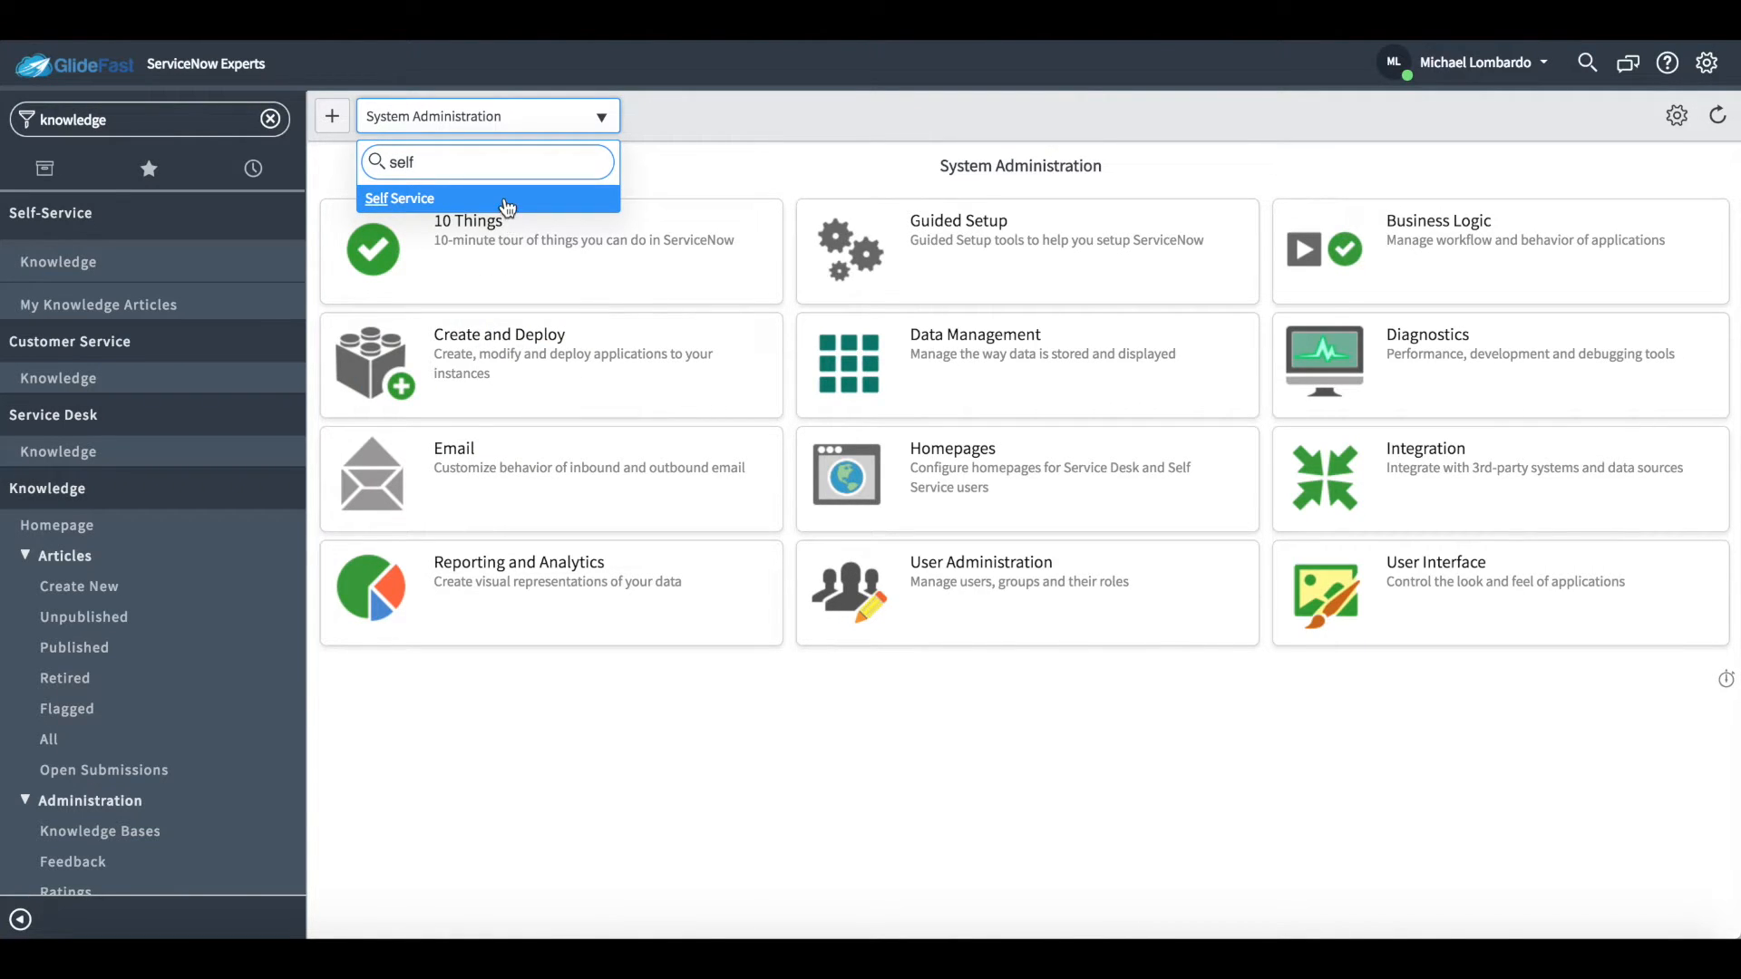
pyautogui.click(399, 200)
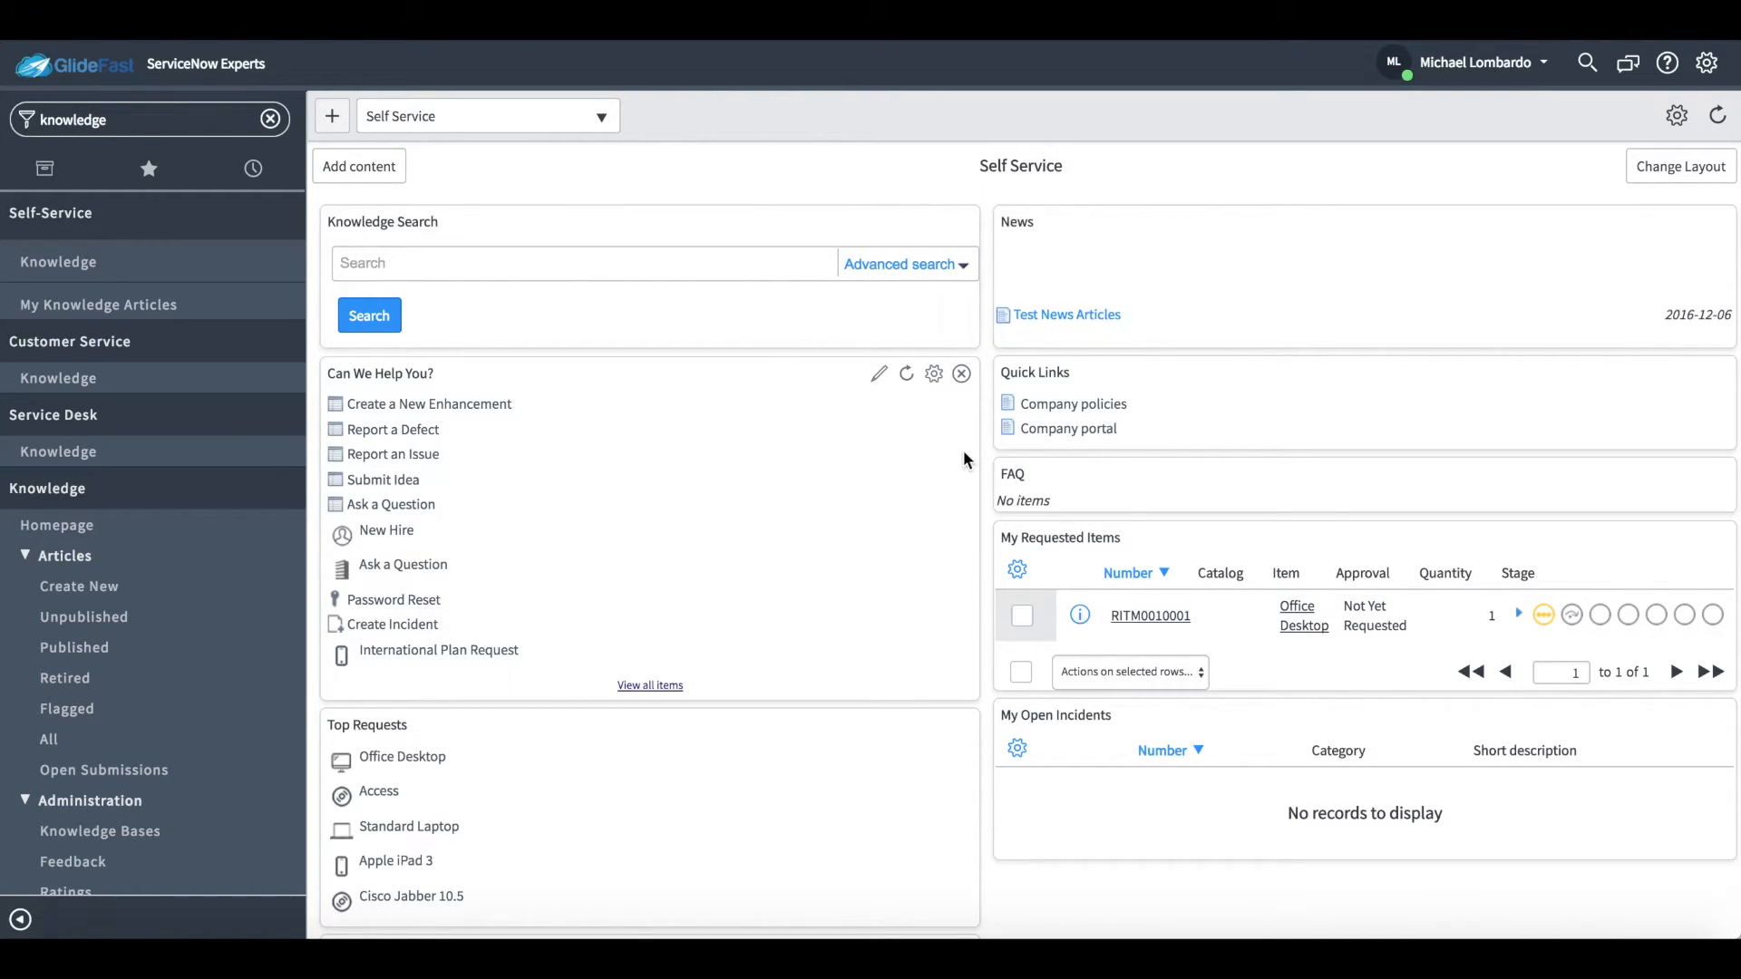
pyautogui.moveTo(1045, 316)
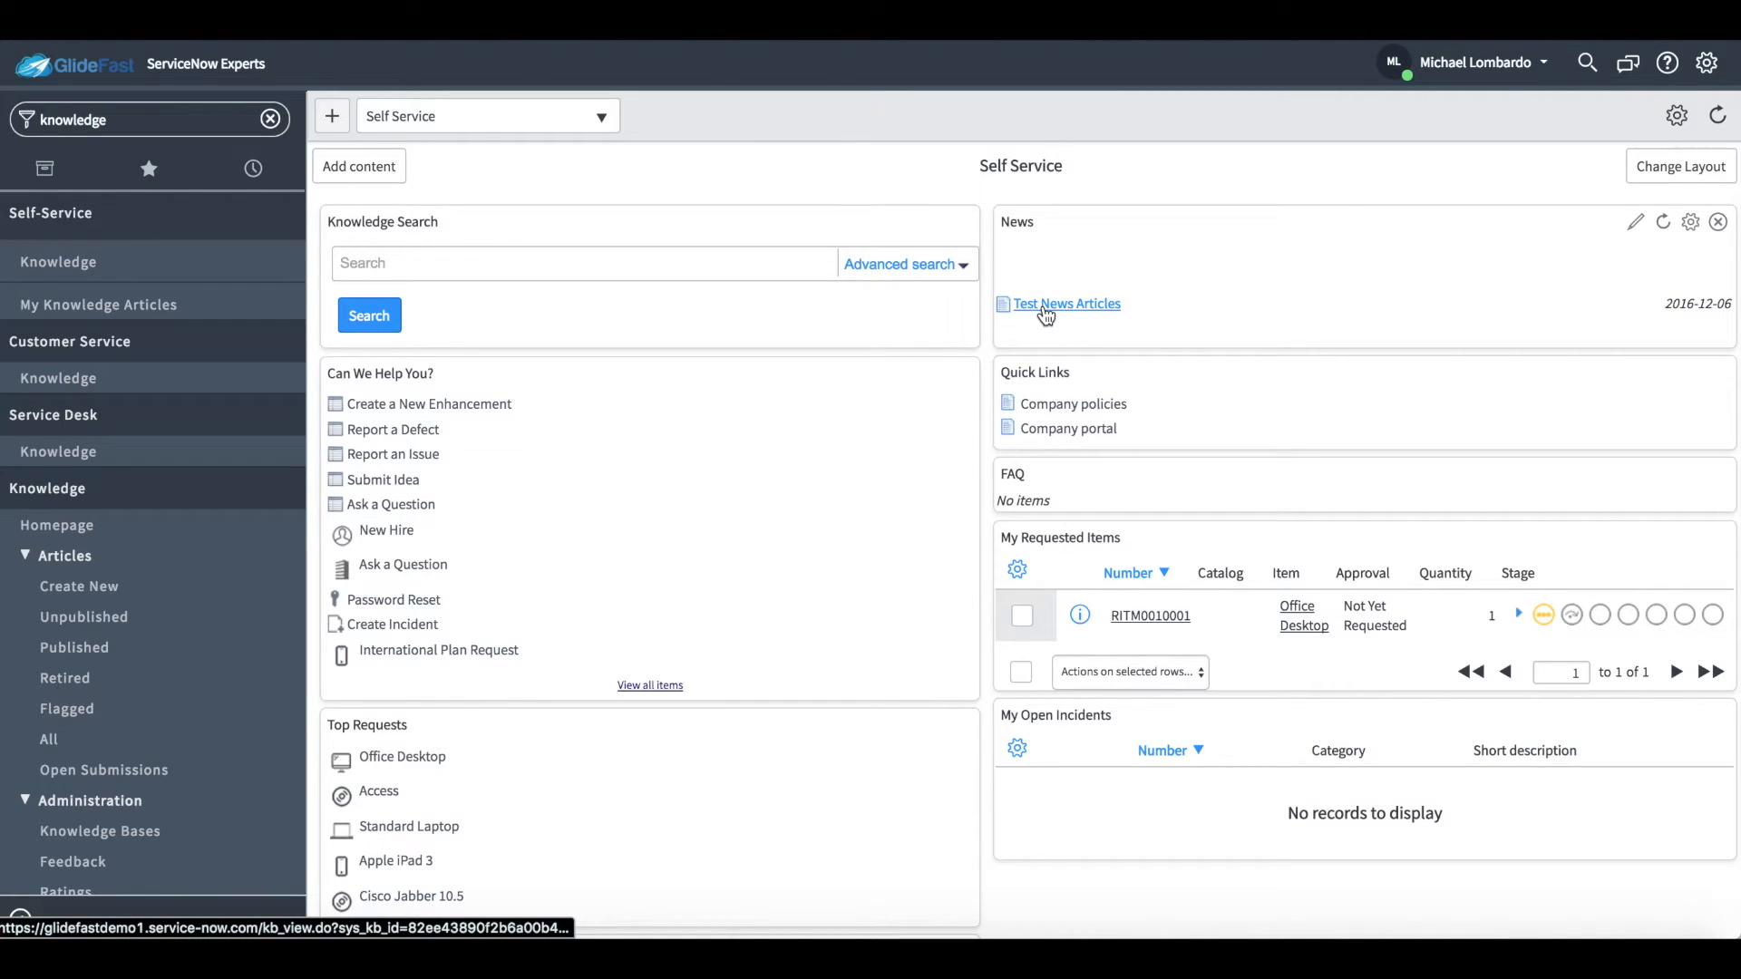
pyautogui.click(1067, 304)
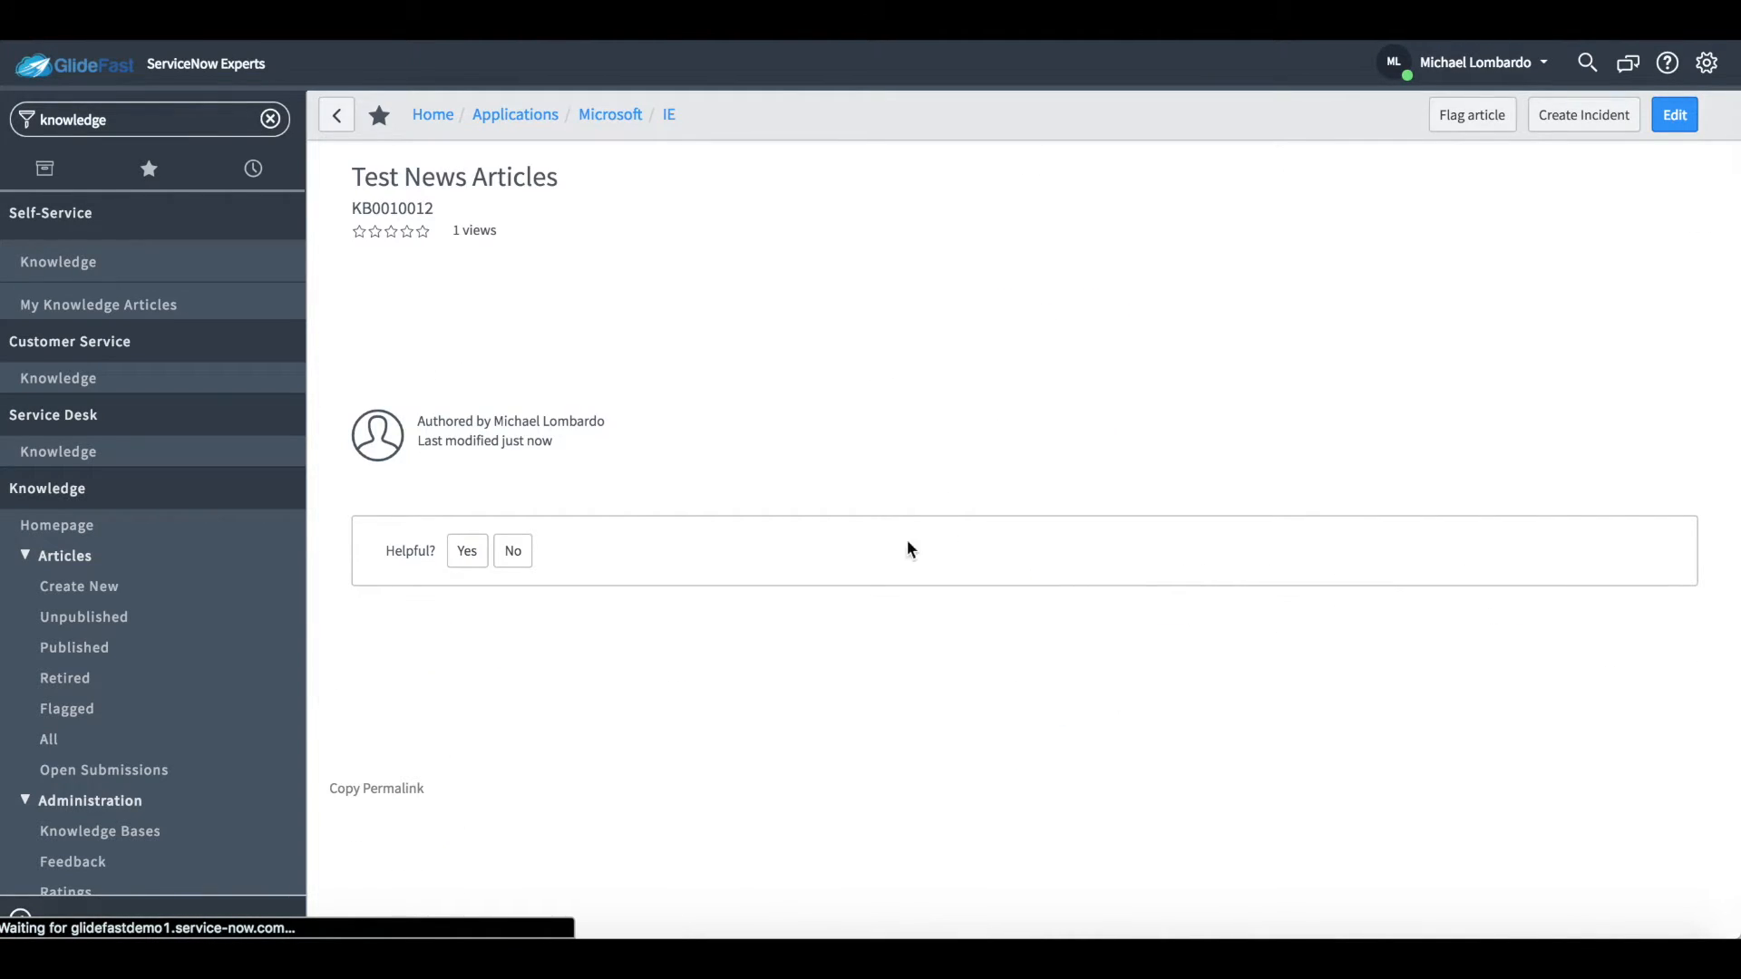
pyautogui.click(64, 63)
pyautogui.write('inci')
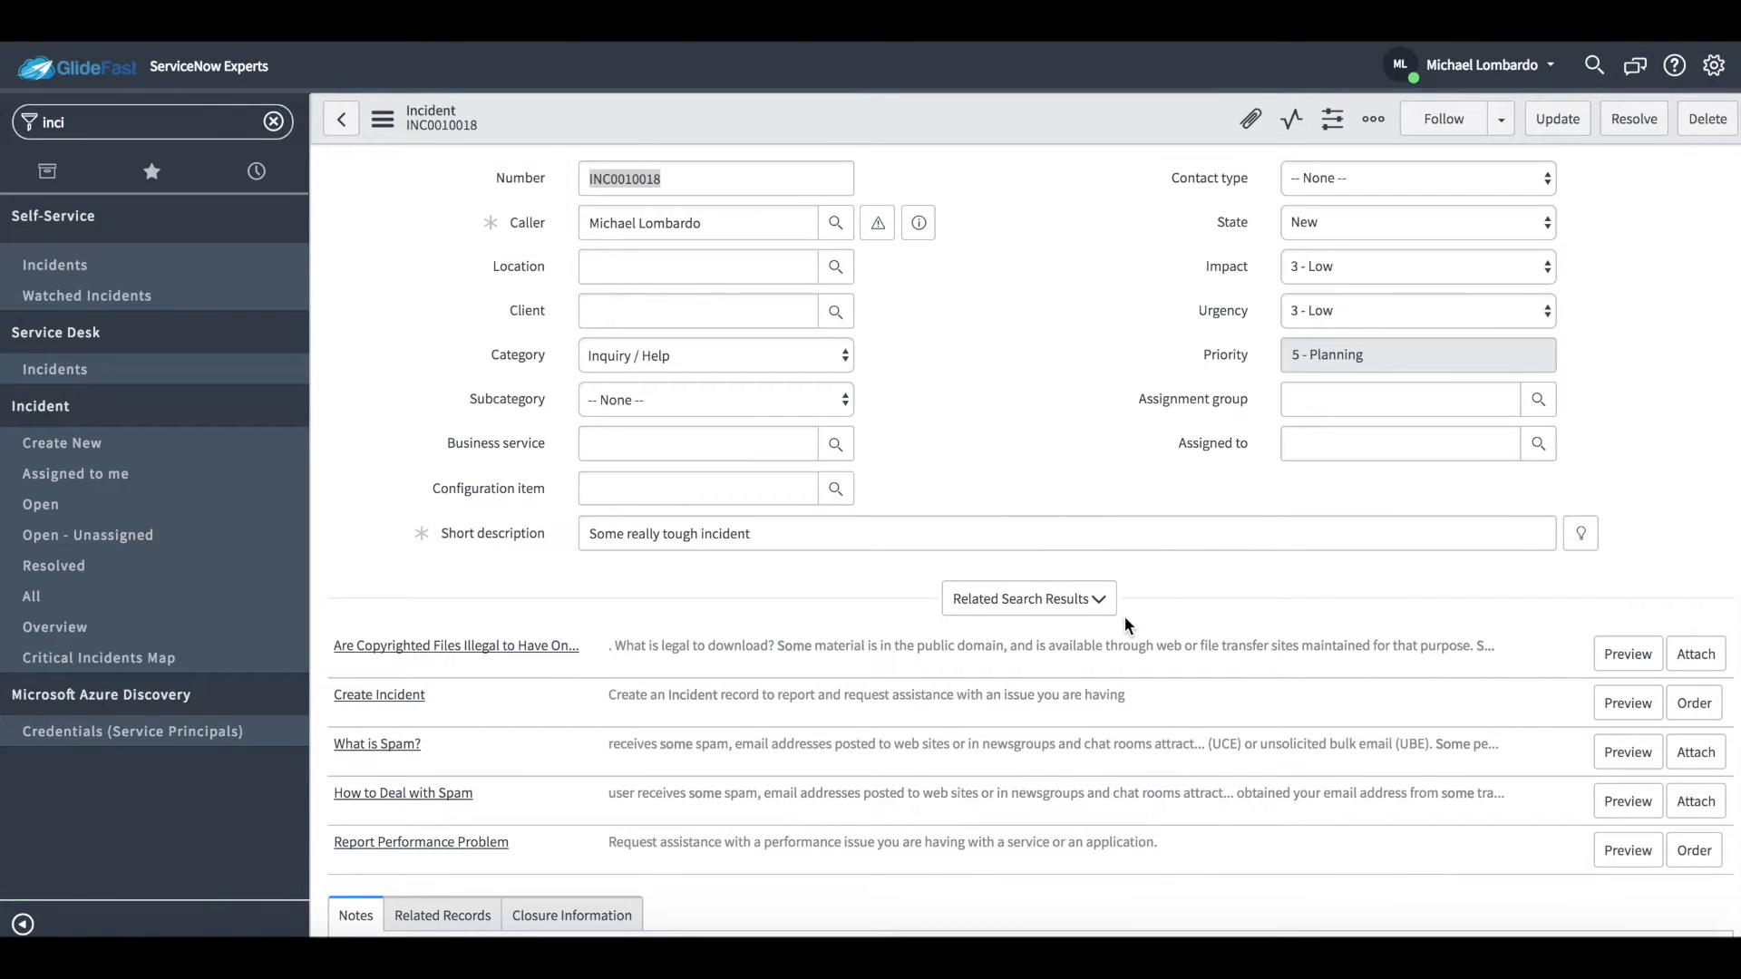
pyautogui.moveTo(1150, 671)
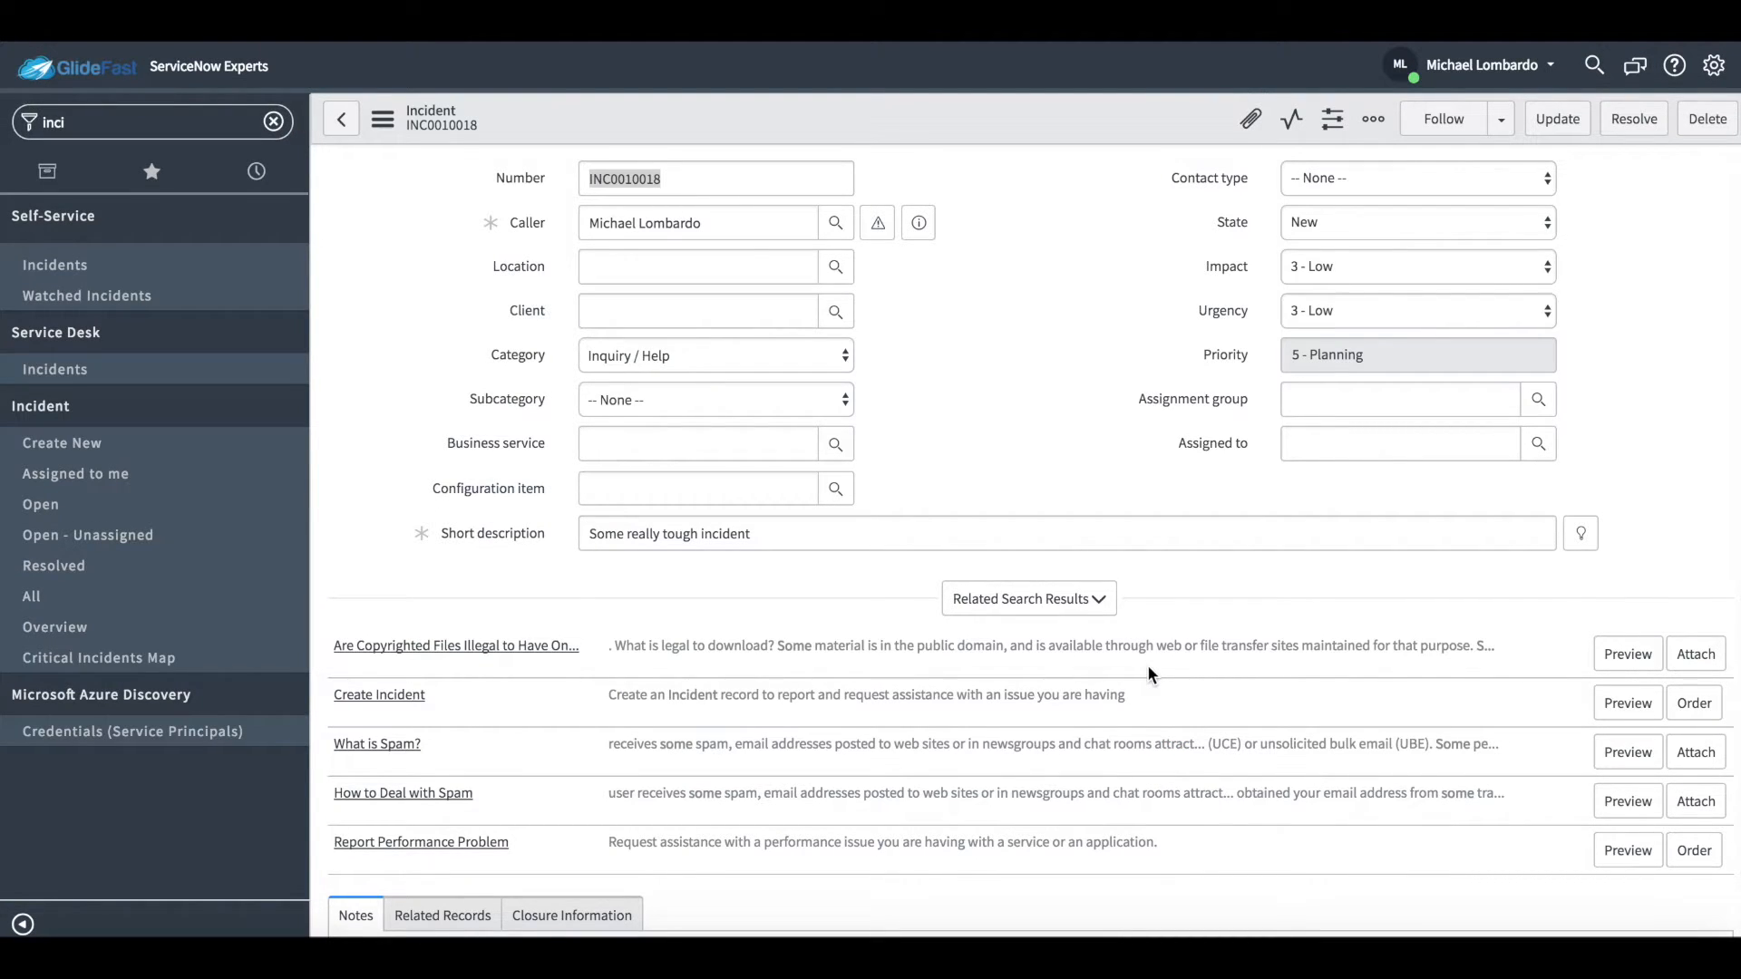
# Step: Tick the Knowledge checkbox in the Closure Information of incident INC0010018
pyautogui.scroll(-3)
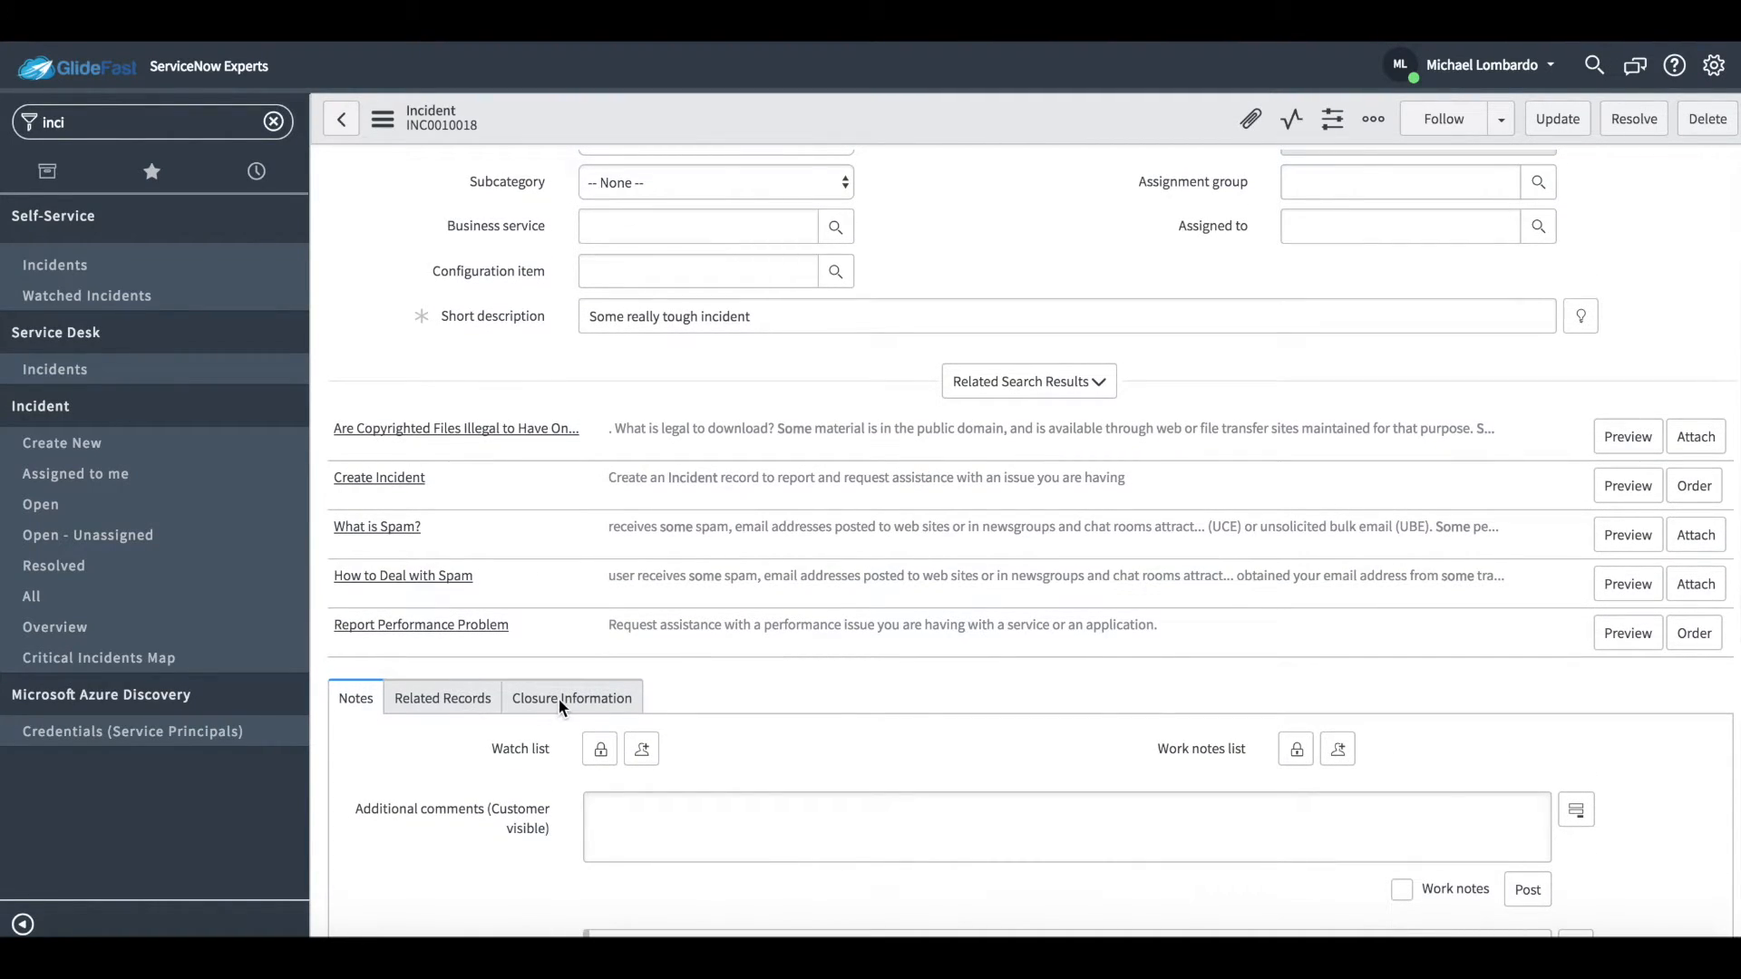
pyautogui.moveTo(576, 706)
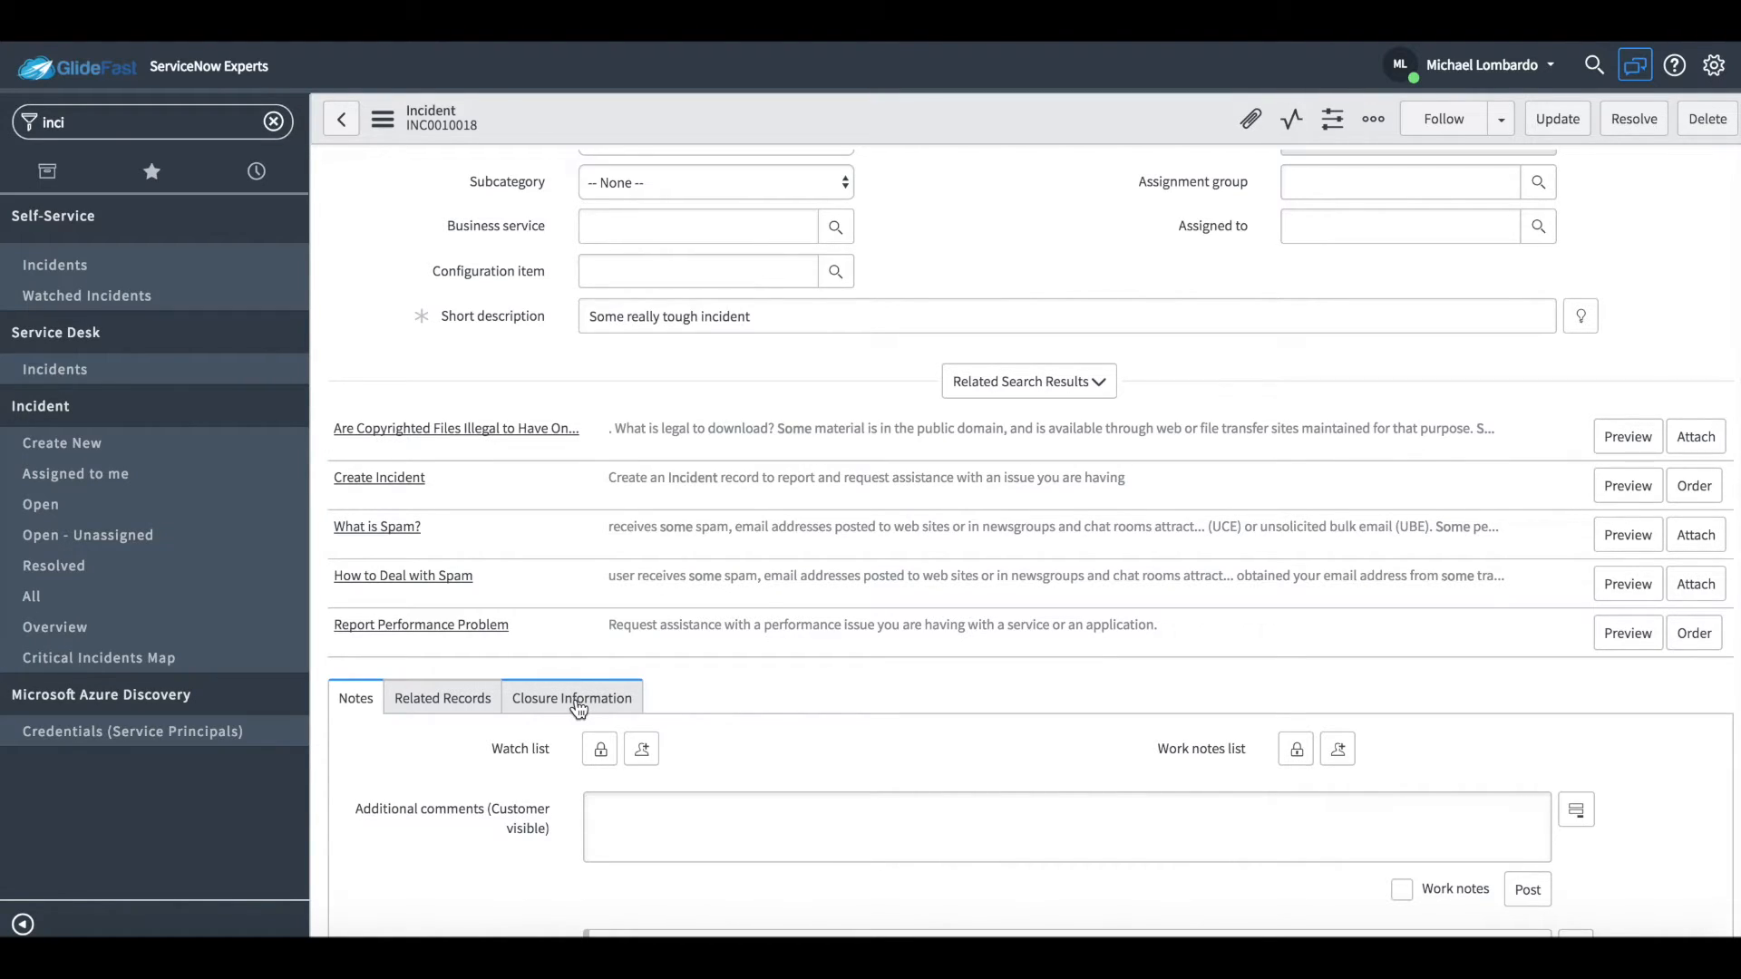
pyautogui.click(573, 697)
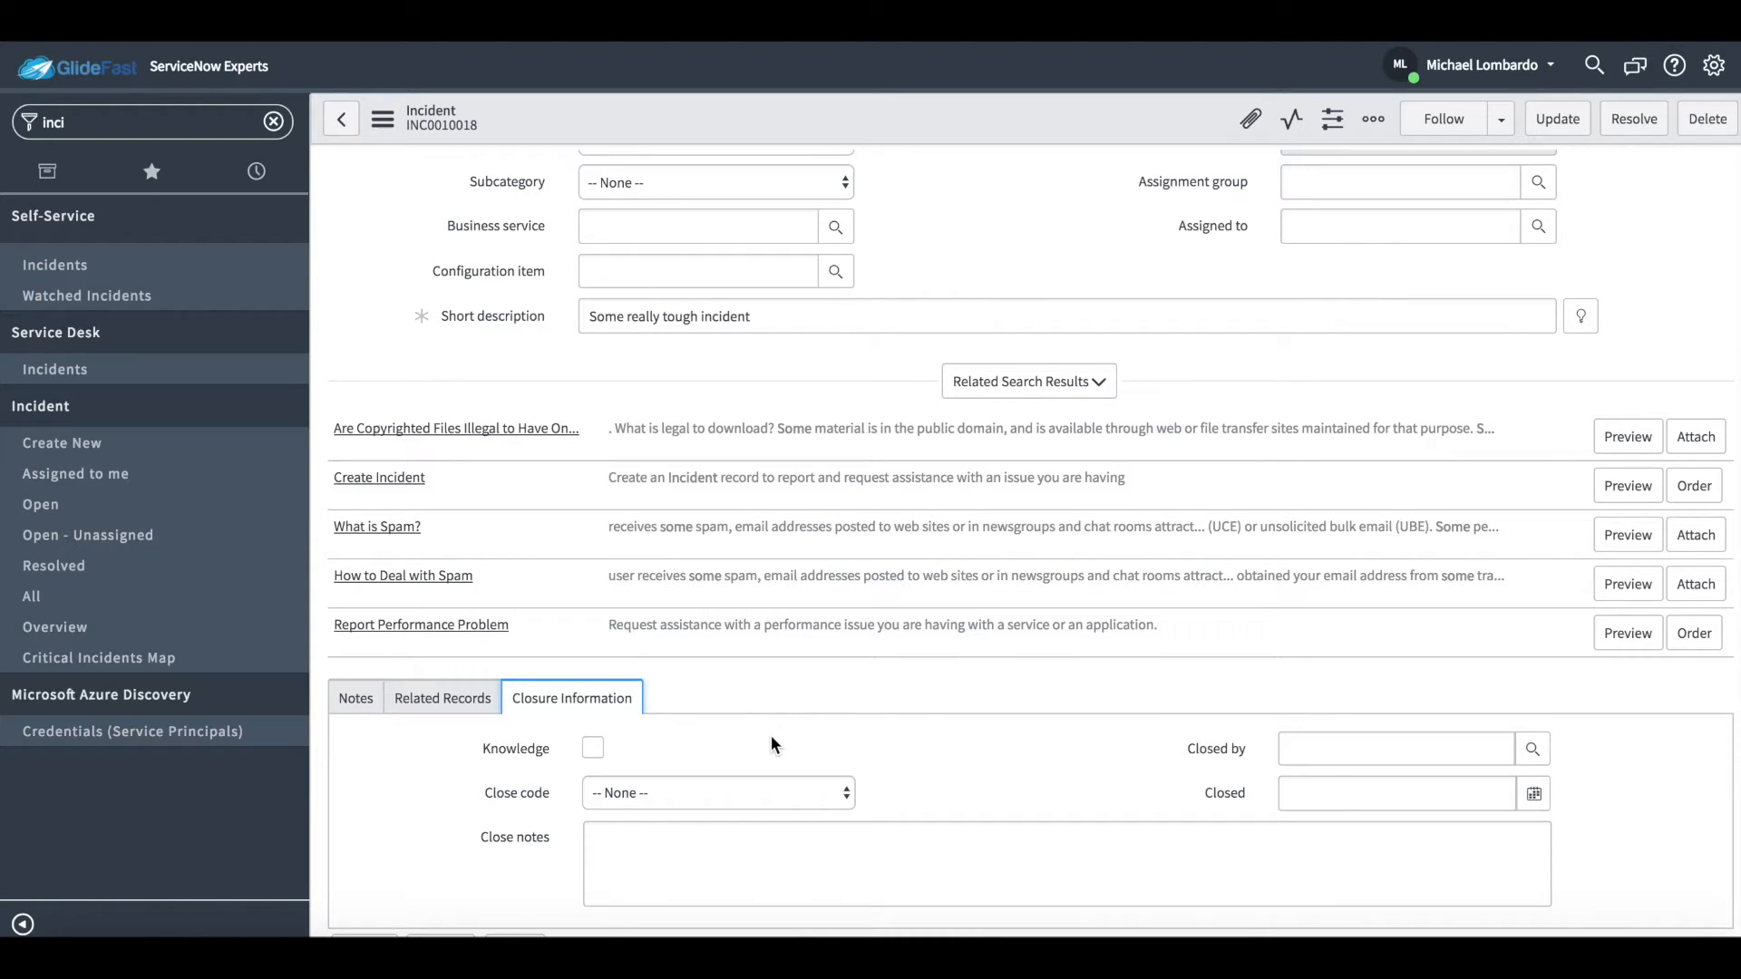
pyautogui.moveTo(798, 747)
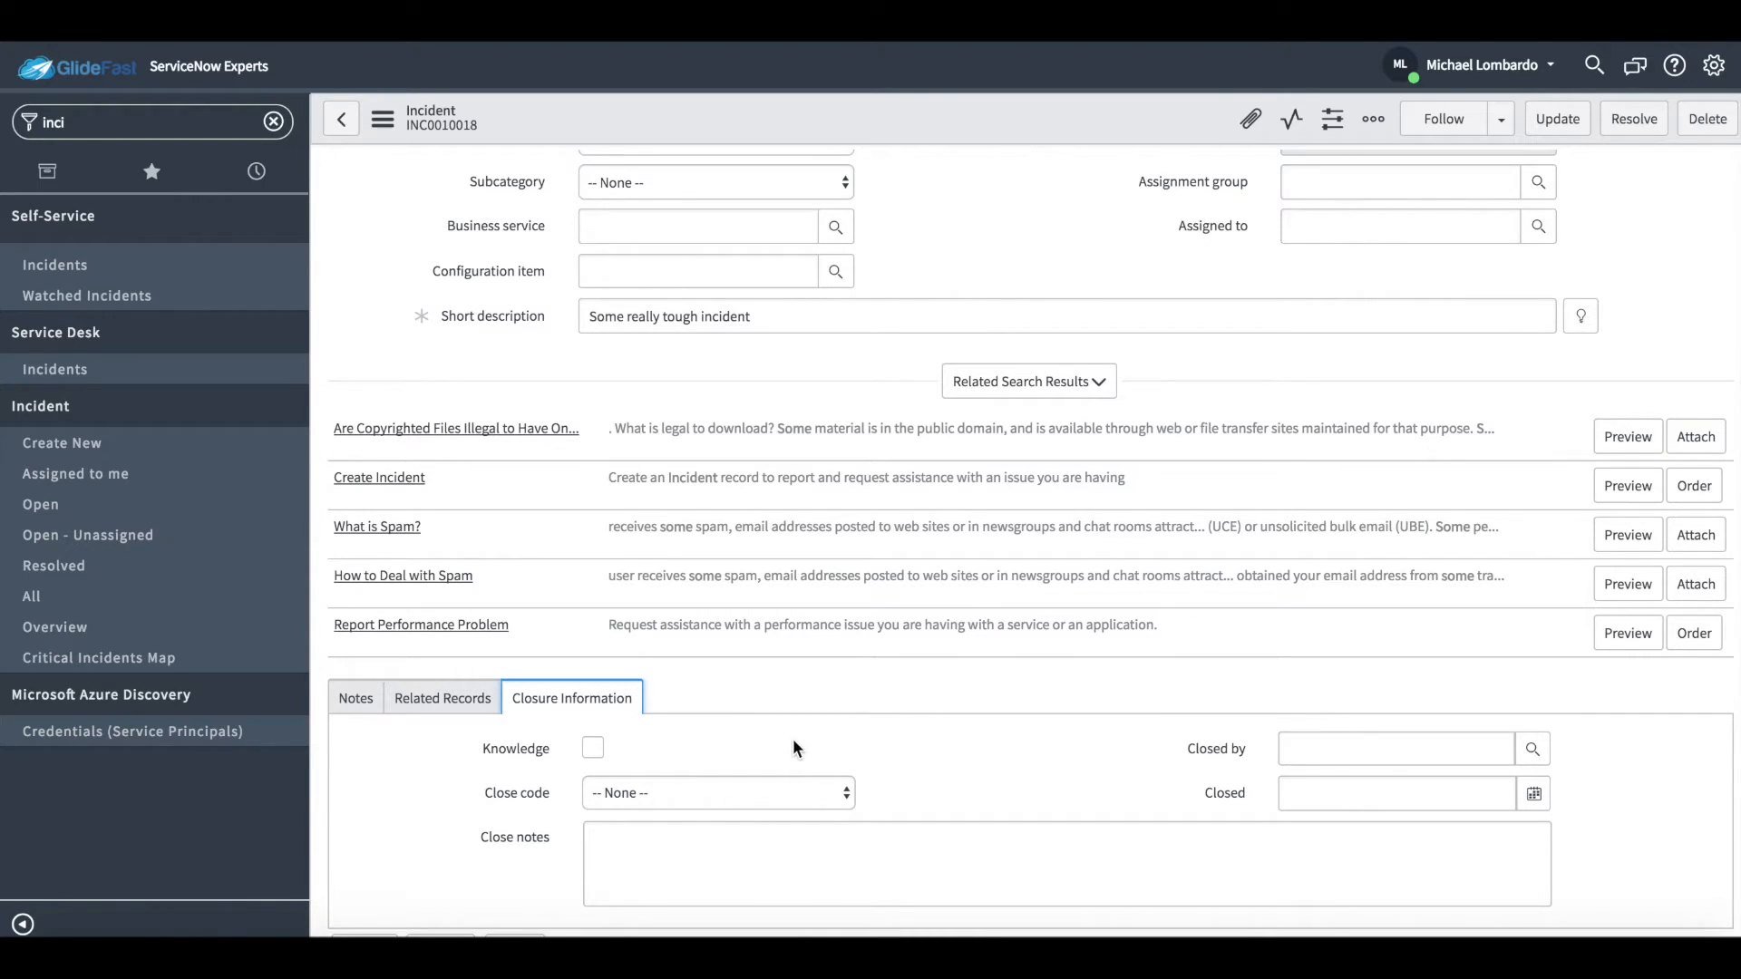
pyautogui.moveTo(664, 776)
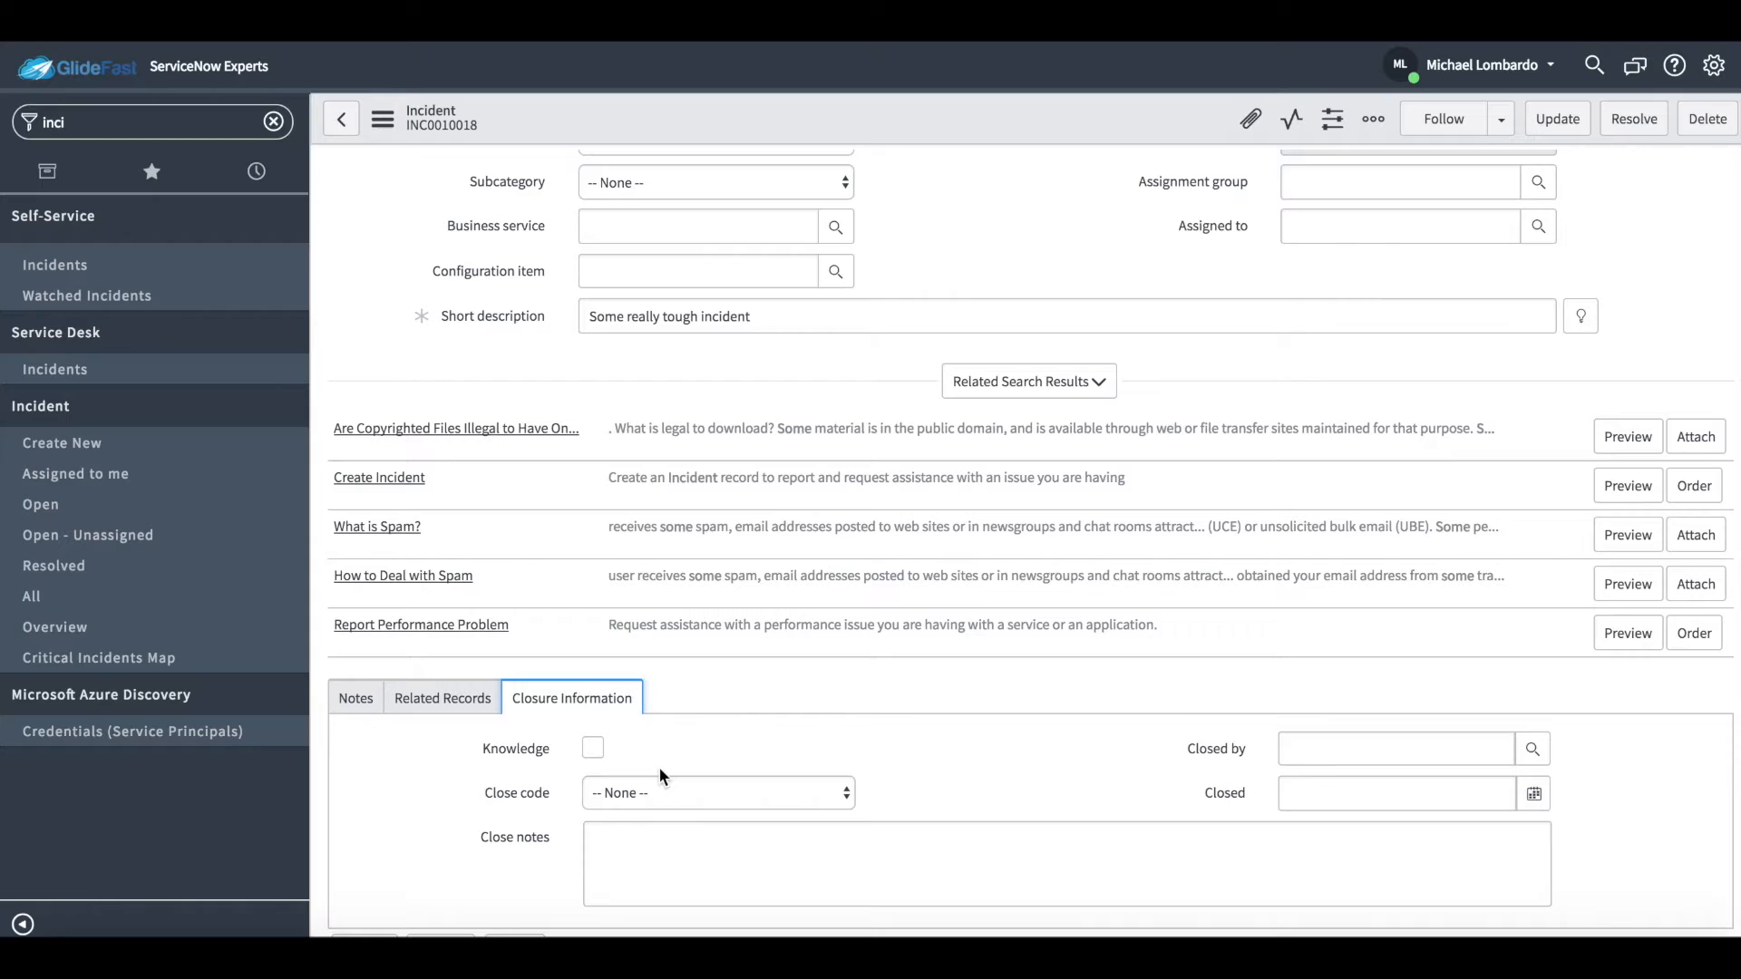
pyautogui.moveTo(534, 772)
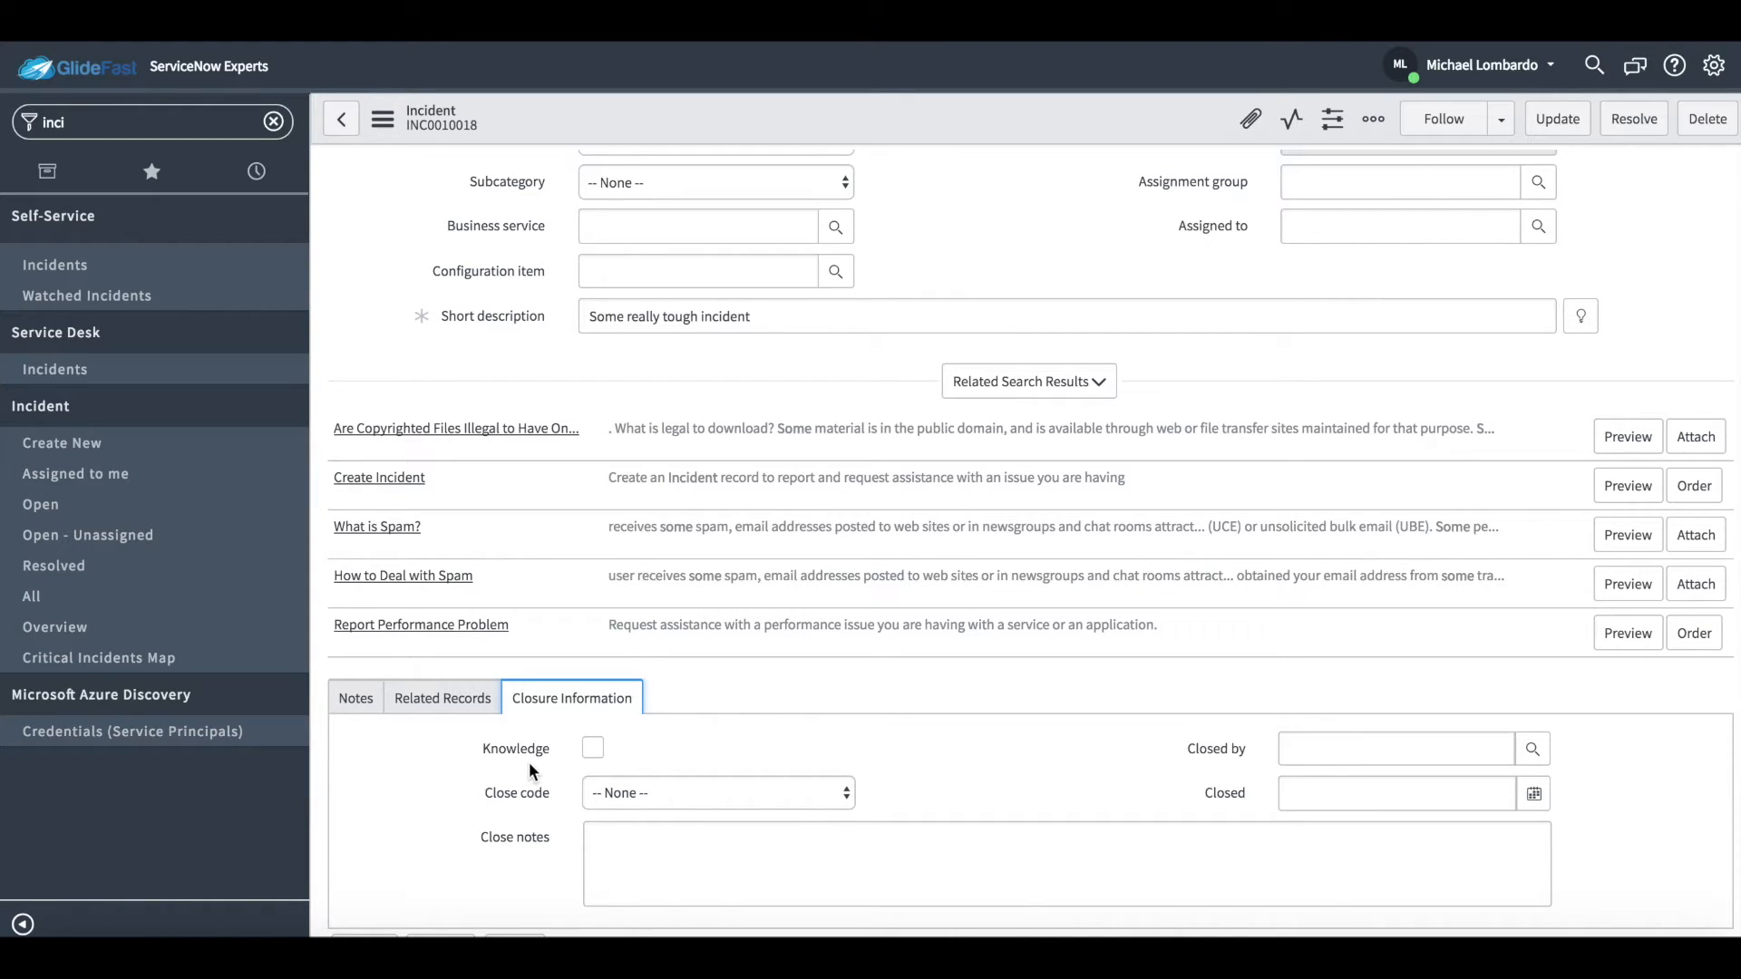
pyautogui.click(591, 747)
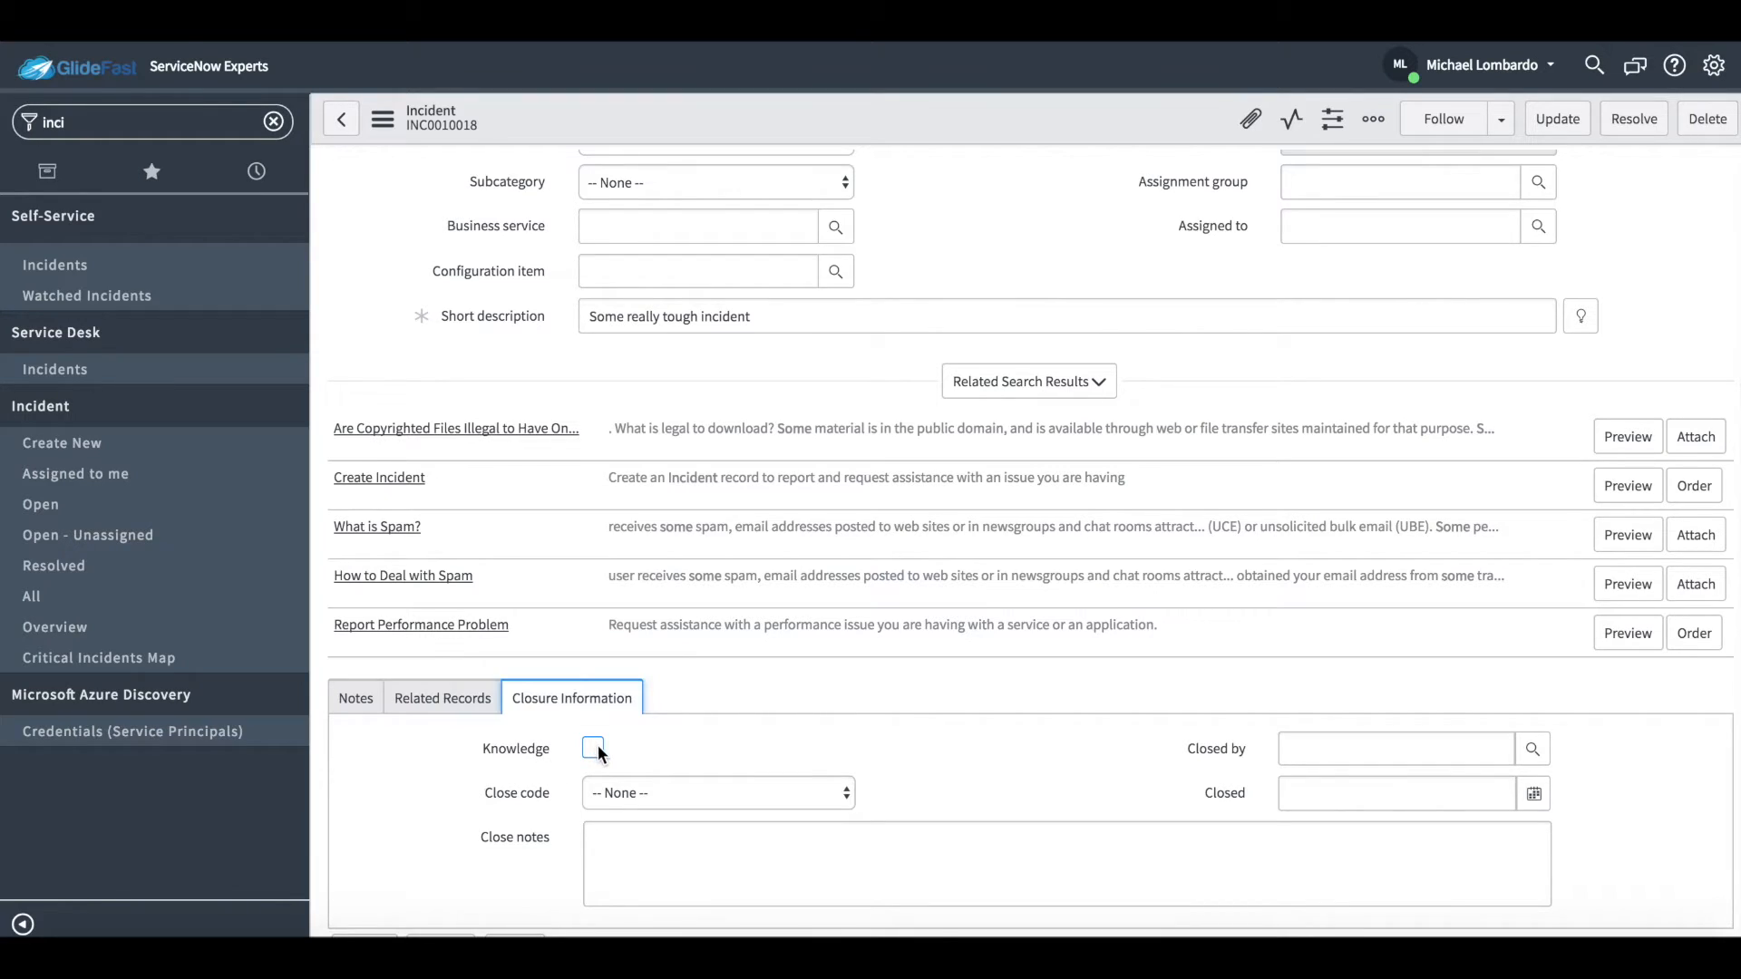
pyautogui.click(593, 747)
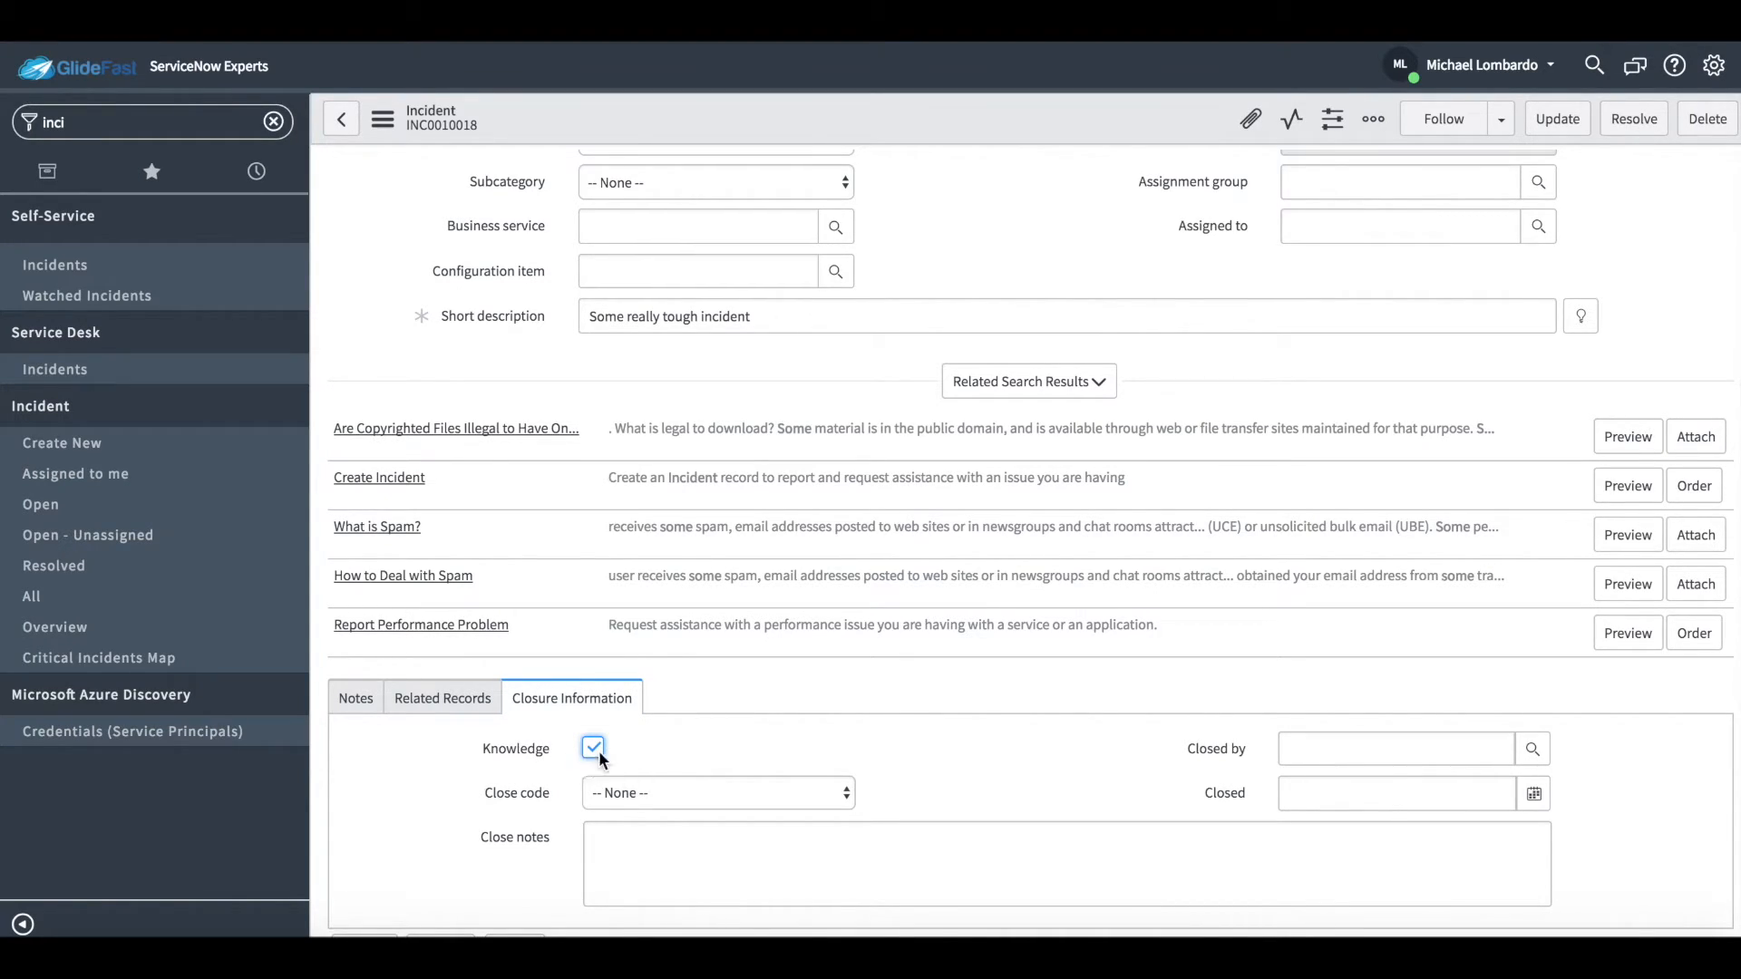
pyautogui.click(1373, 120)
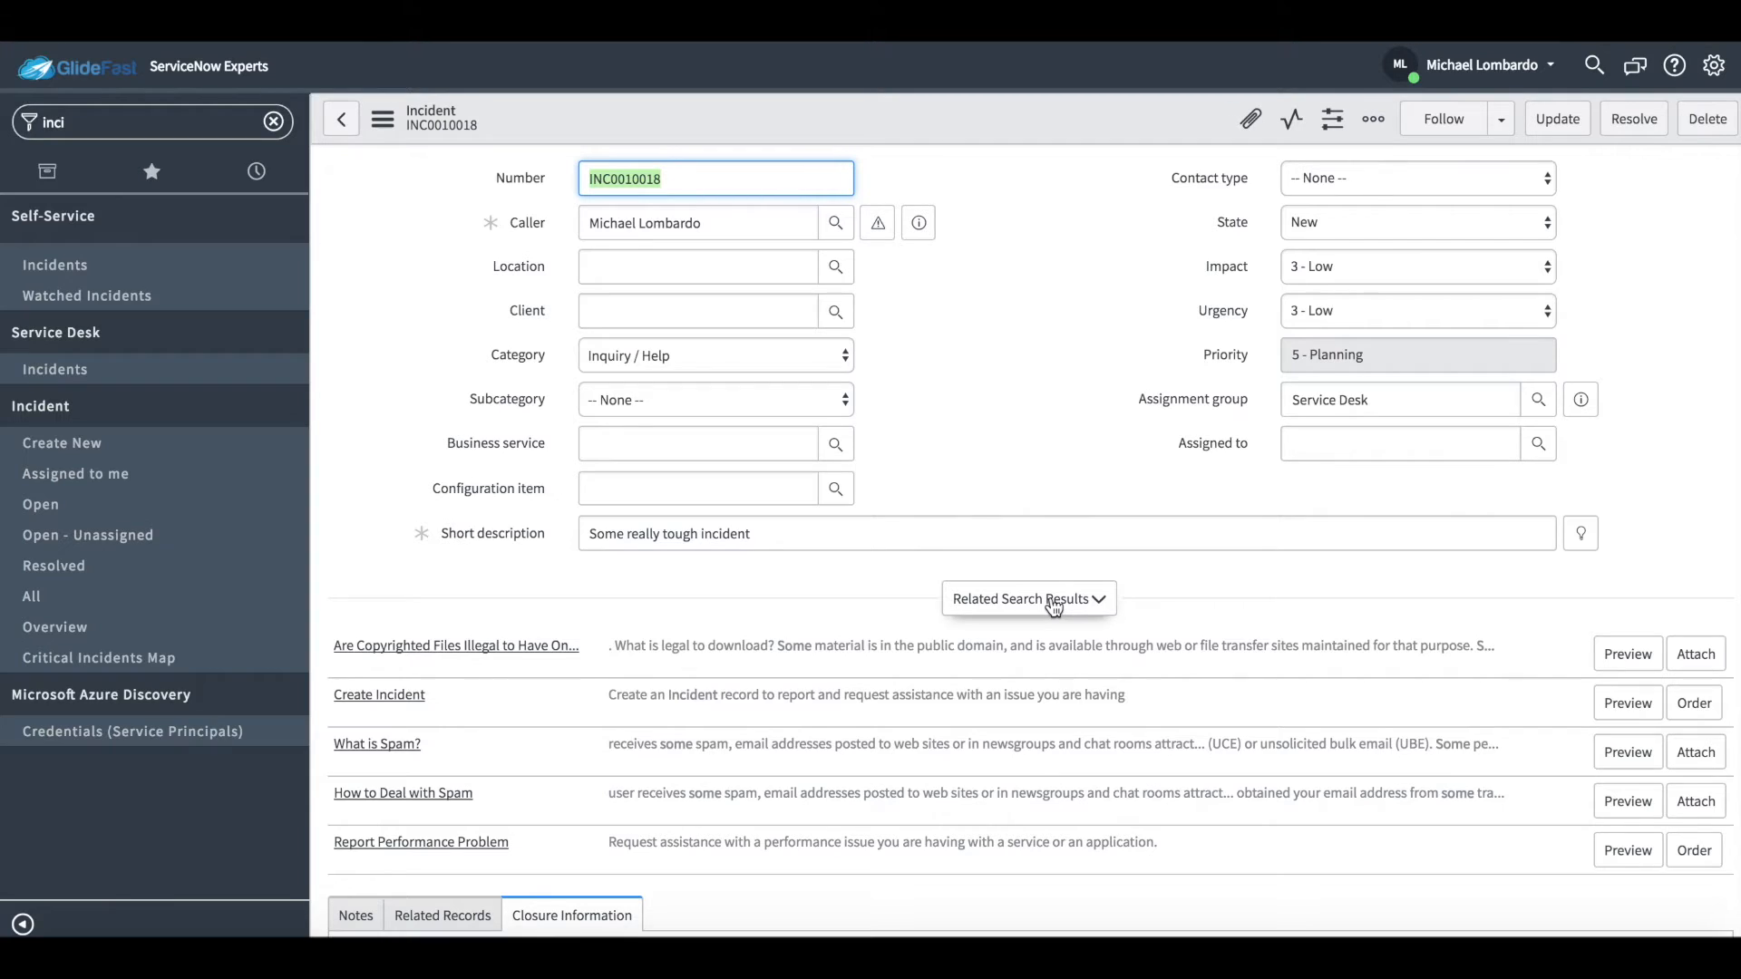
pyautogui.moveTo(1393, 528)
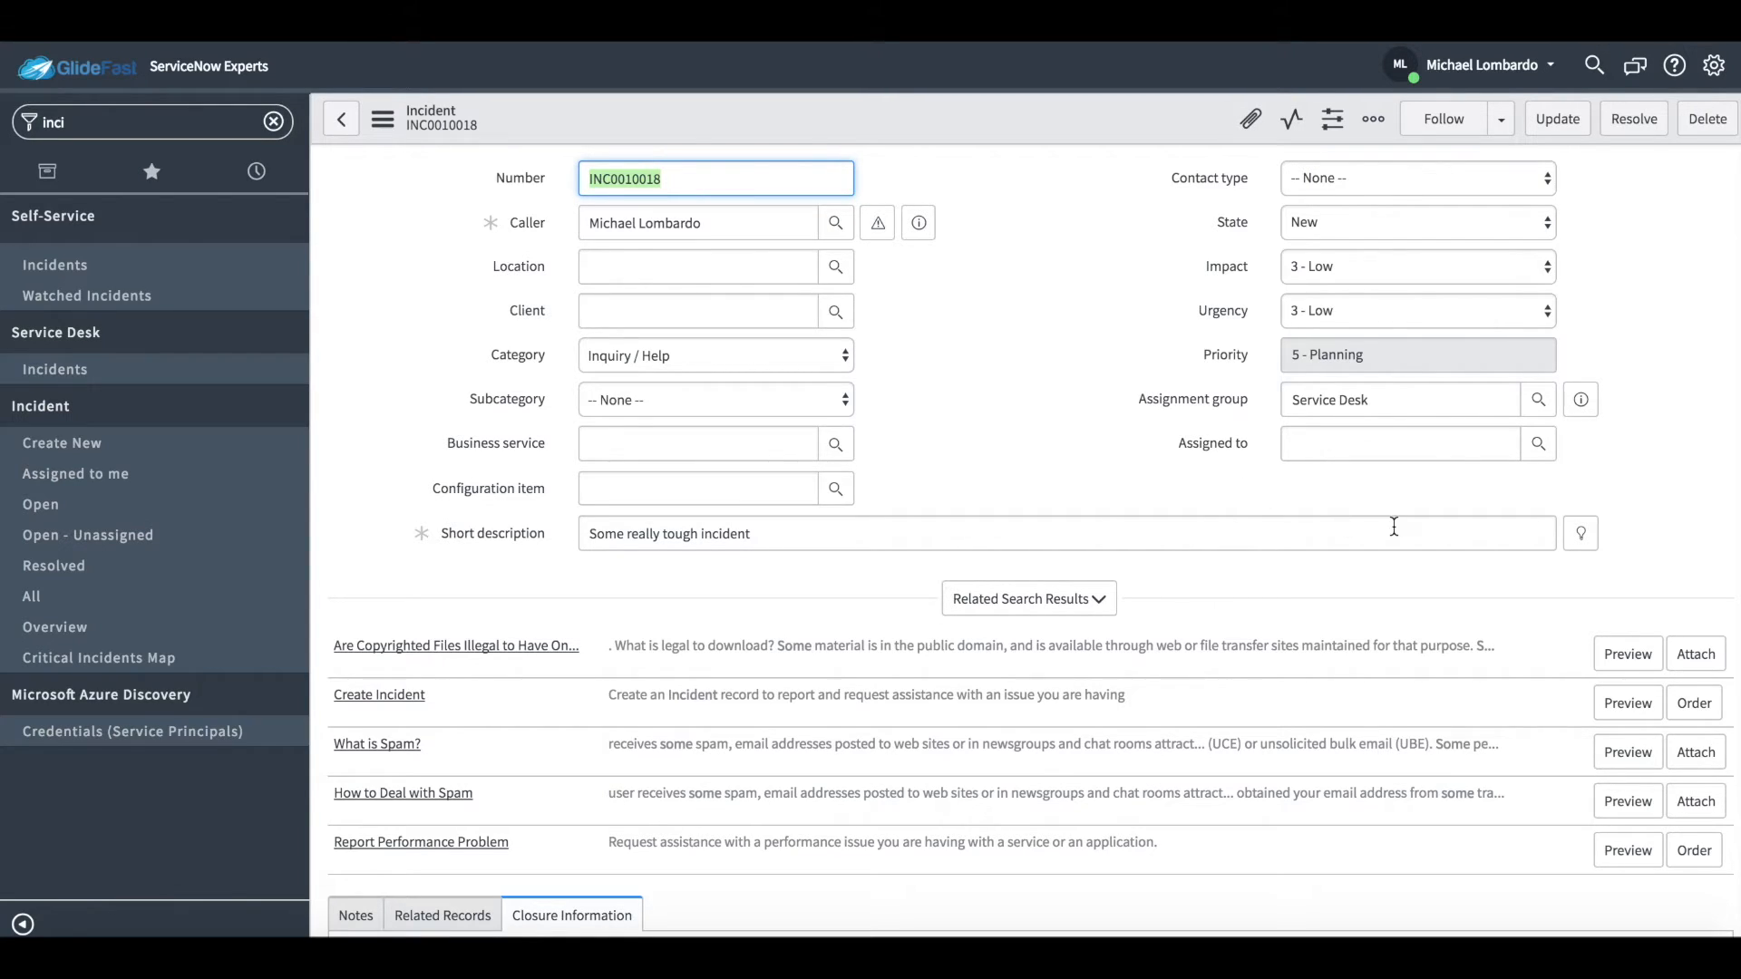
# Step: Add closing notes, close the incident and search for knowledge article KB0010014
pyautogui.scroll(-3)
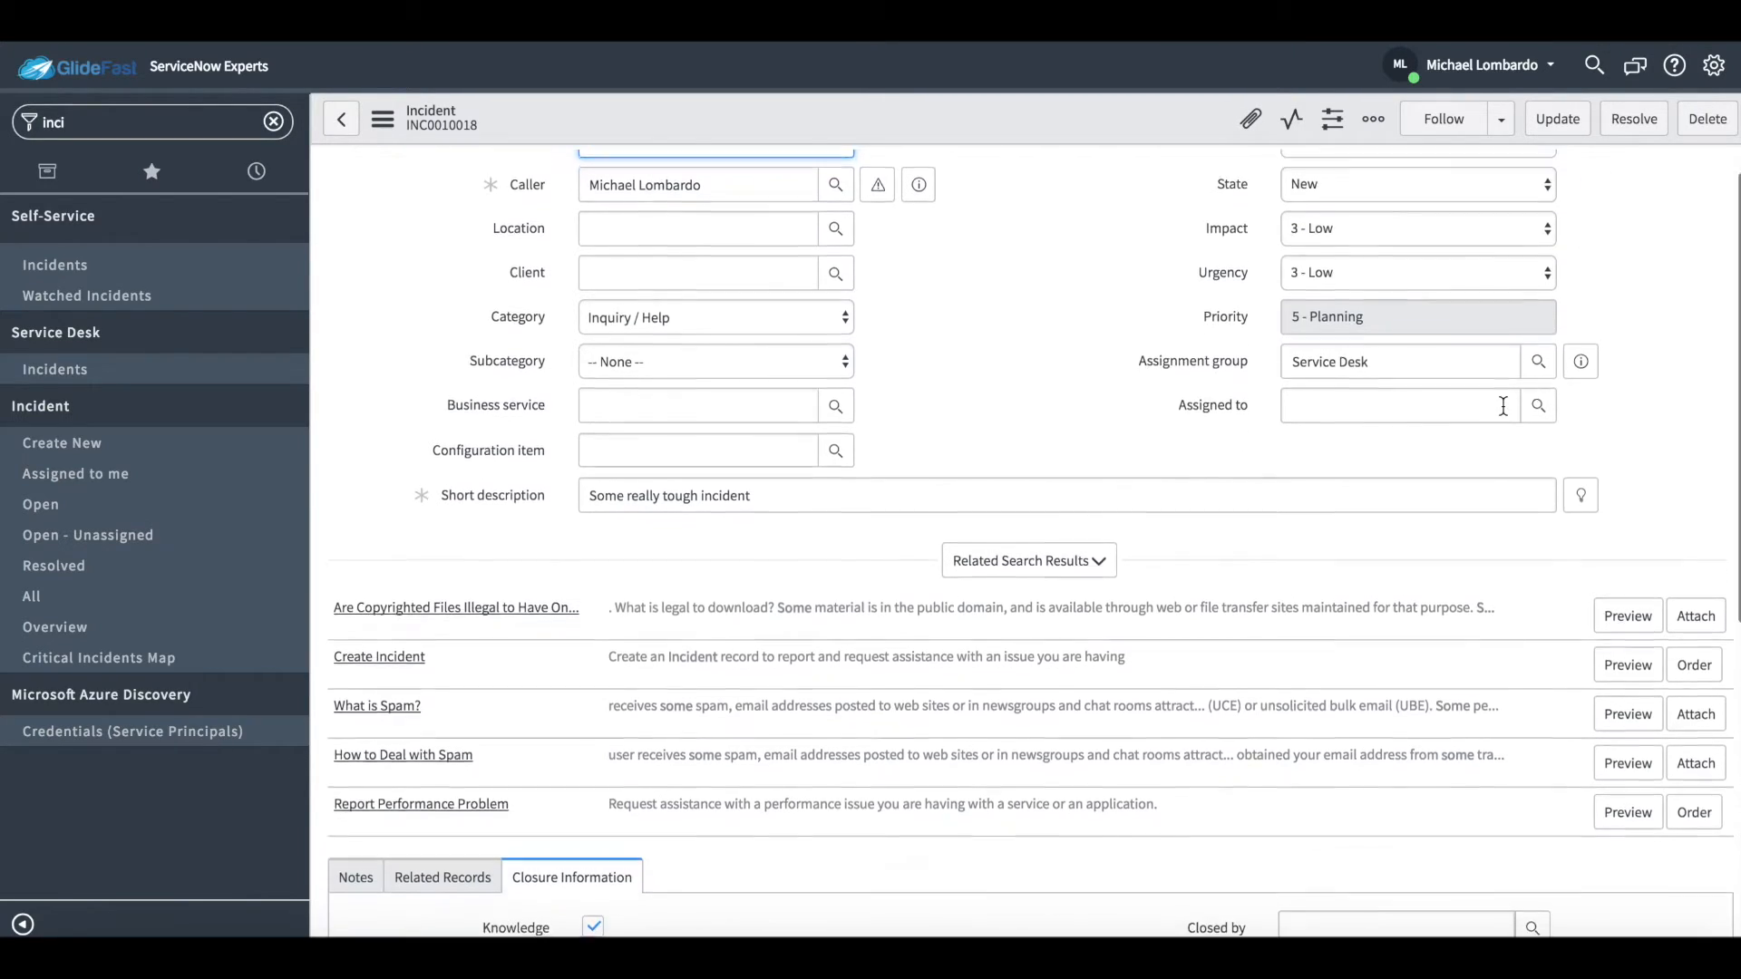
pyautogui.click(355, 876)
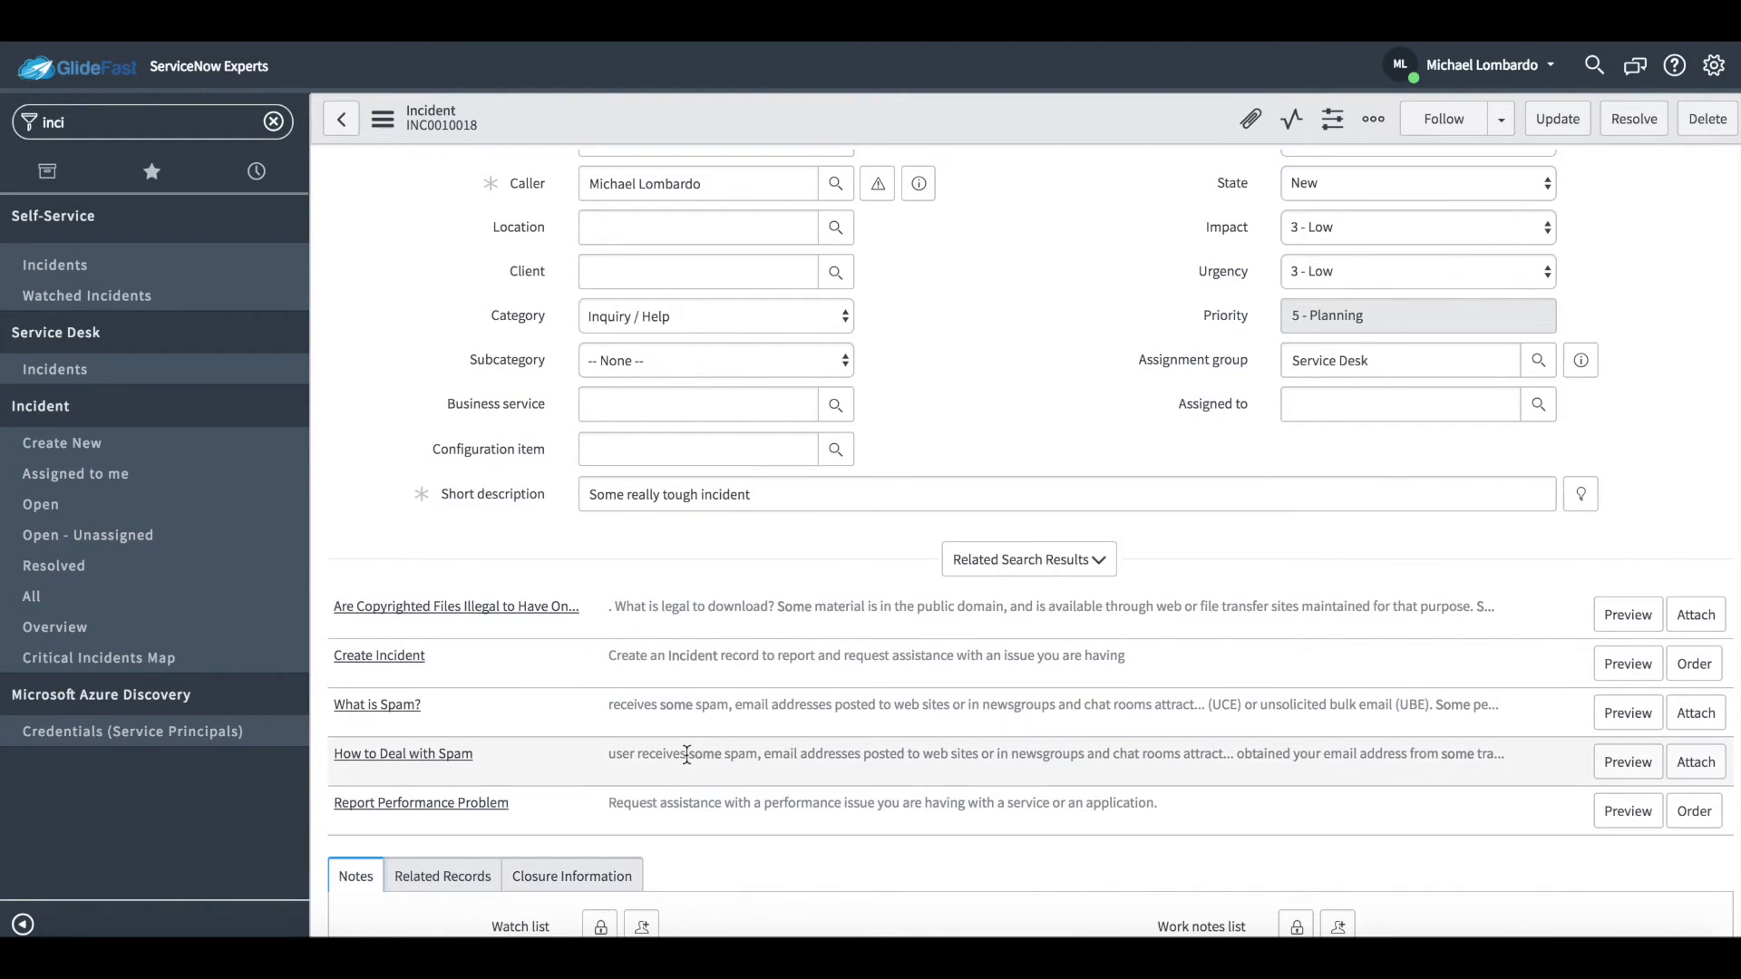
pyautogui.scroll(-3)
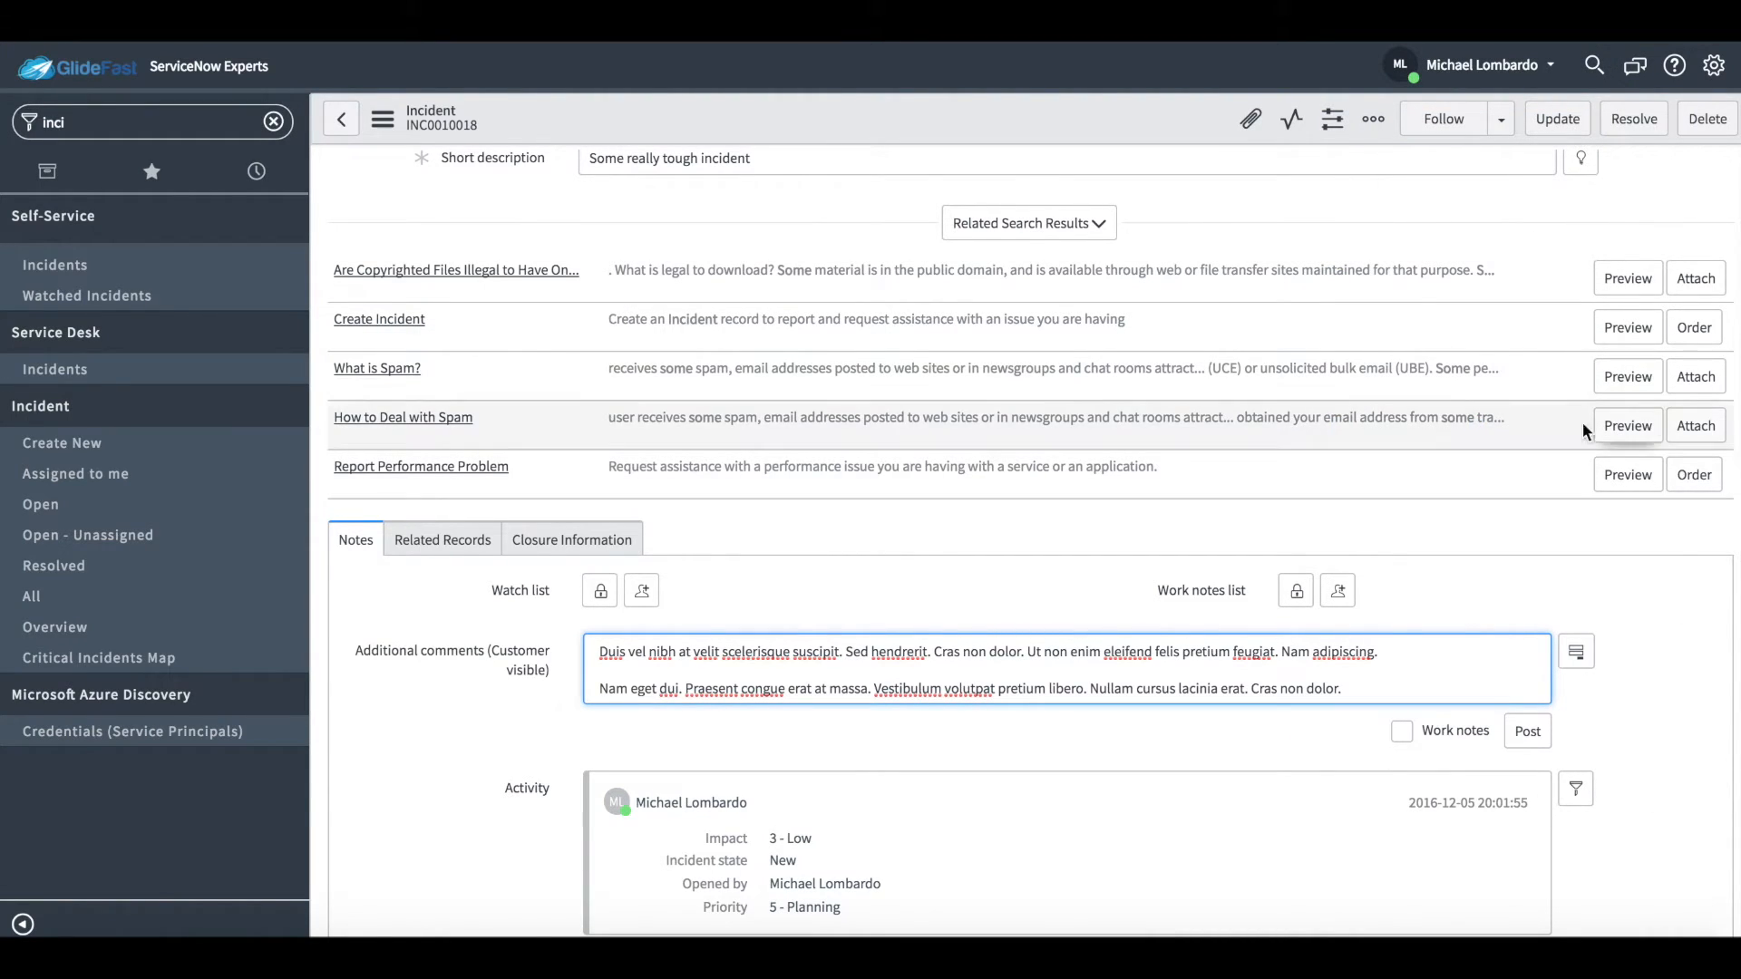
pyautogui.click(1632, 119)
pyautogui.write('KB0010014')
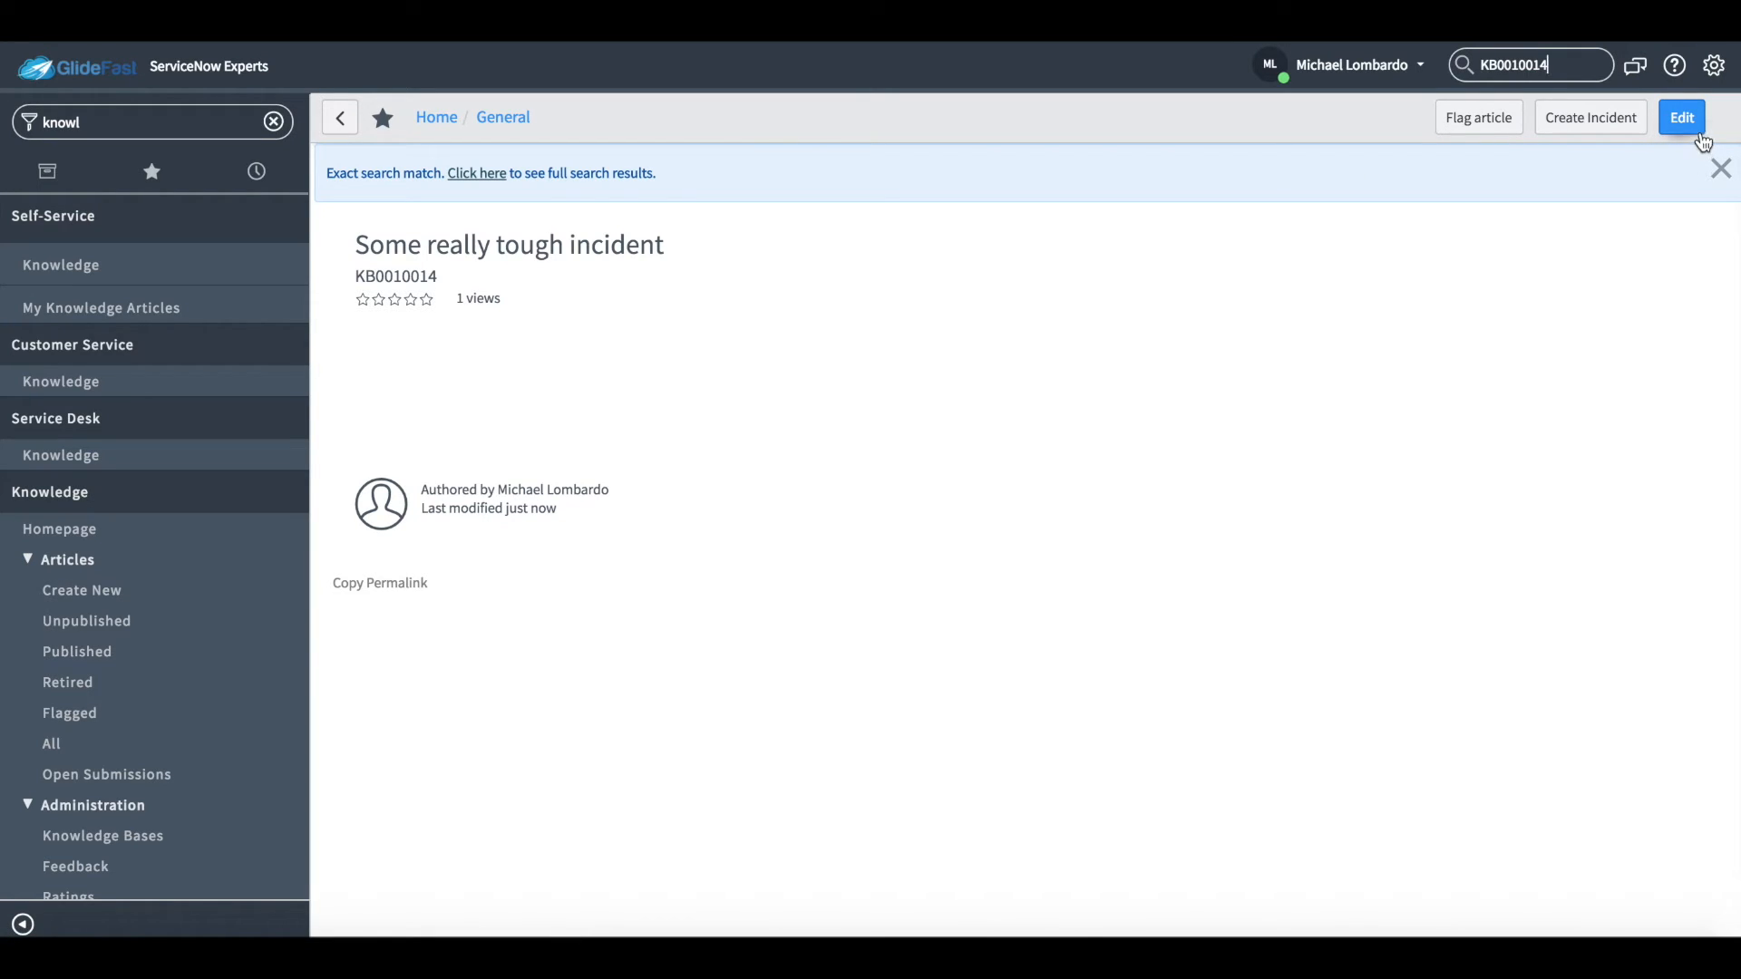
pyautogui.click(1679, 116)
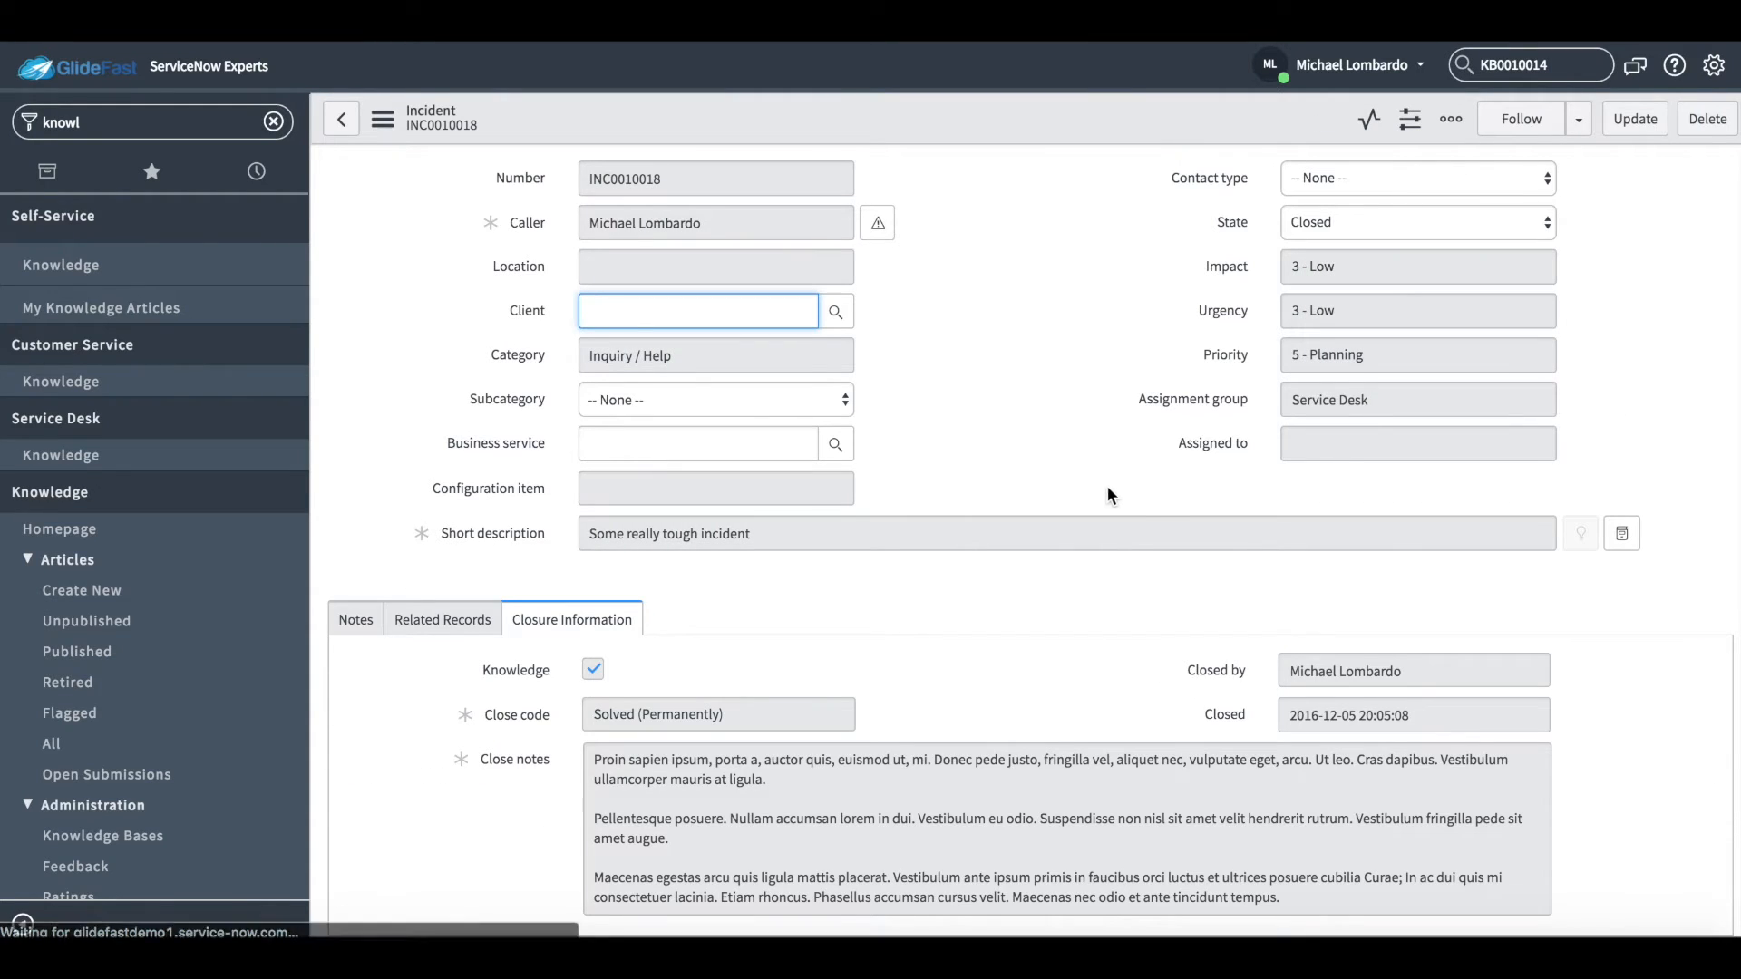
pyautogui.moveTo(1157, 519)
pyautogui.write('proble')
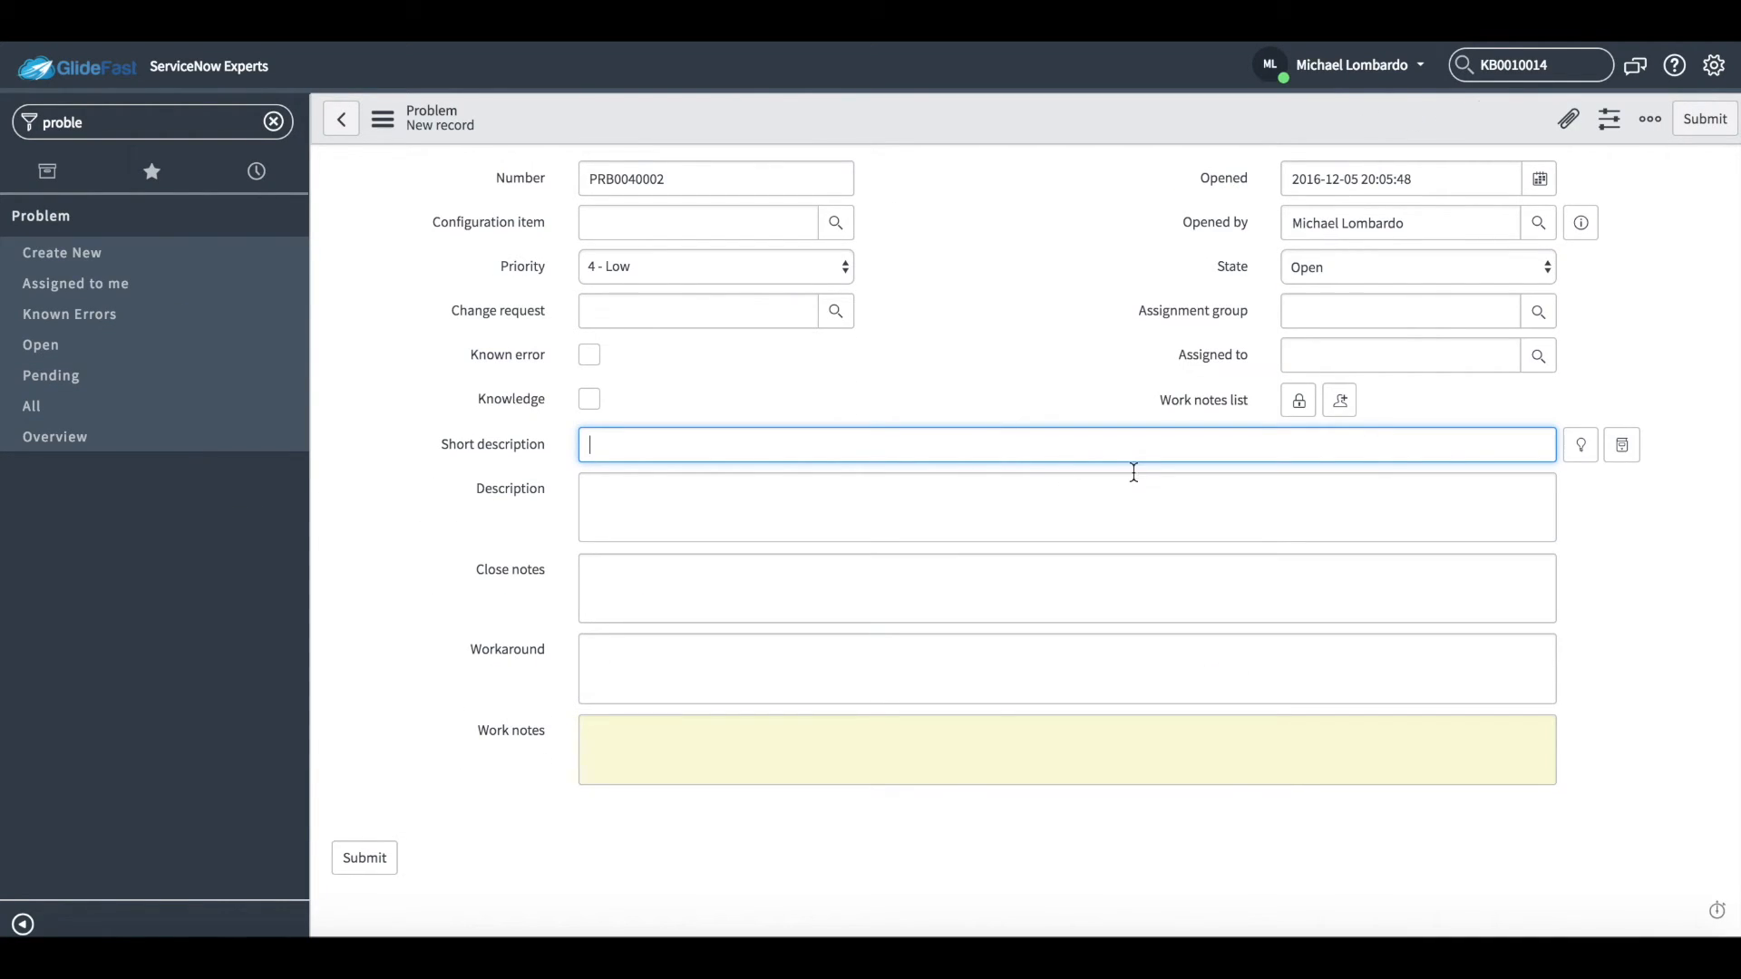
# Step: Submit problem 'Test Problem' with a description and post knowledge article KB0010015 from it
pyautogui.write('Test Pr')
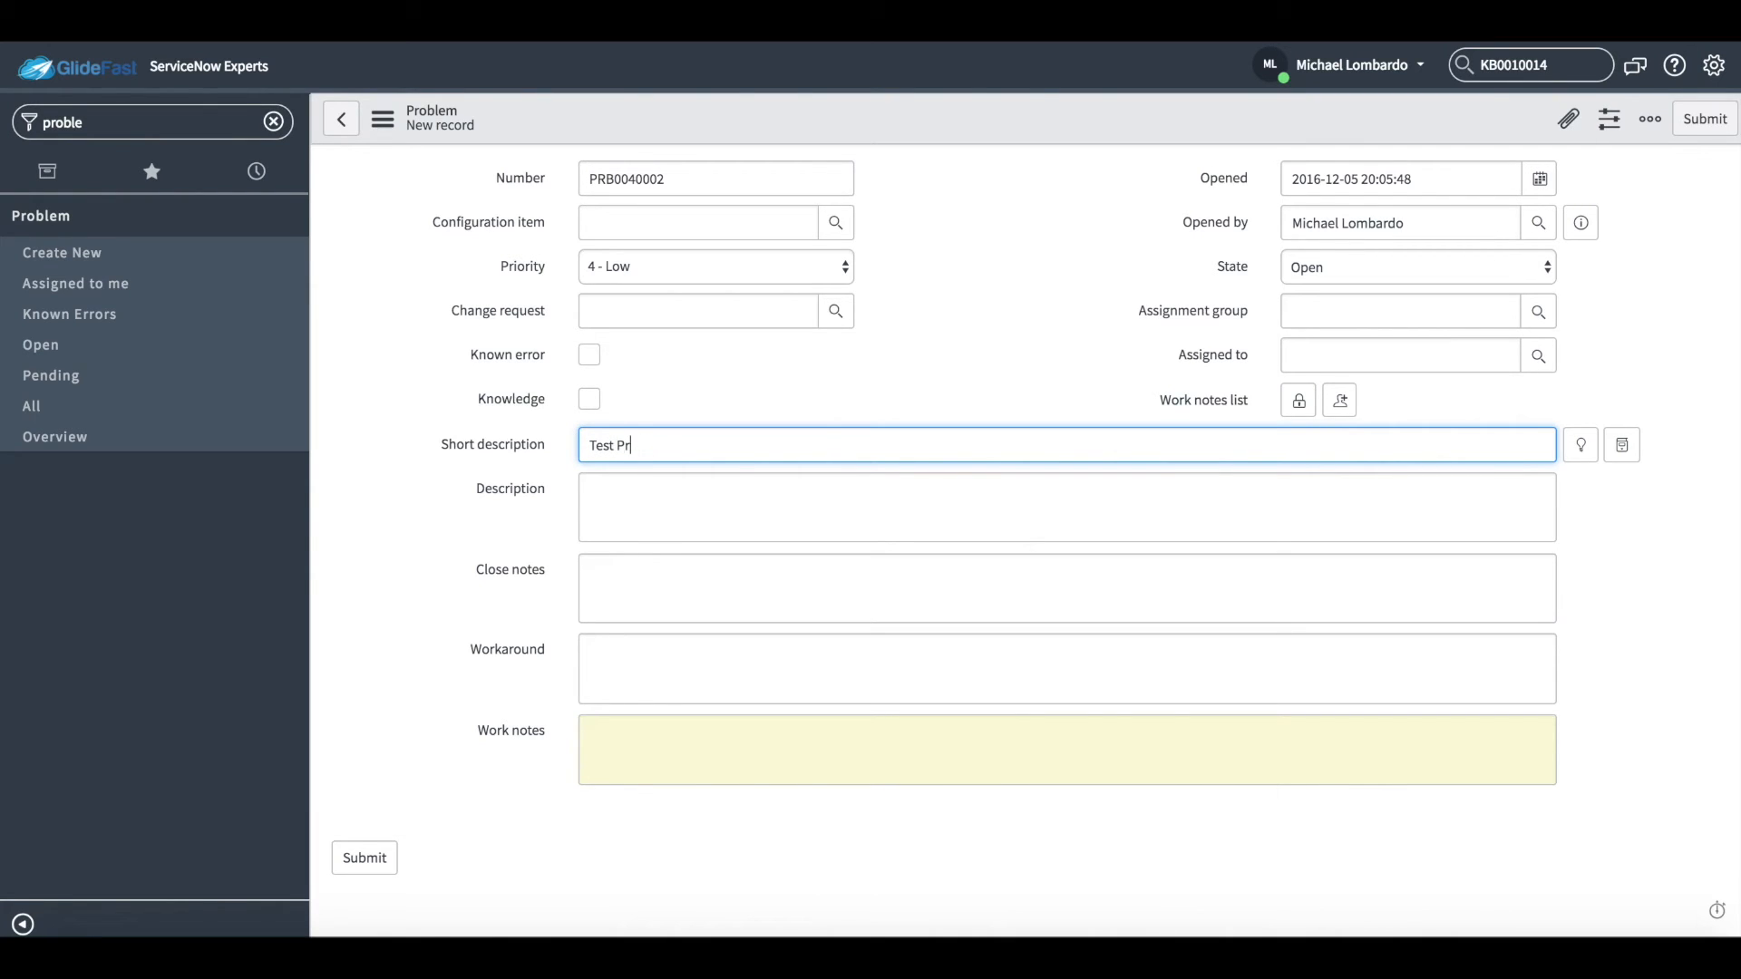
pyautogui.write('oblem')
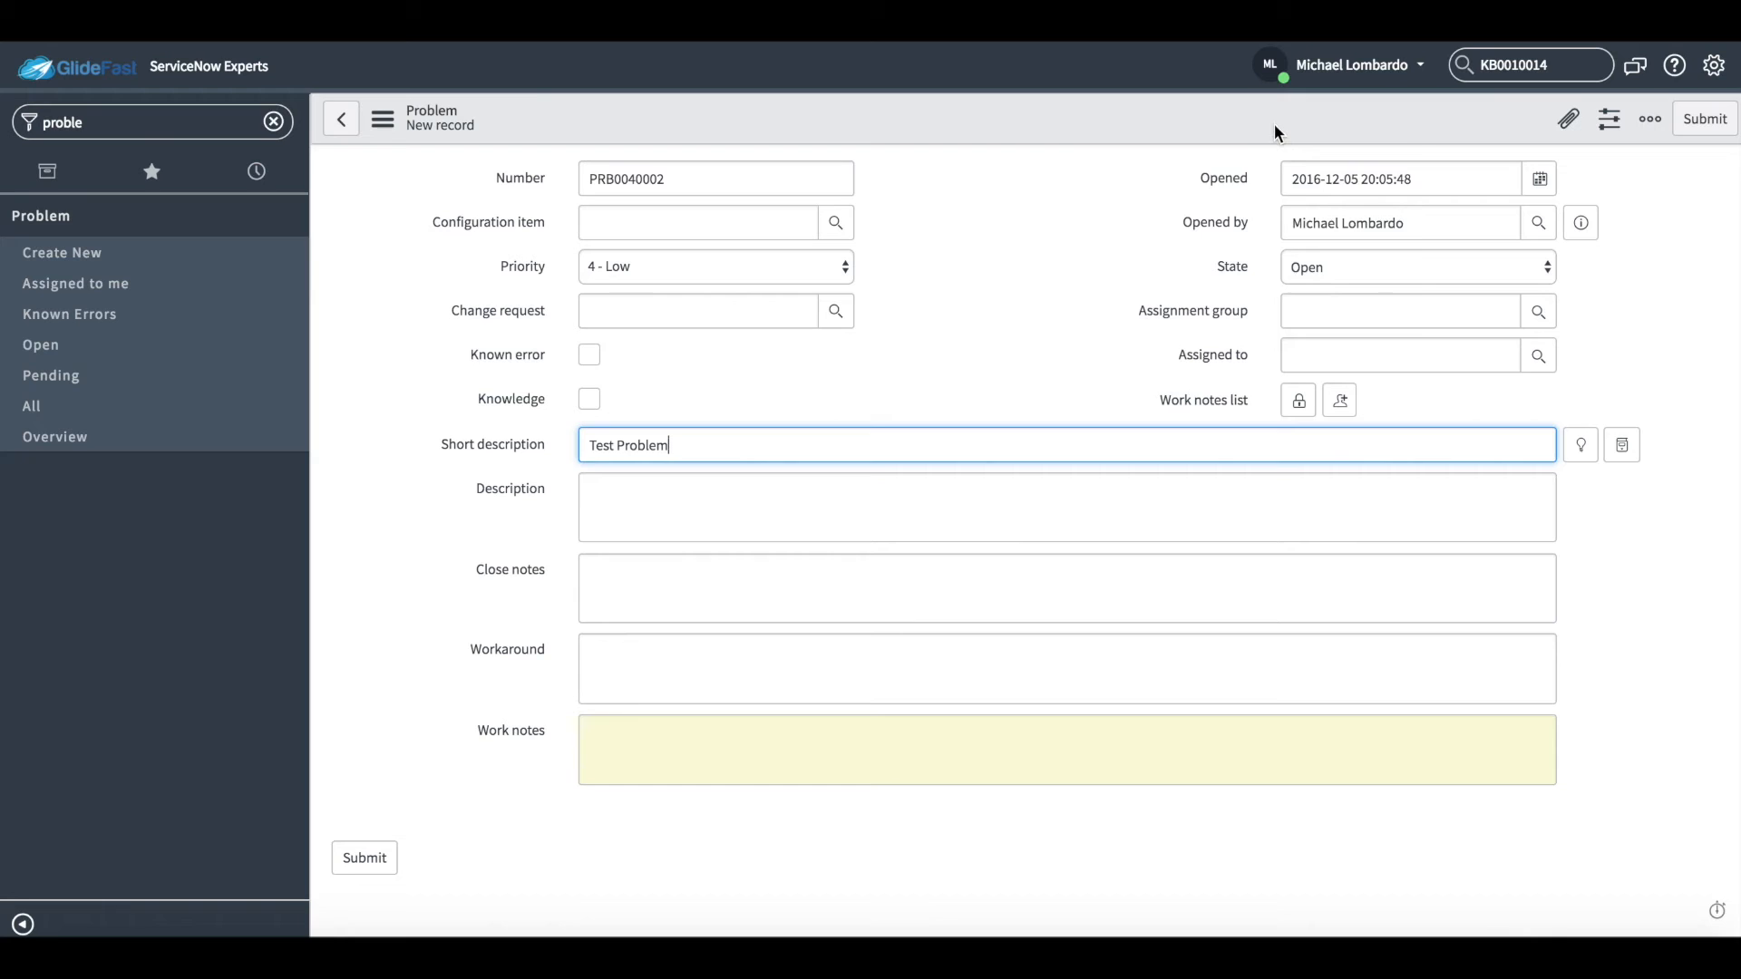
pyautogui.click(362, 858)
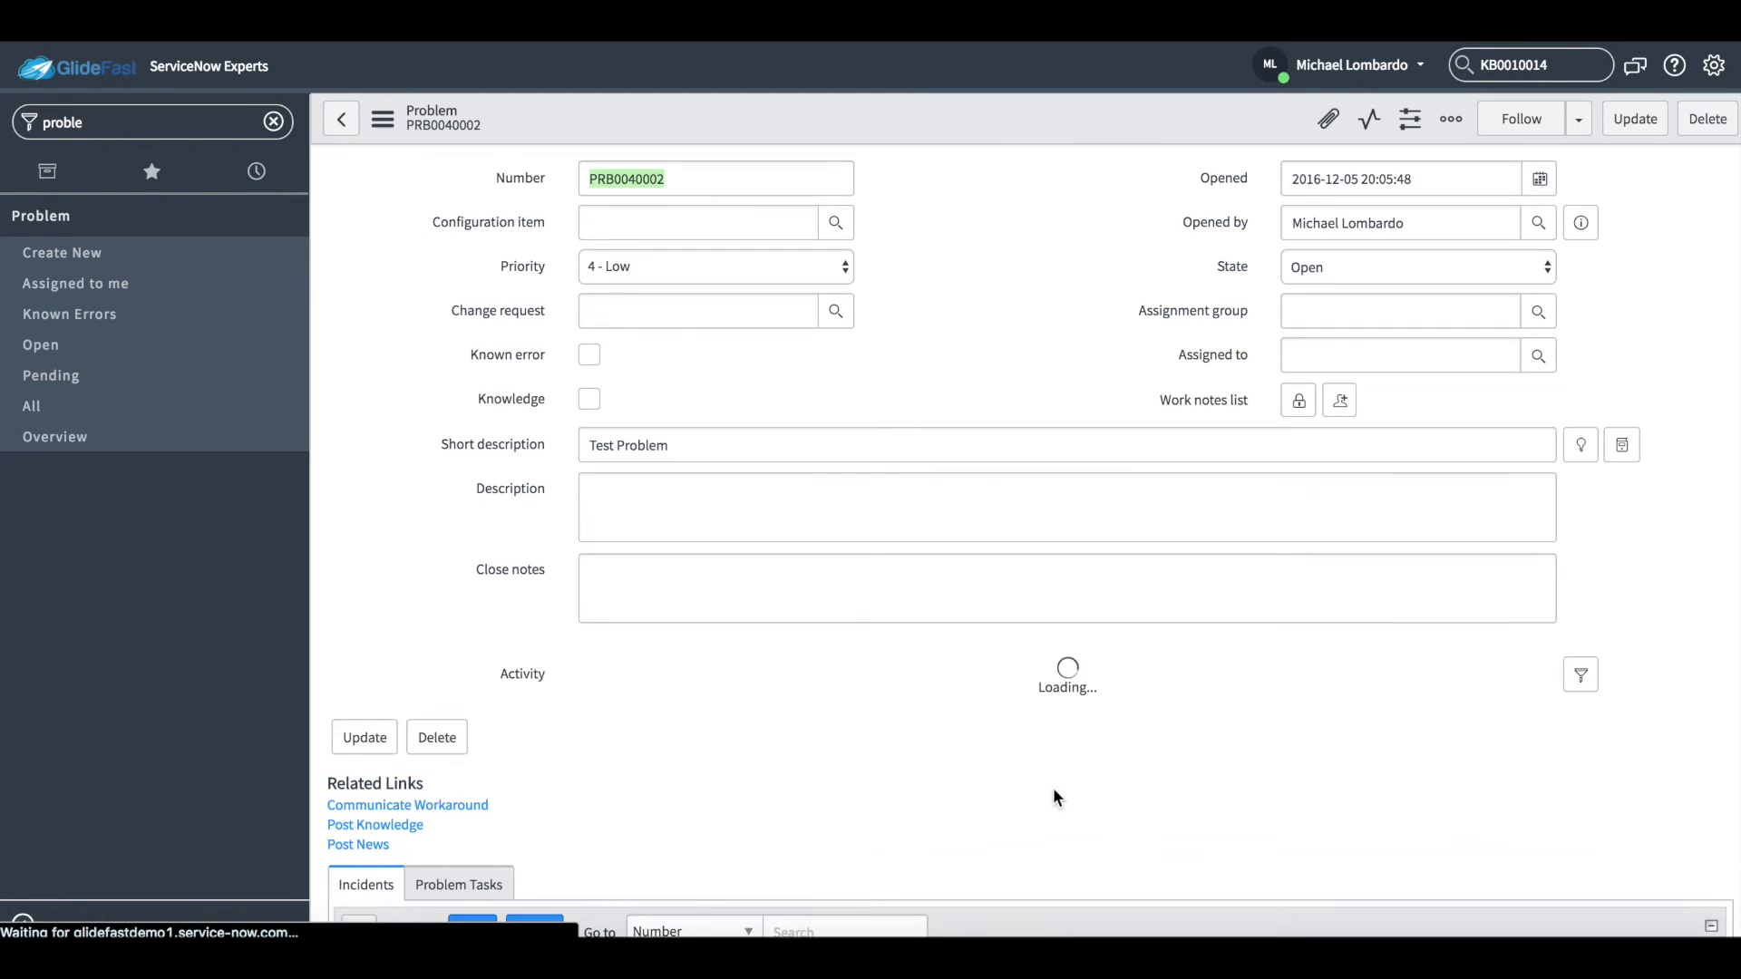
pyautogui.click(588, 355)
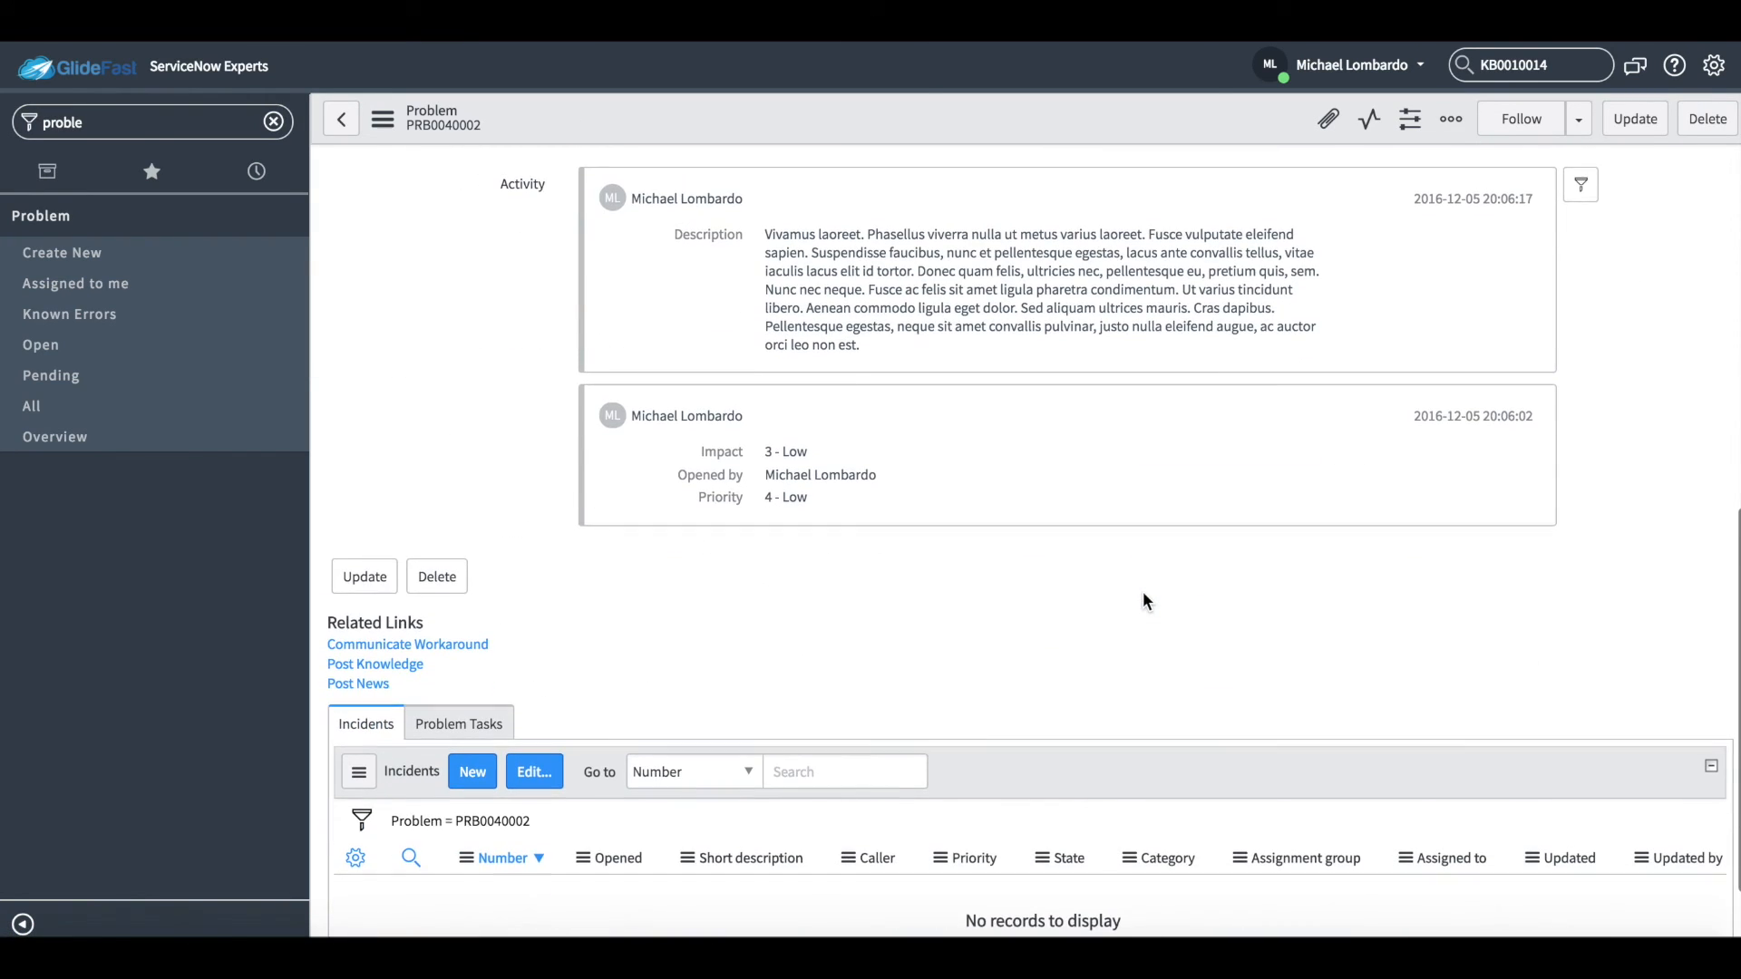
pyautogui.moveTo(373, 664)
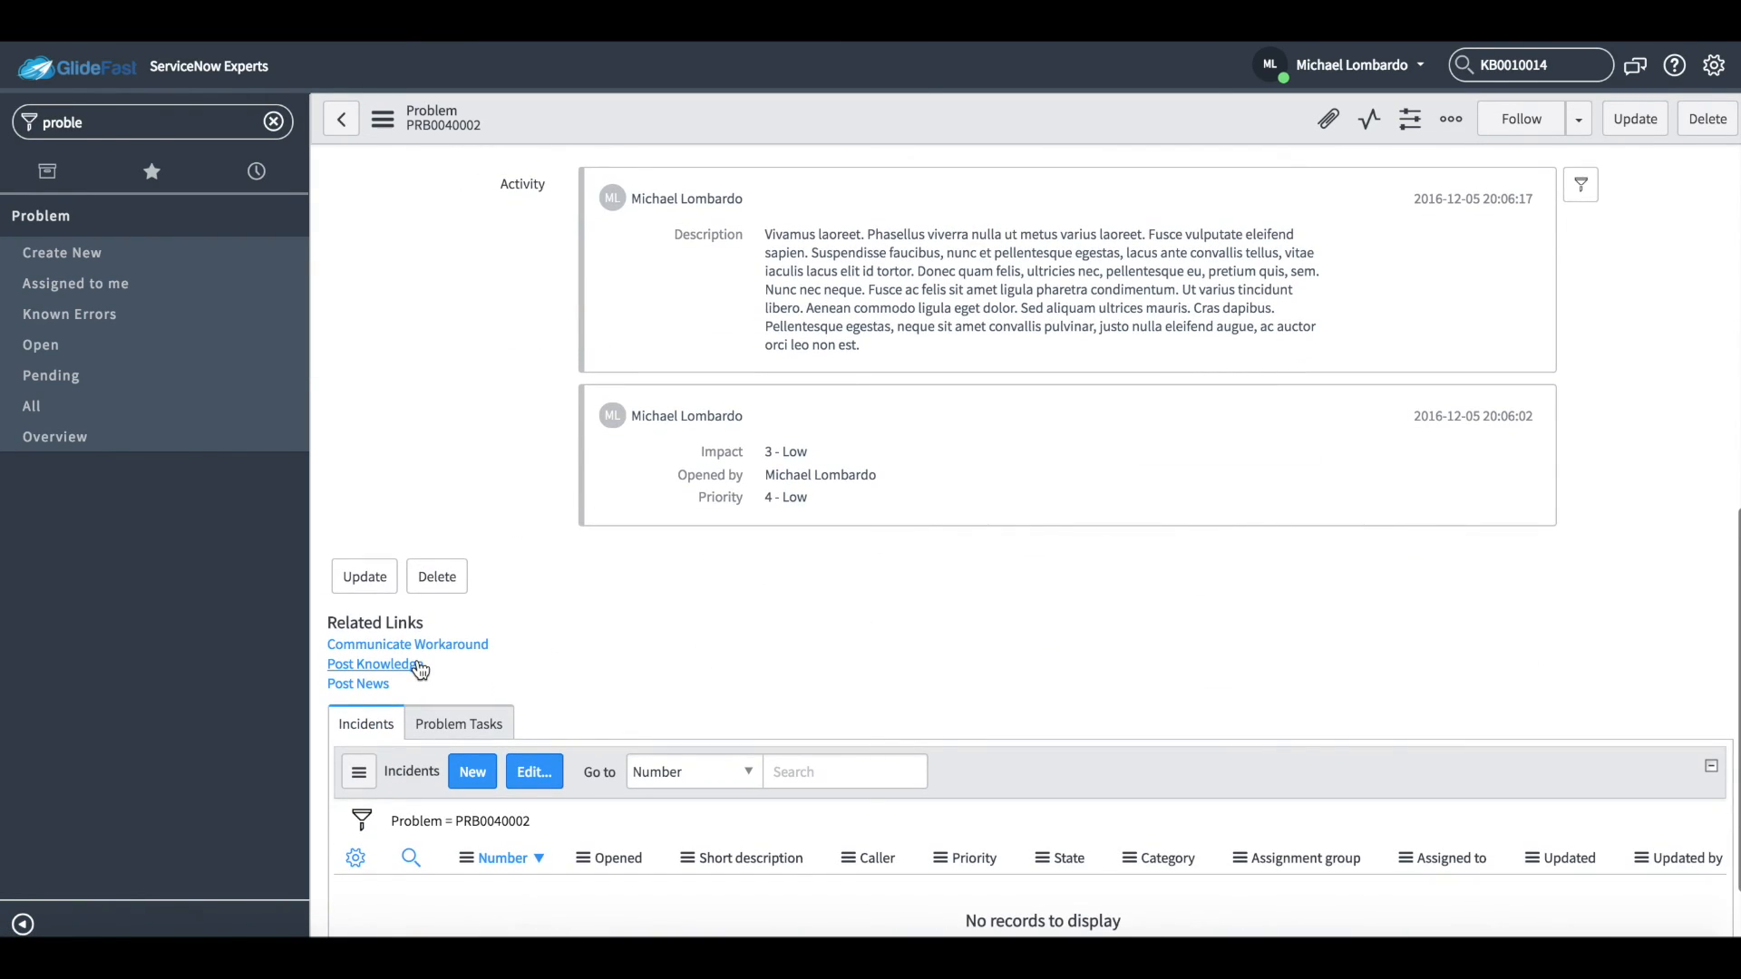
pyautogui.moveTo(419, 673)
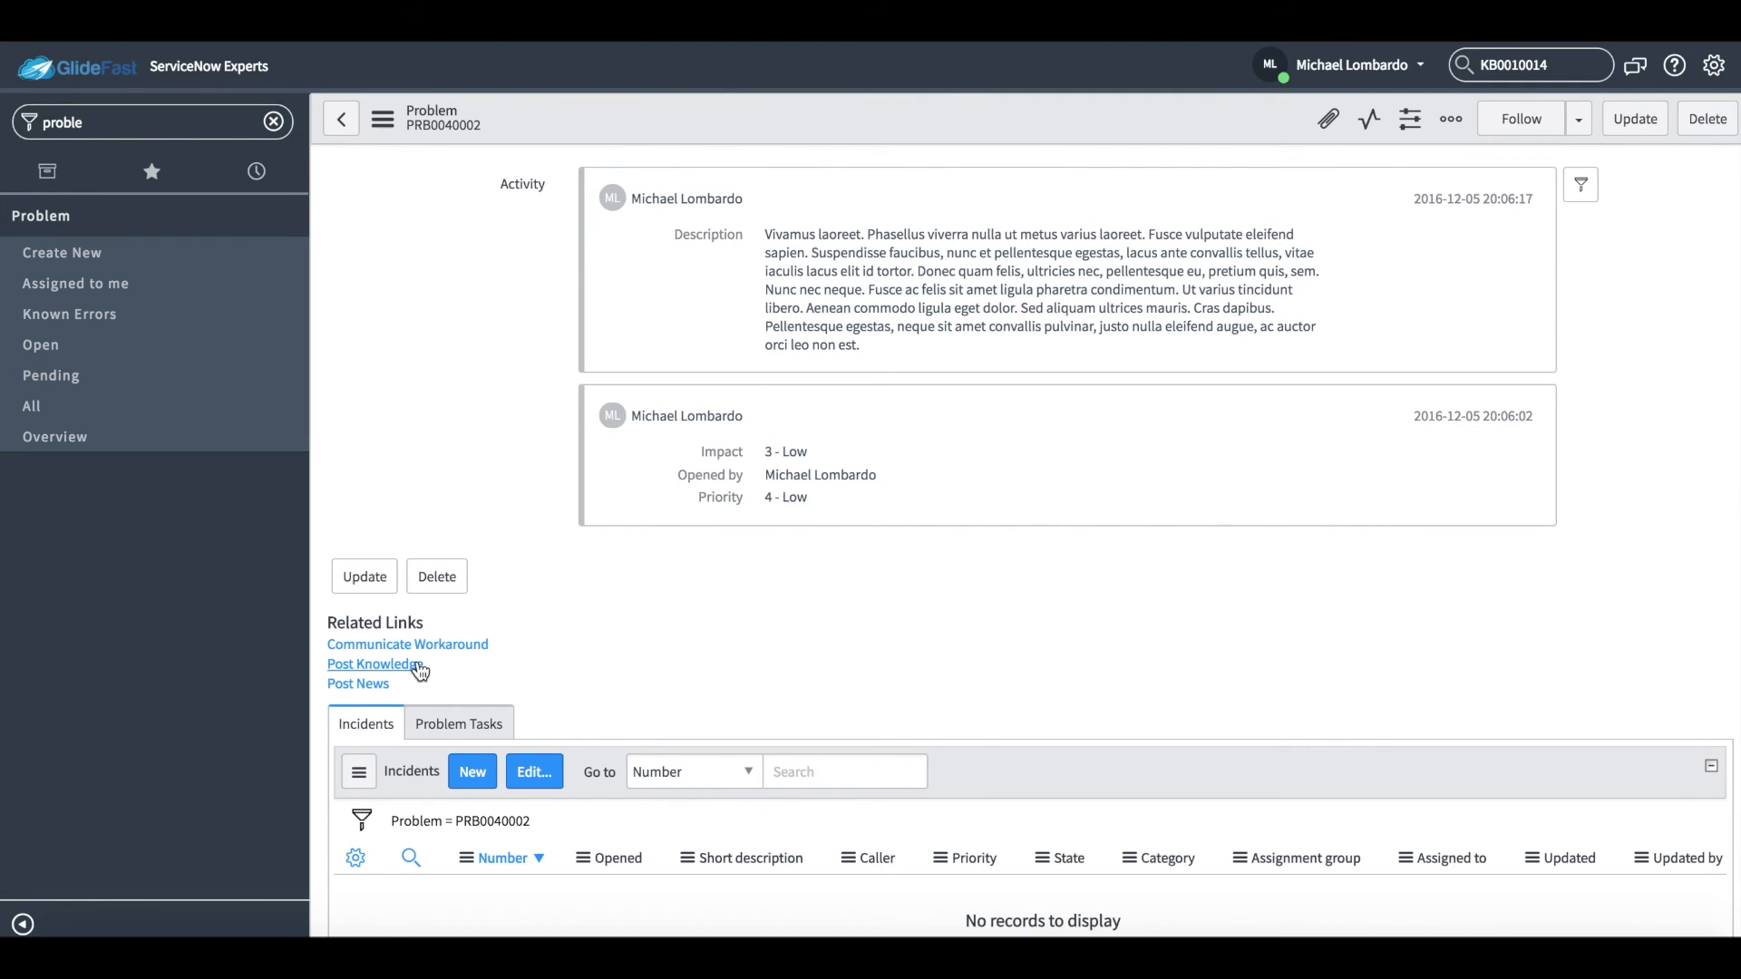
pyautogui.click(370, 663)
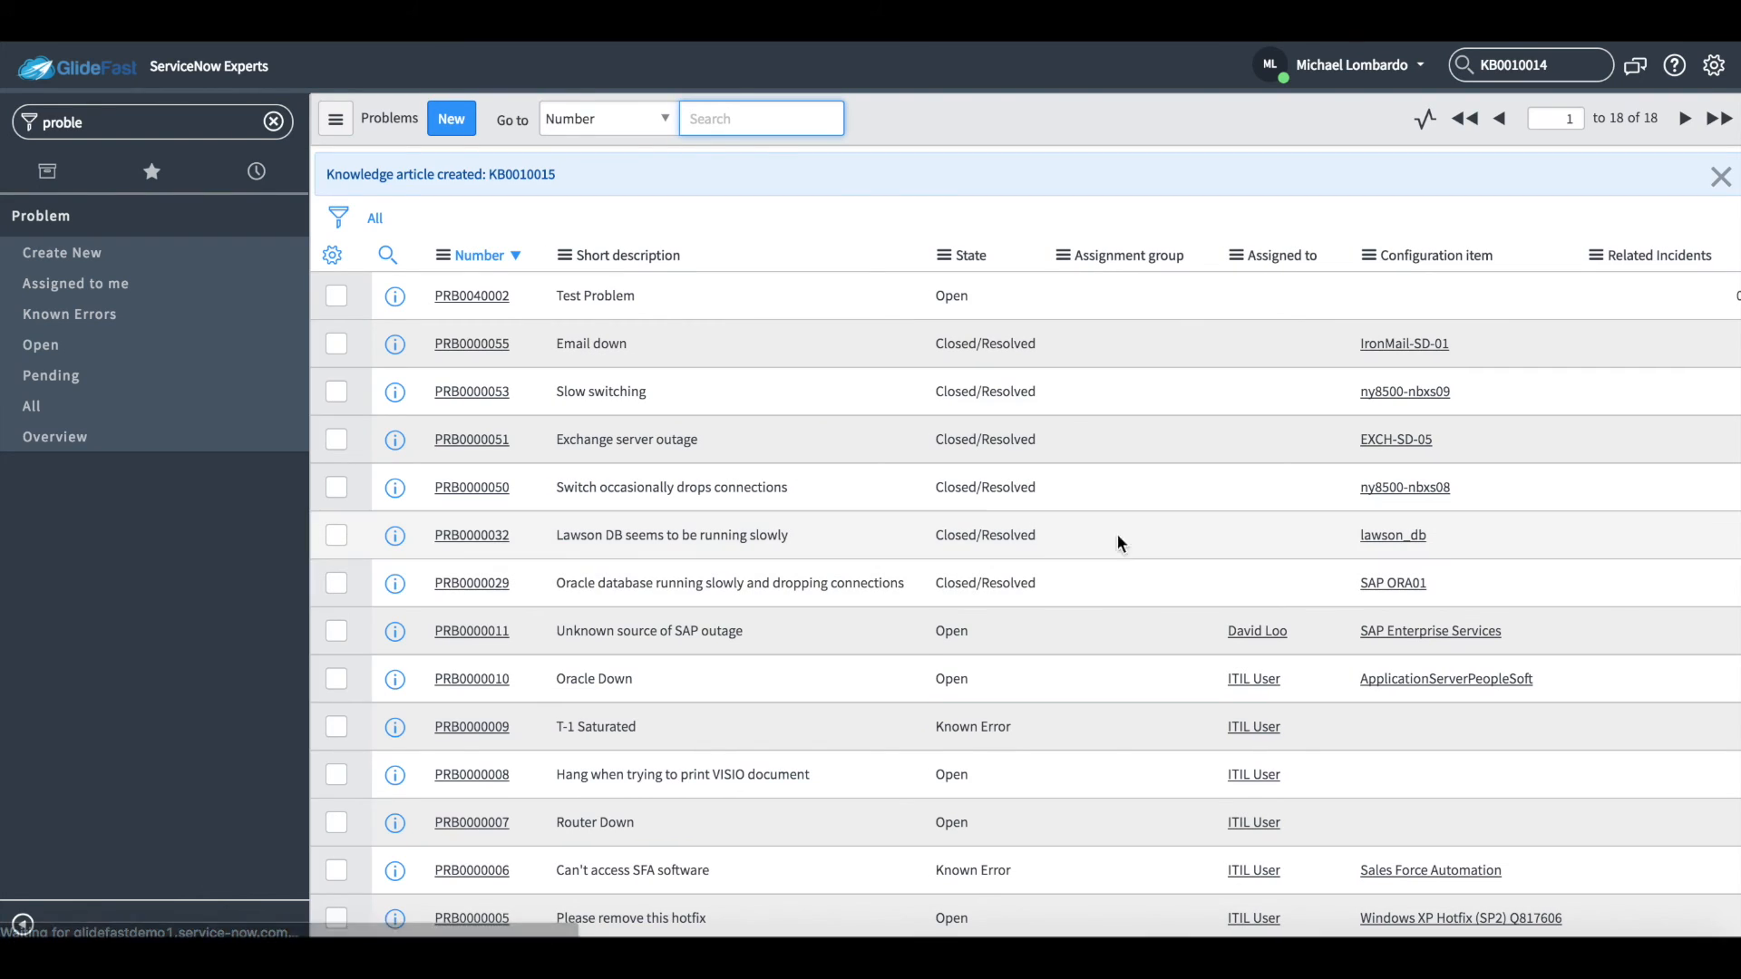
# Step: Search KB0010015 in global search to view the 'PRB0040002 Test Problem' article
pyautogui.doubleClick(520, 175)
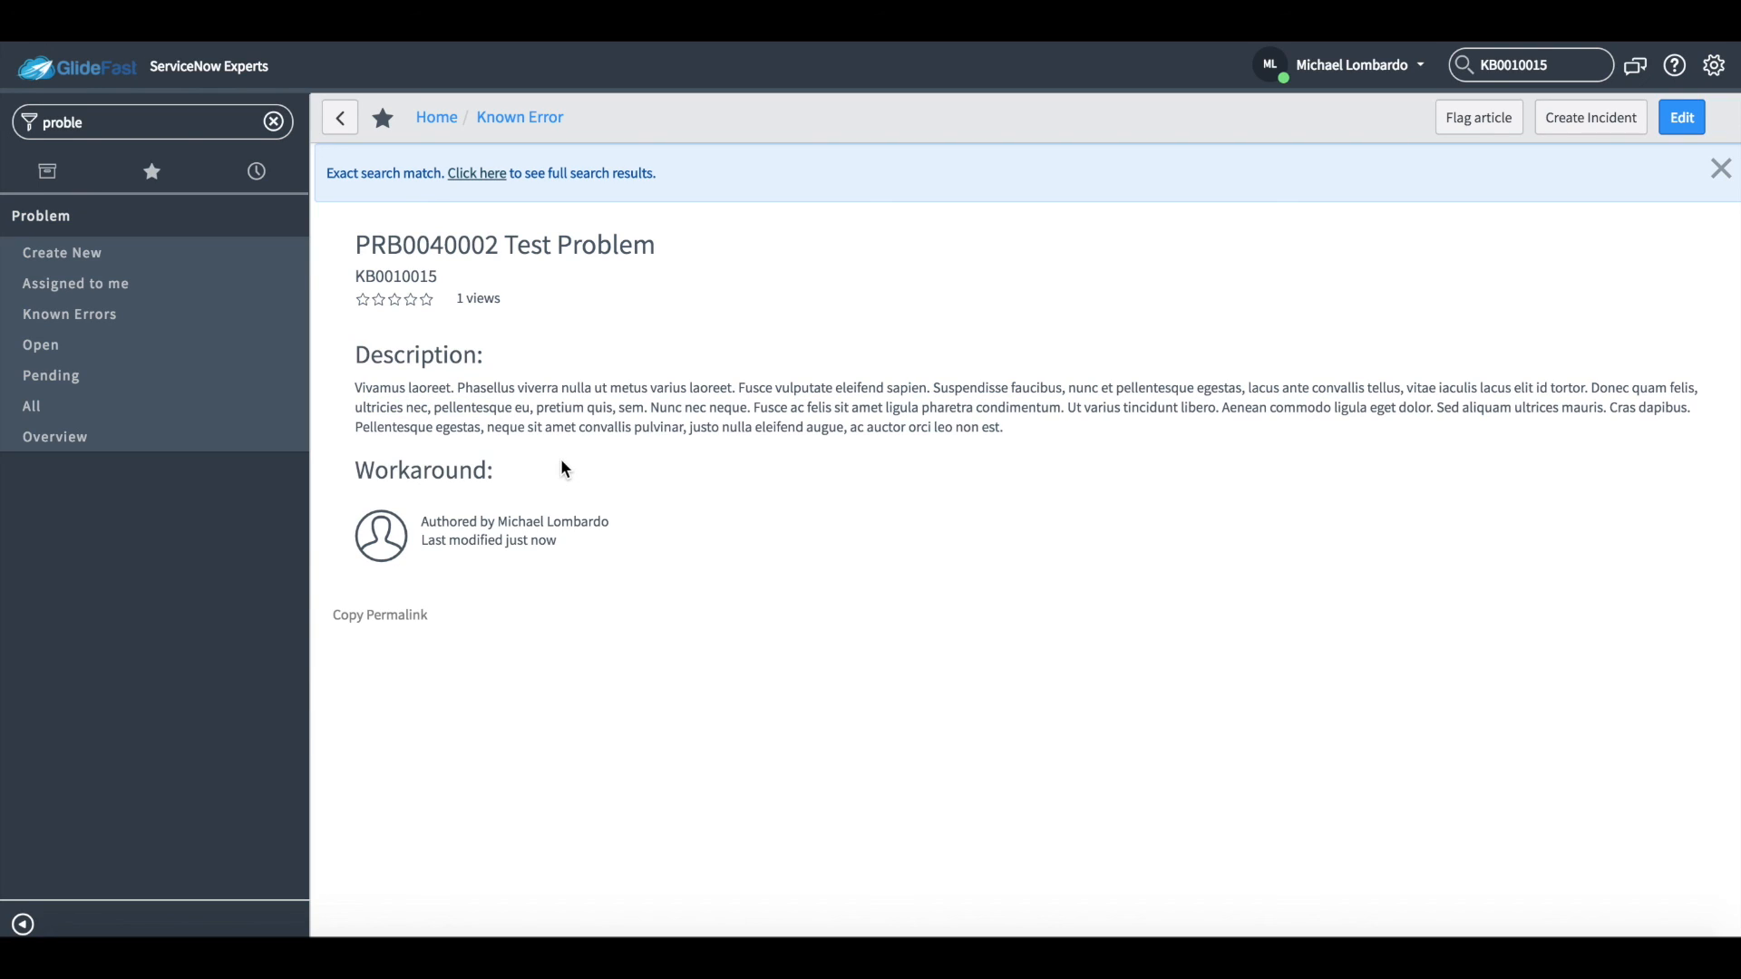
pyautogui.moveTo(1570, 178)
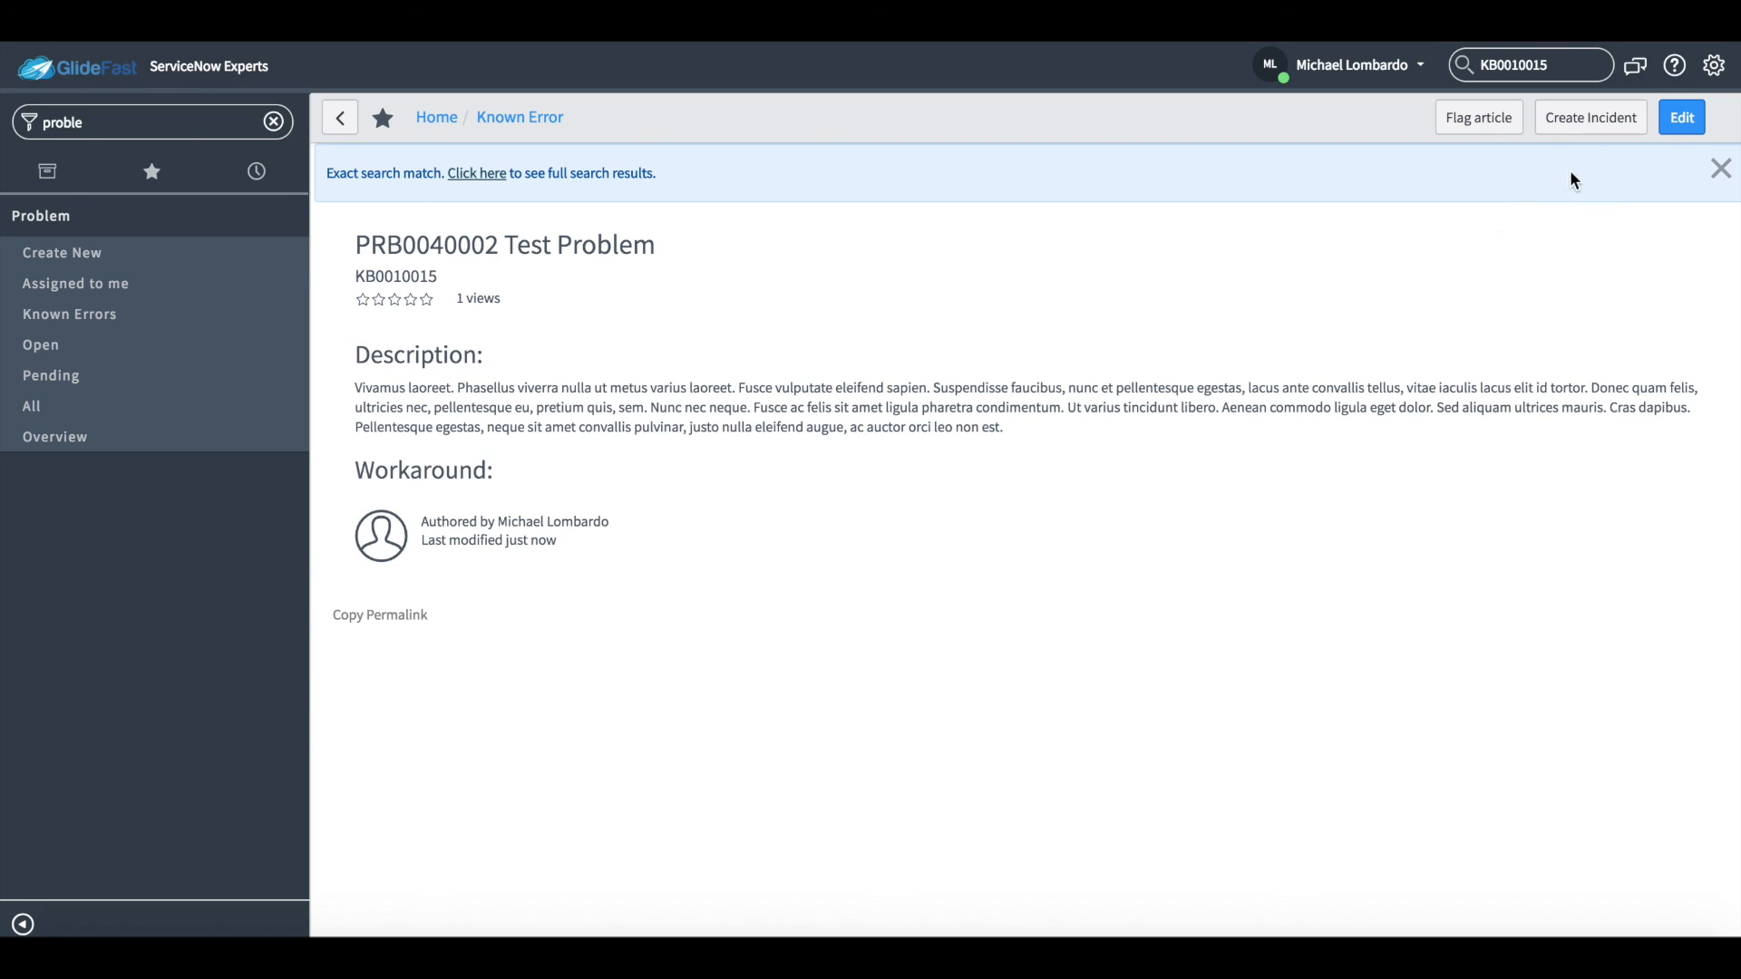